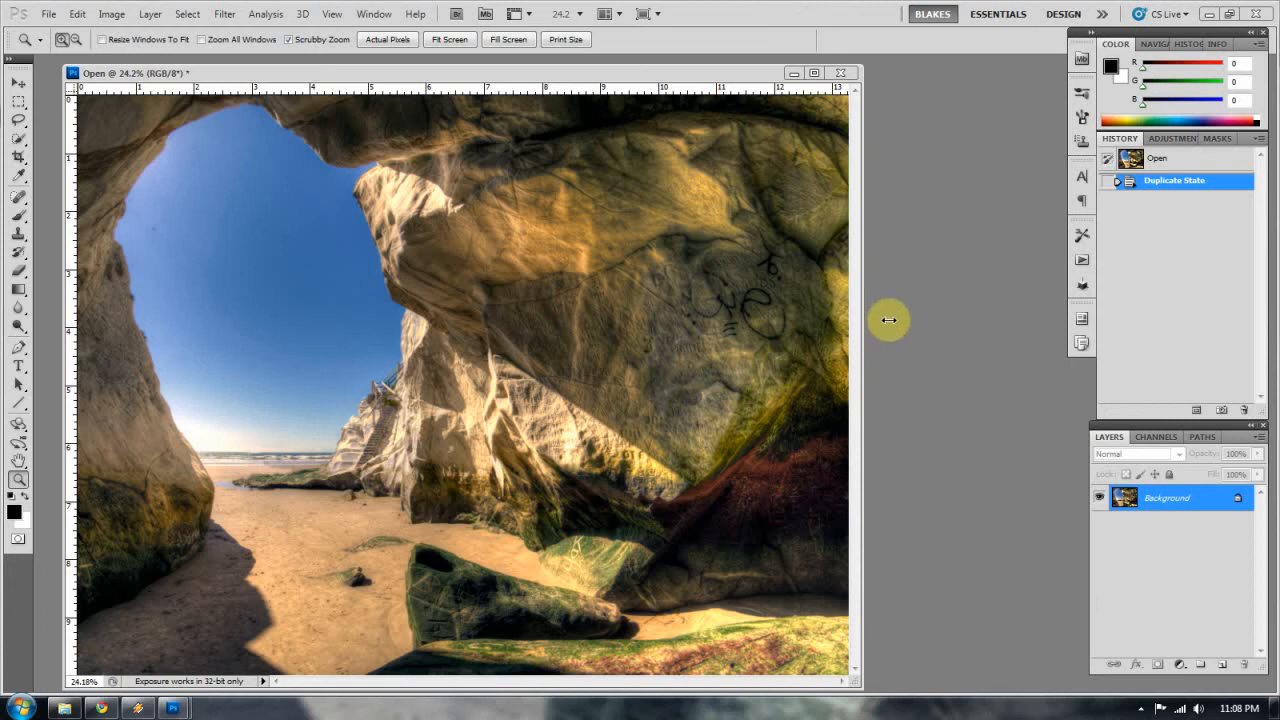
pyautogui.moveTo(882, 328)
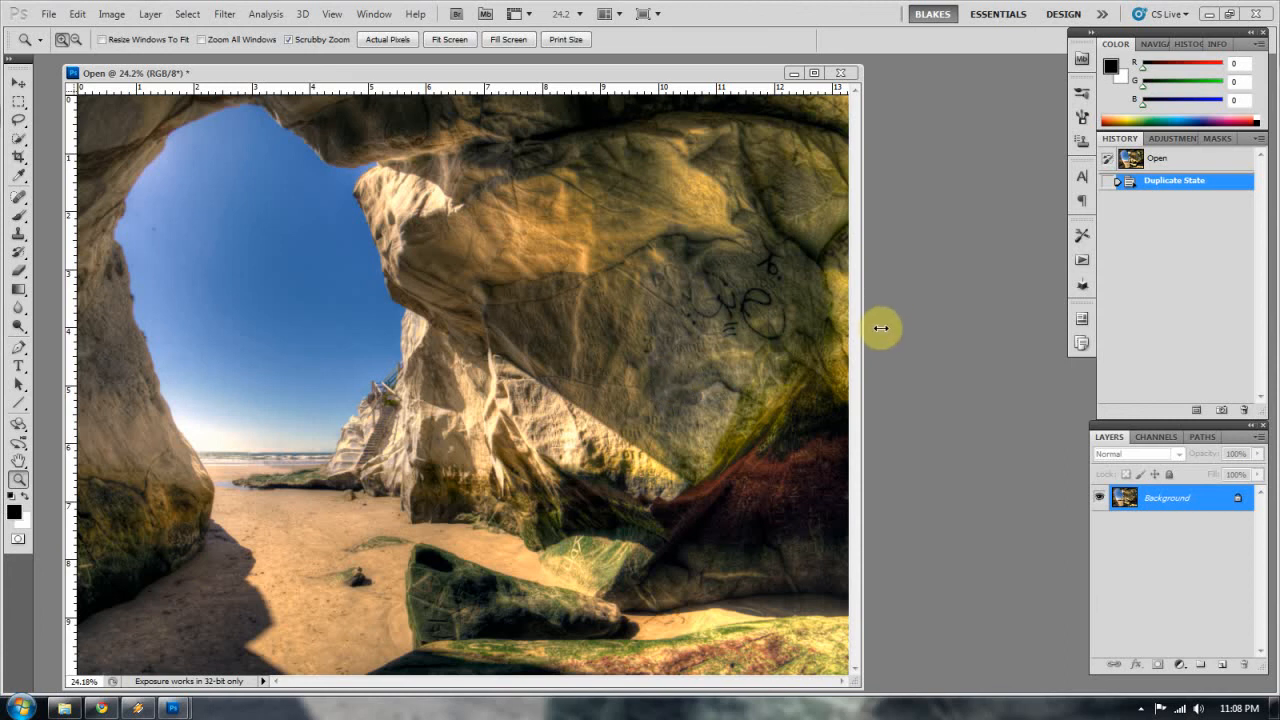
pyautogui.moveTo(880, 328)
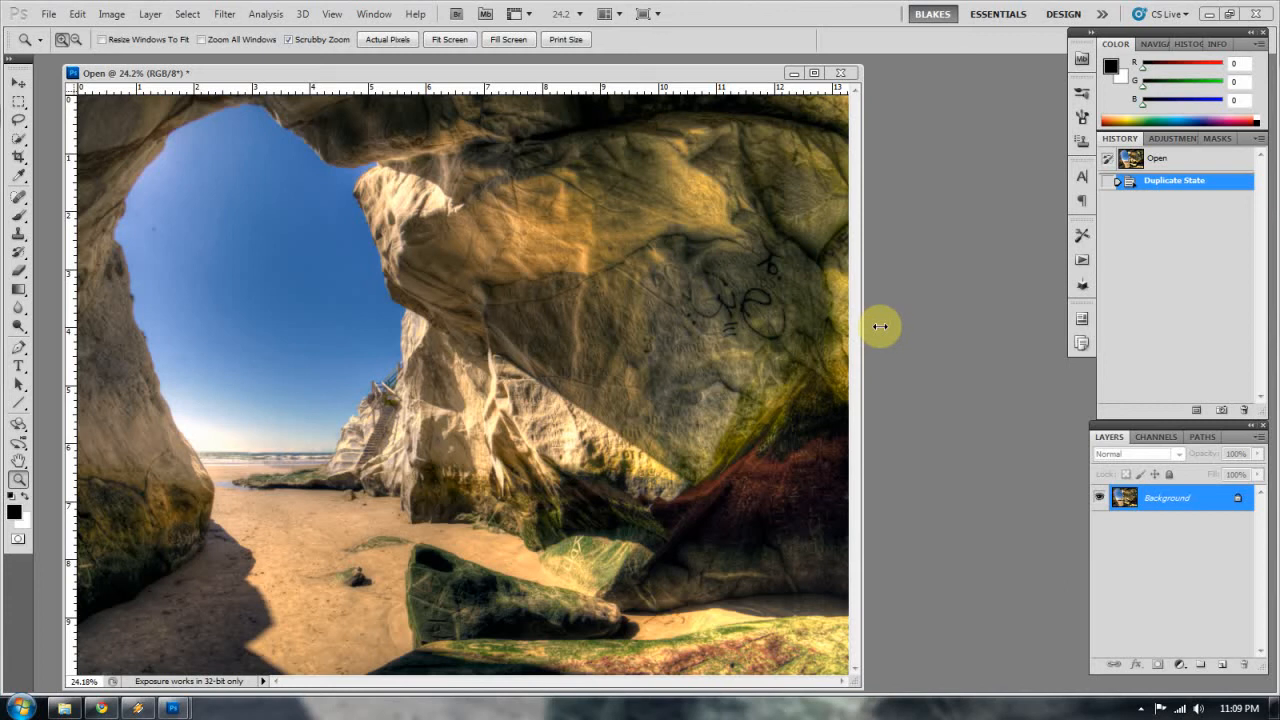
pyautogui.moveTo(1007, 453)
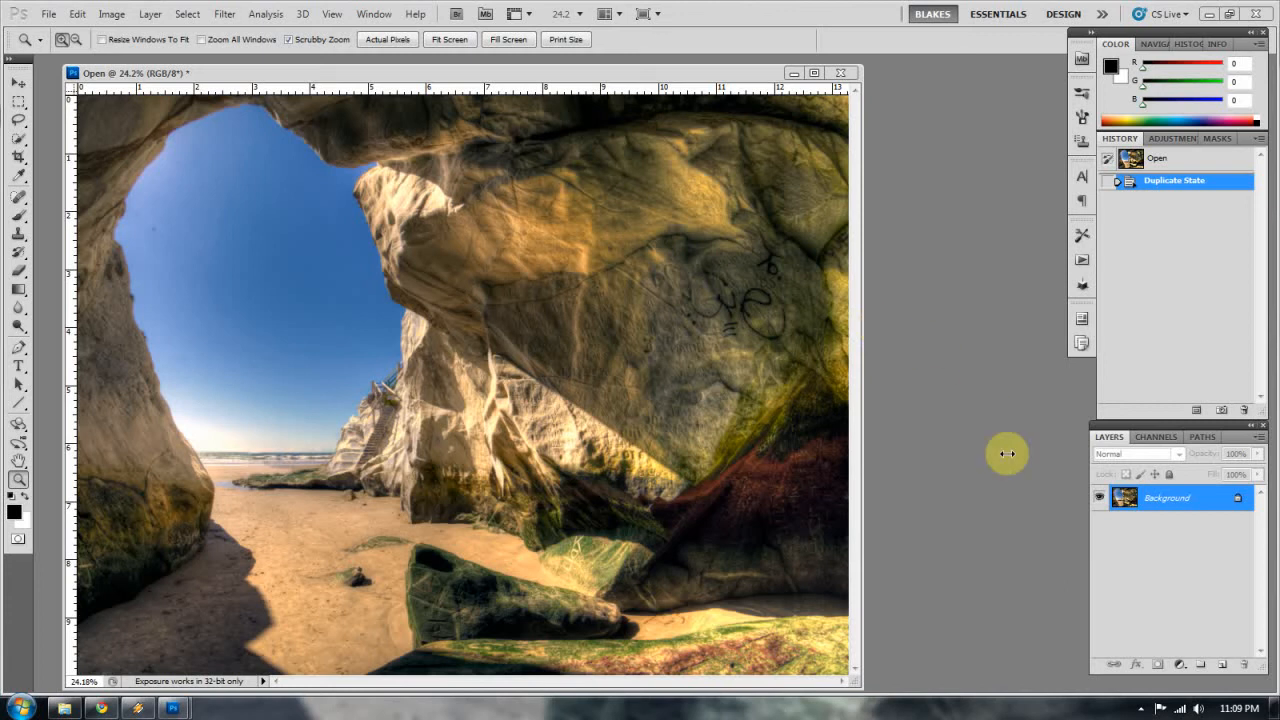
pyautogui.moveTo(937, 445)
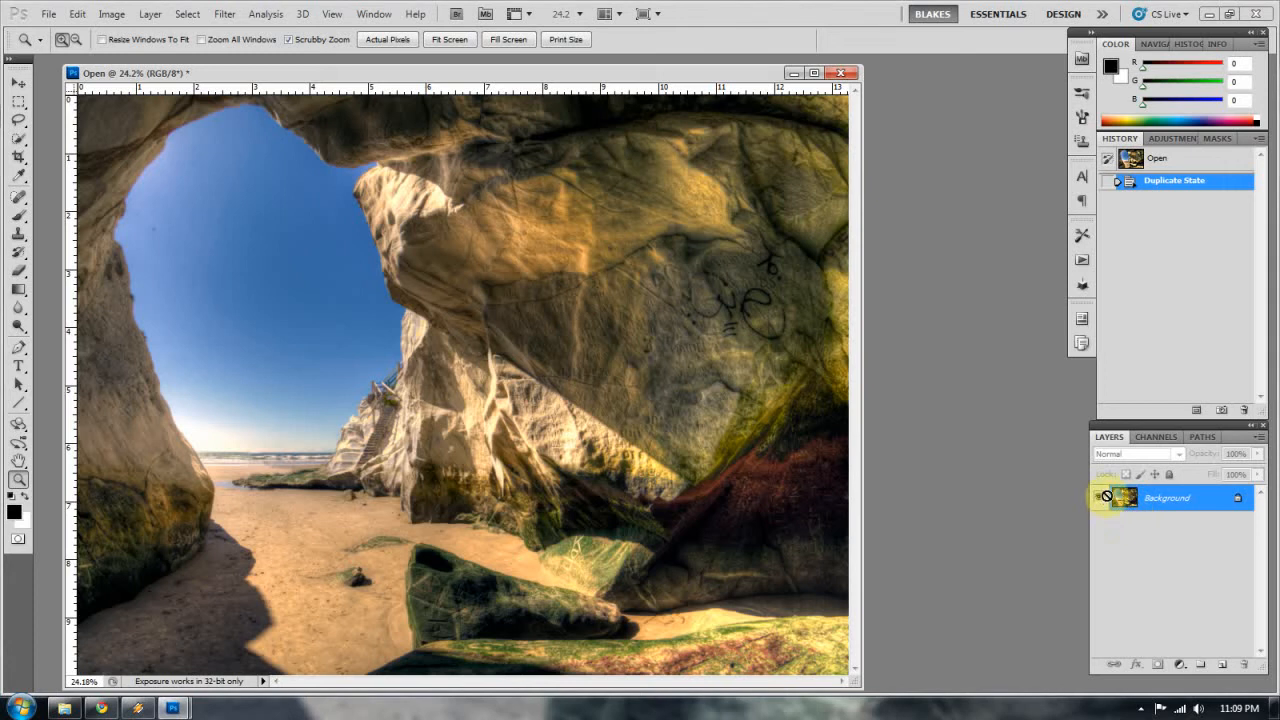
# Step: Duplicate the Background onto Layer 1 and turn off the Background layer's visibility
pyautogui.press('ctrl+j')
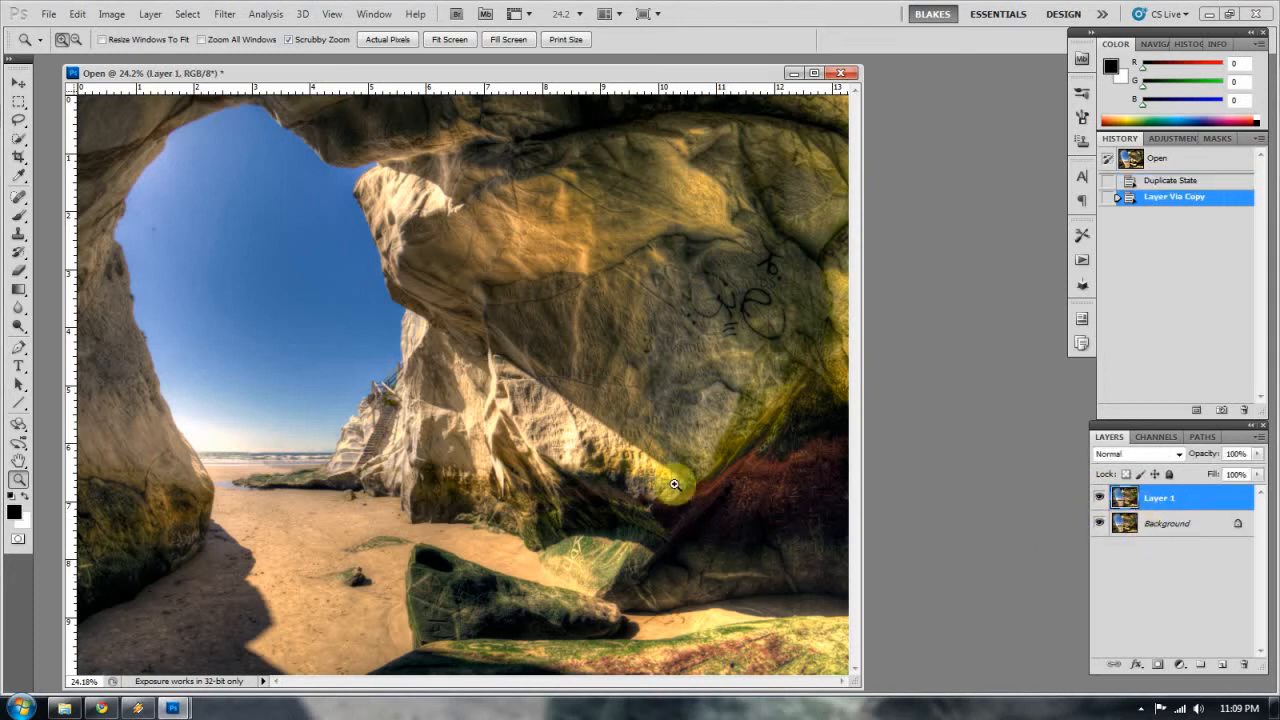
pyautogui.click(1158, 497)
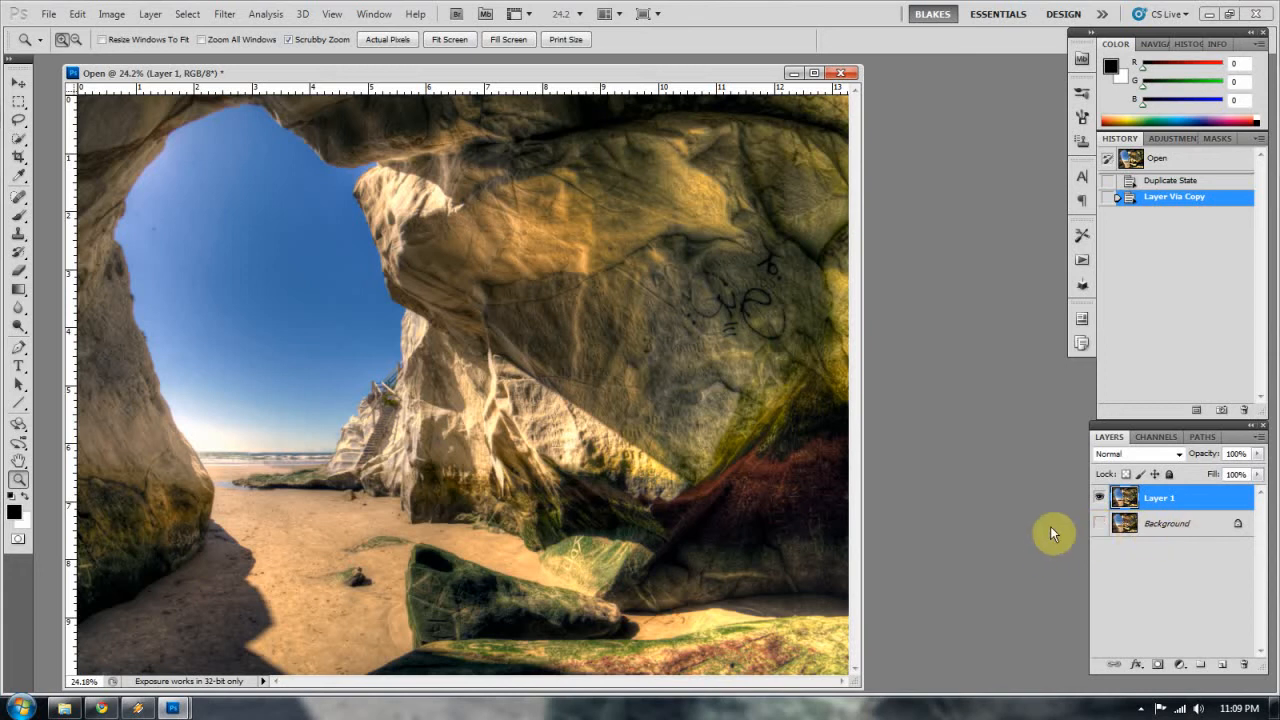
pyautogui.moveTo(1080, 533)
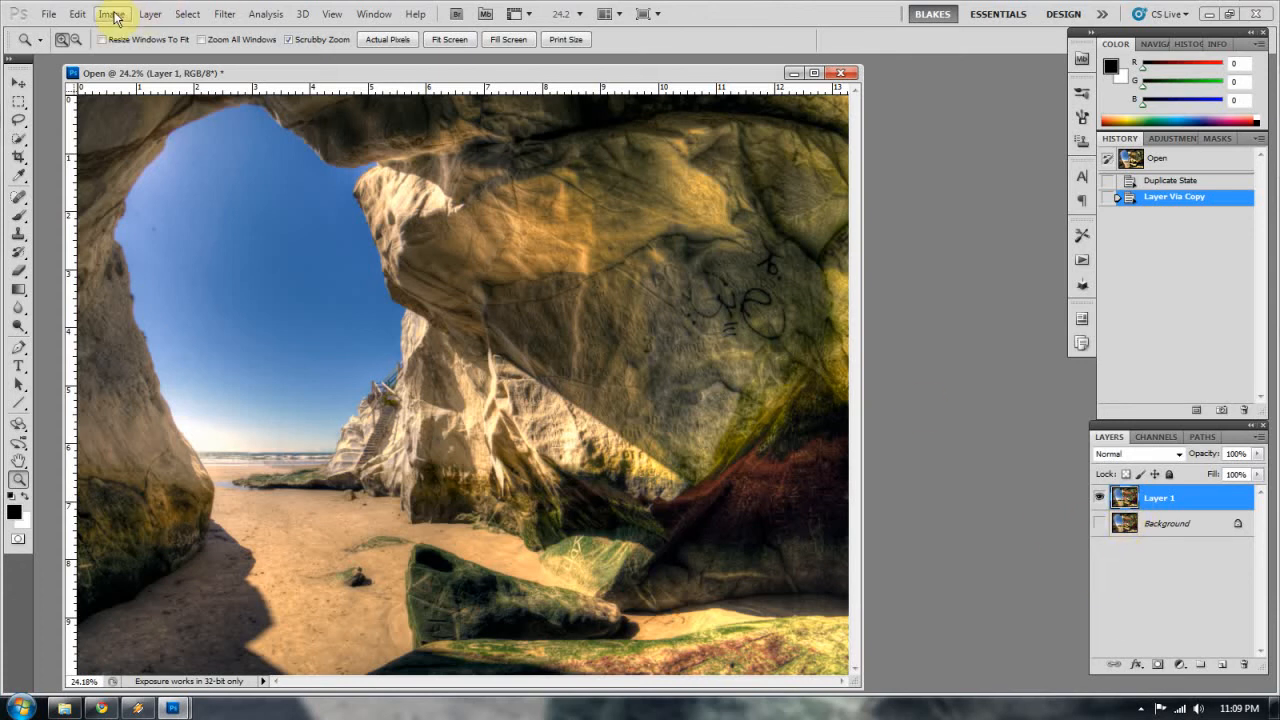
pyautogui.click(112, 14)
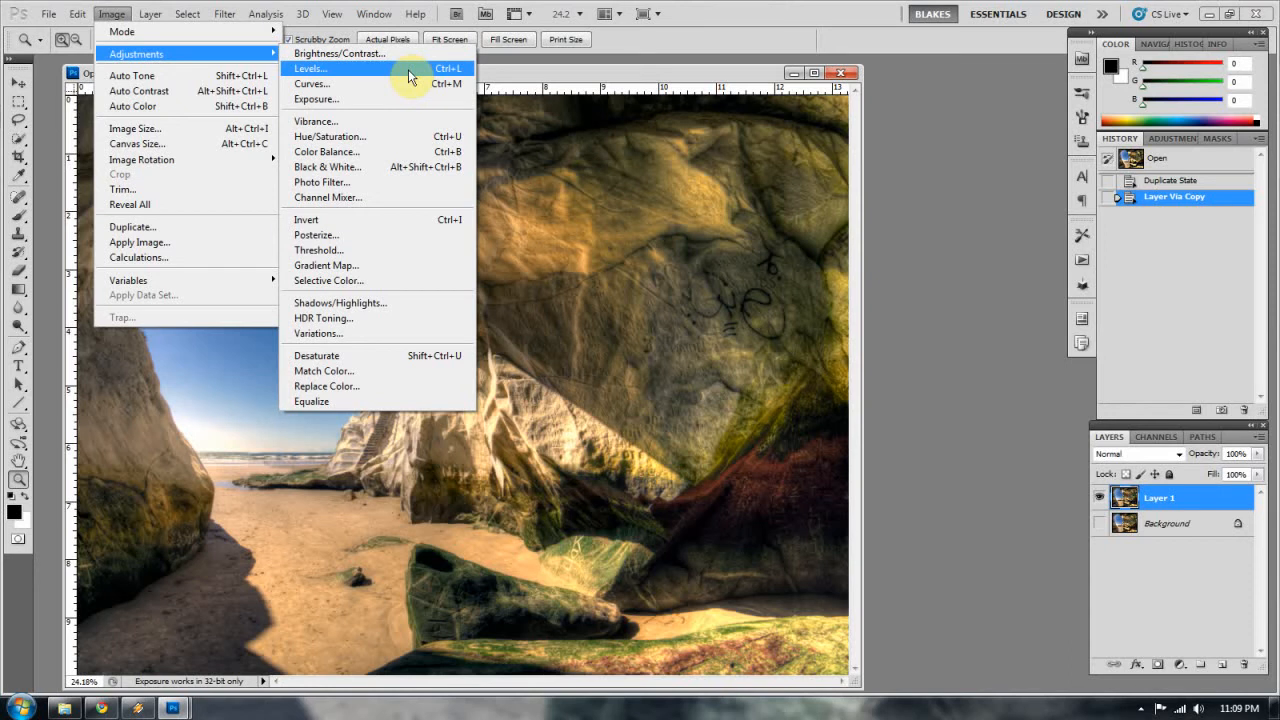
pyautogui.click(310, 68)
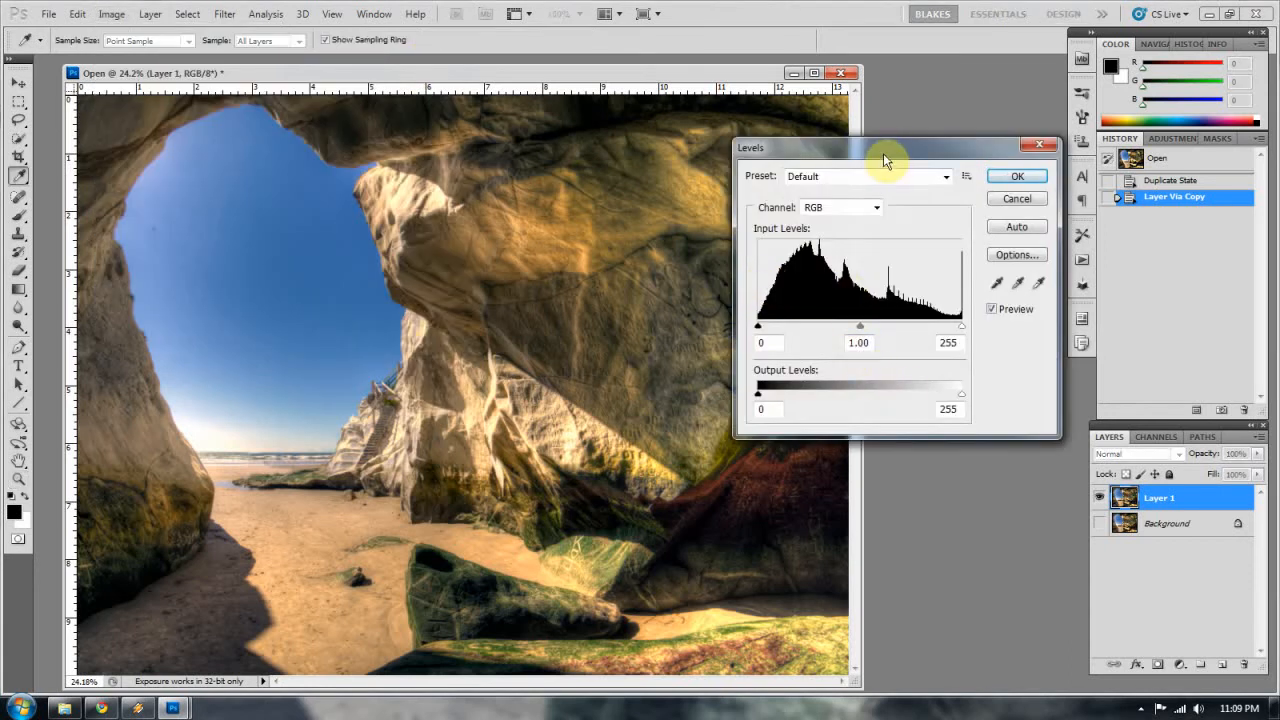
pyautogui.moveTo(885, 147); pyautogui.dragTo(795, 171)
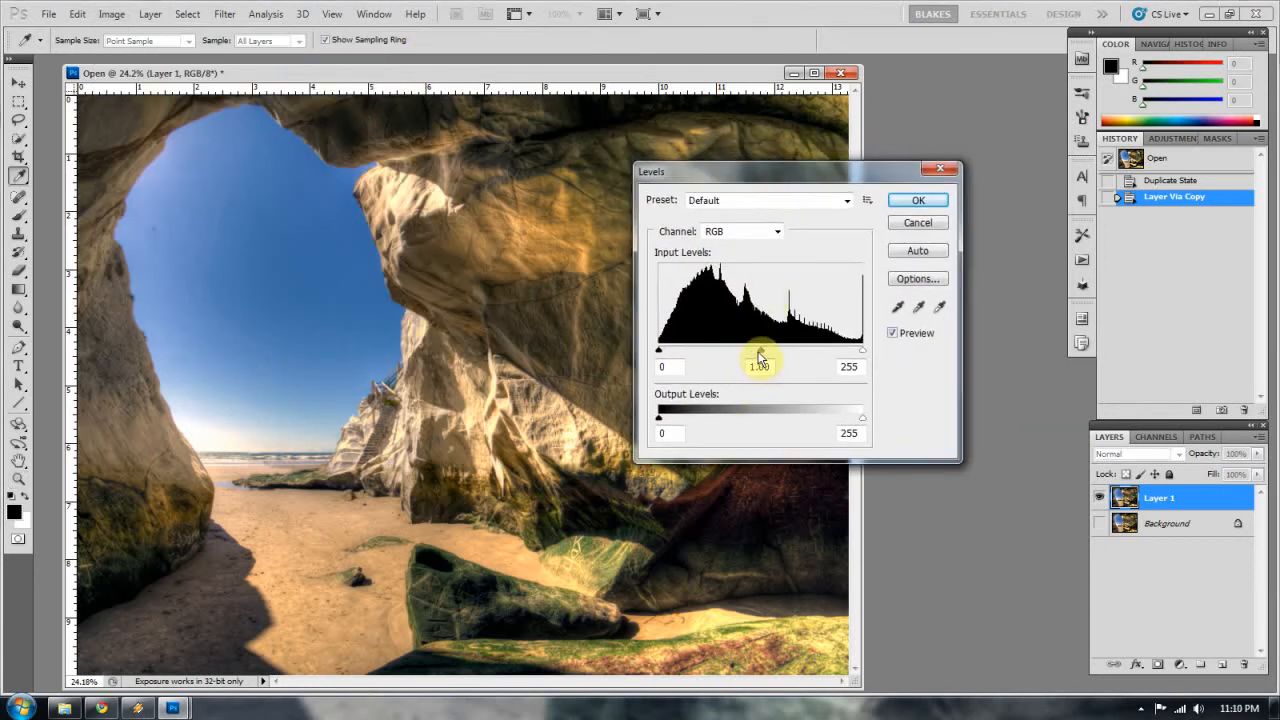
pyautogui.moveTo(760, 355); pyautogui.dragTo(742, 355)
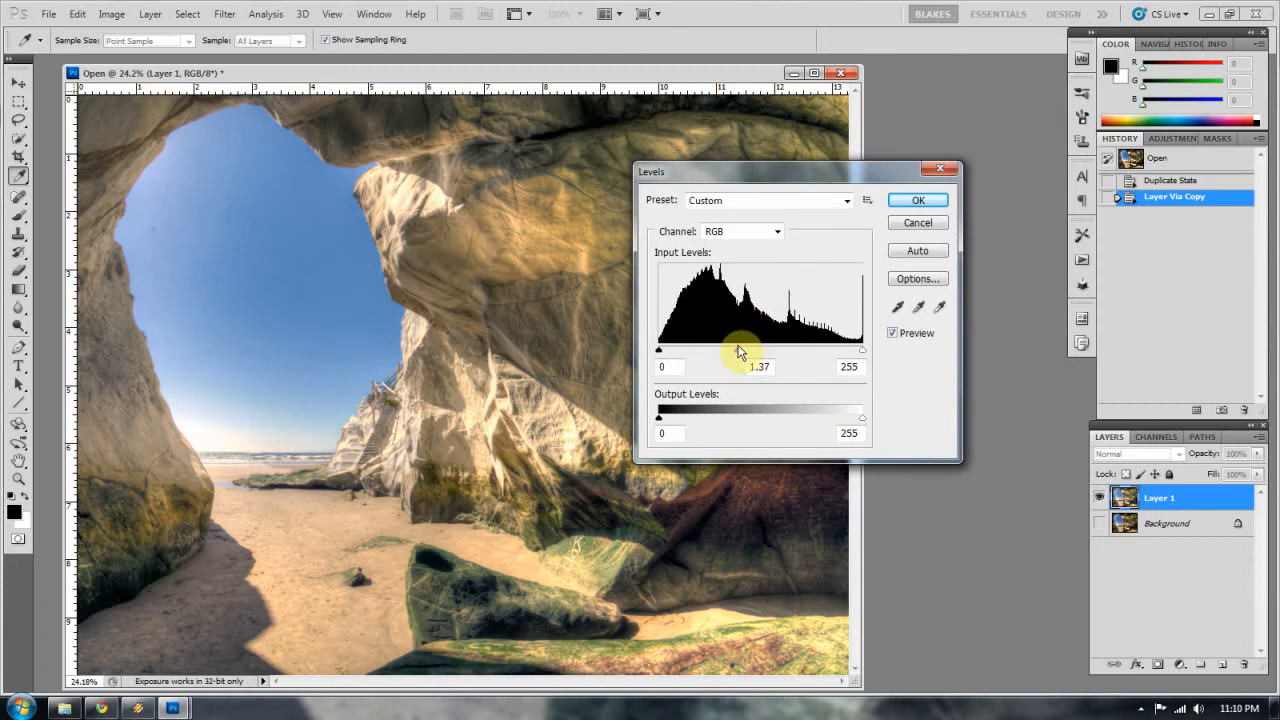
pyautogui.click(916, 199)
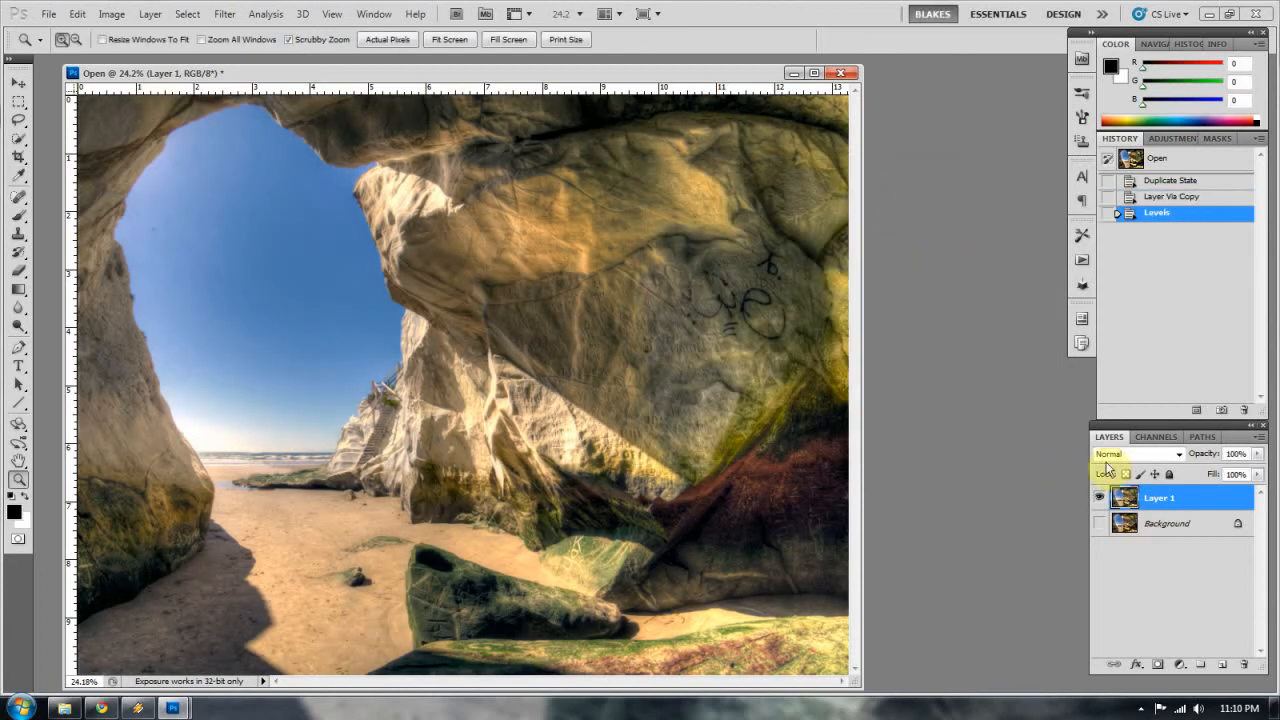
pyautogui.click(1158, 497)
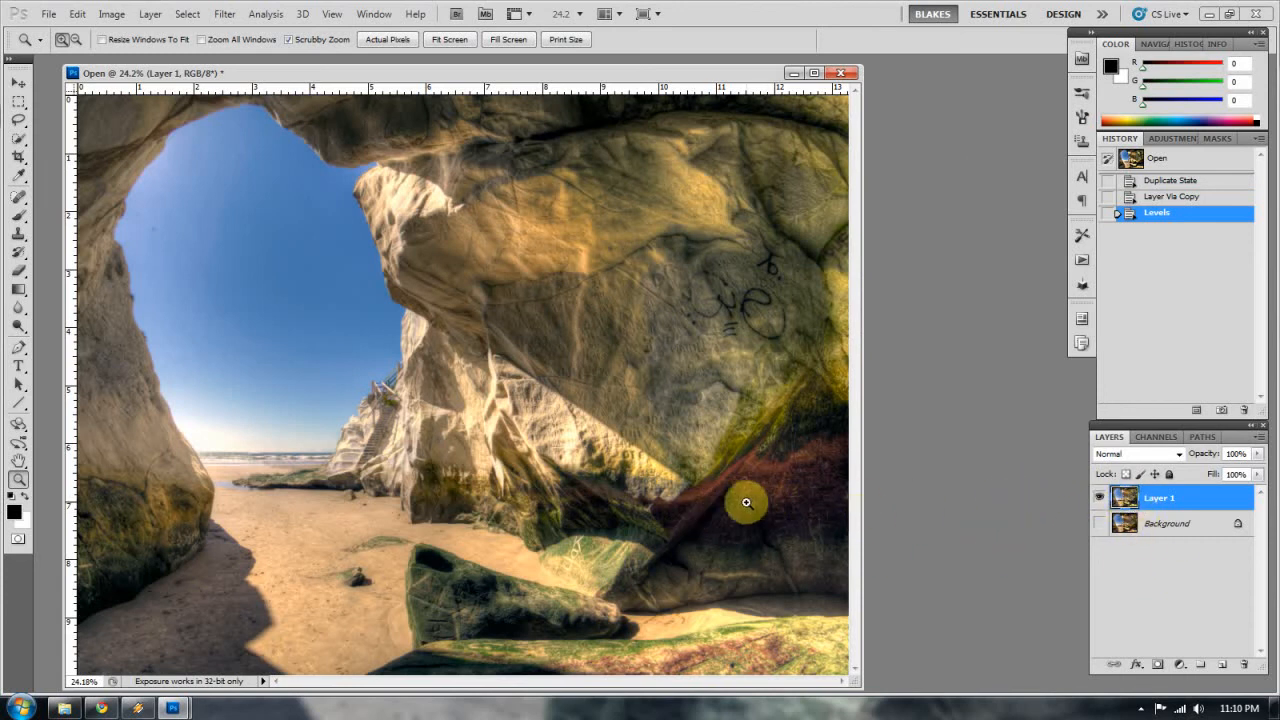
pyautogui.moveTo(741, 497)
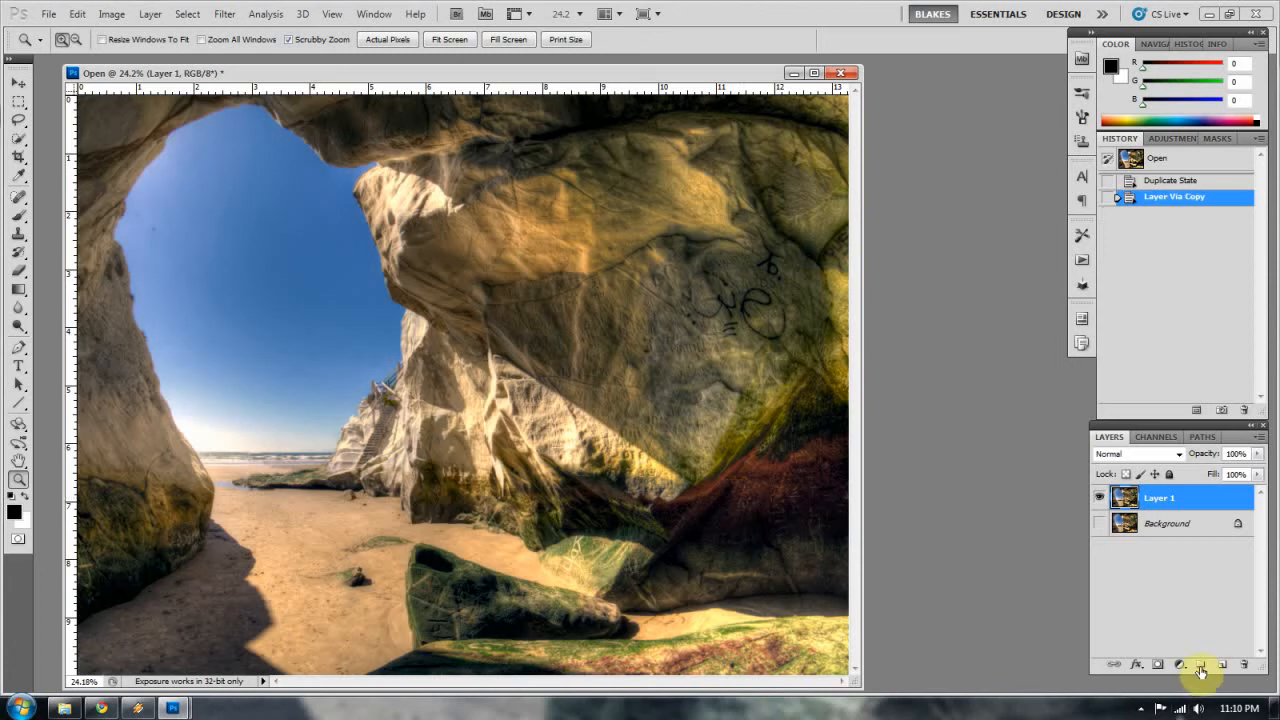
pyautogui.moveTo(1166, 611)
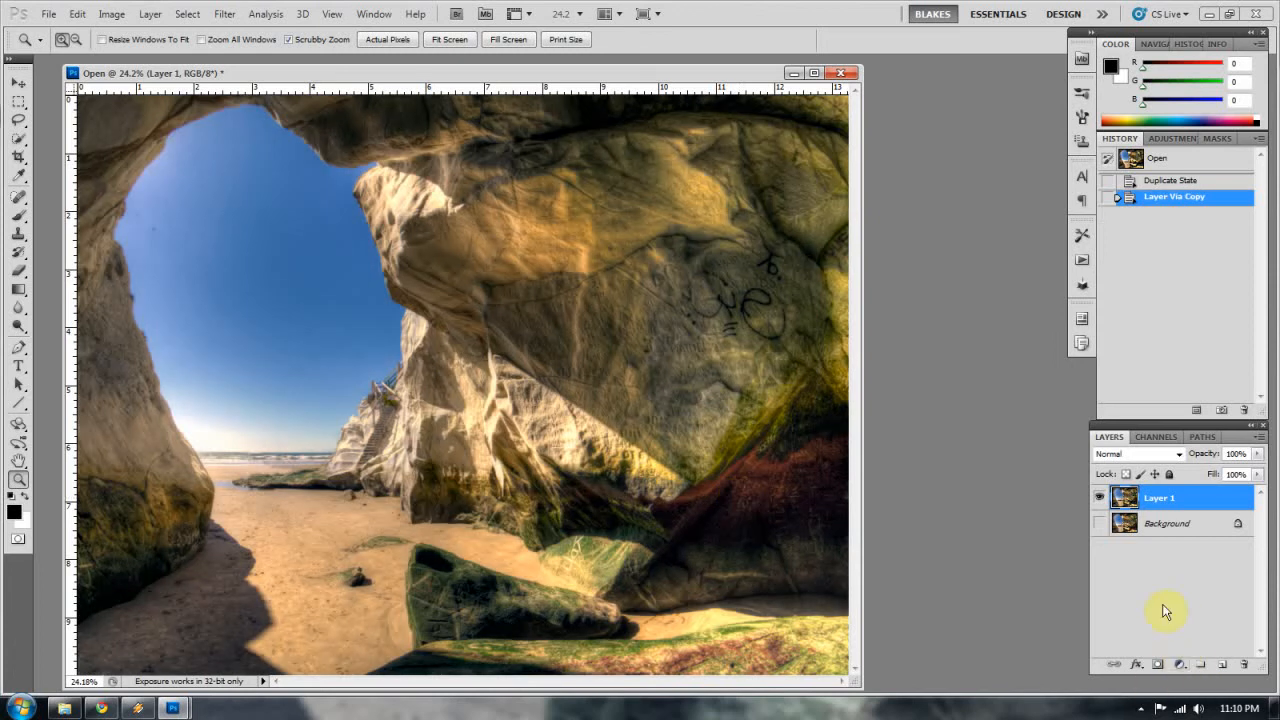
# Step: Add a Levels adjustment layer above Layer 1 with midtones raised to 1.14
pyautogui.click(1181, 664)
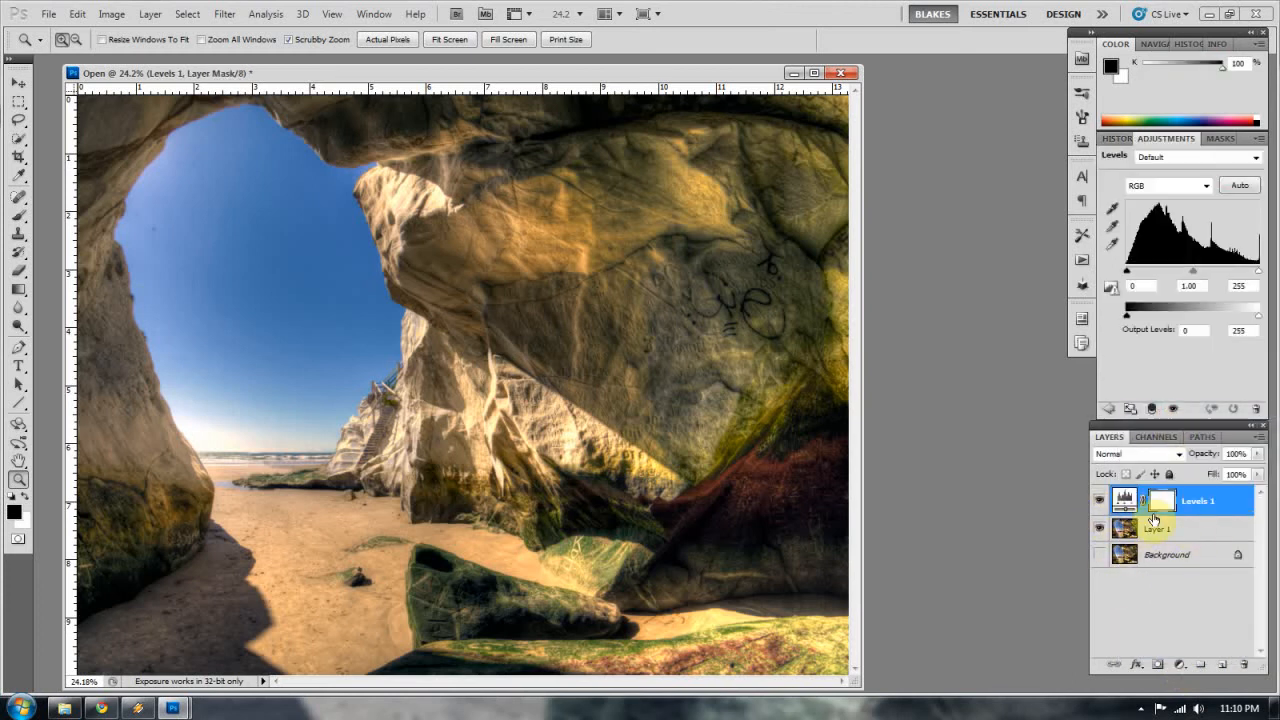
pyautogui.click(1159, 500)
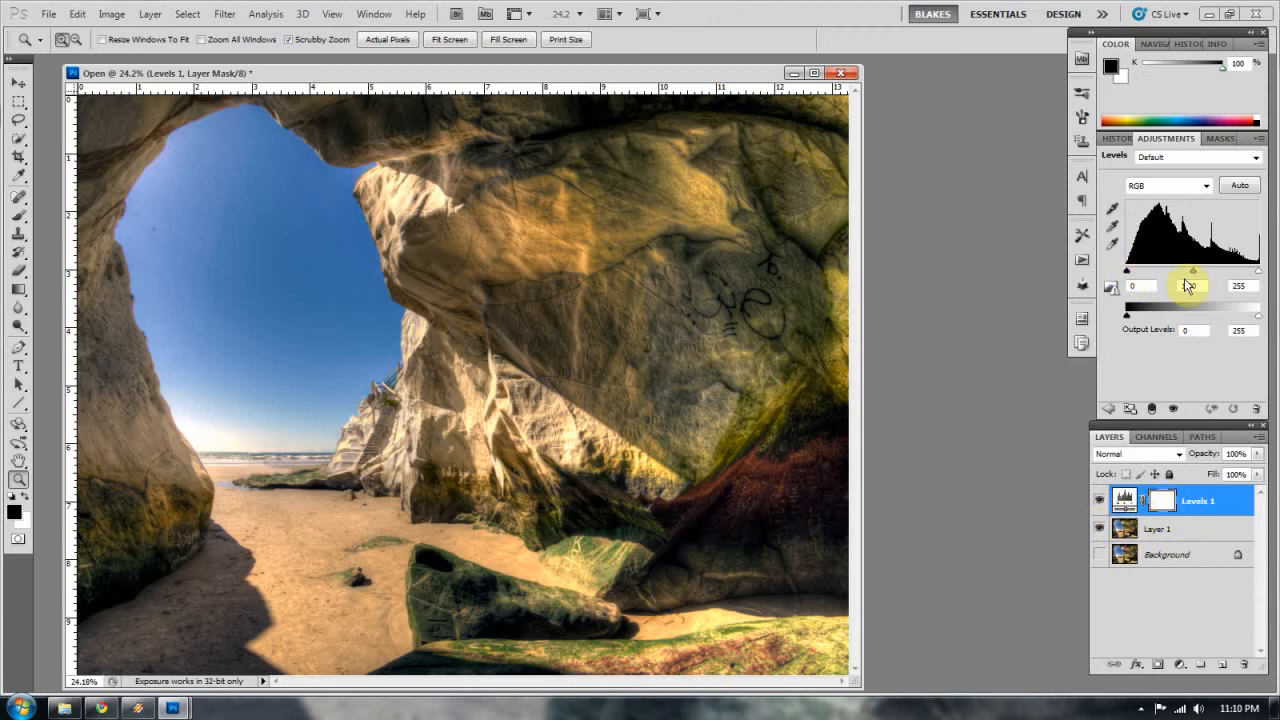
pyautogui.moveTo(1188, 285); pyautogui.dragTo(1190, 285)
pyautogui.write('1.14')
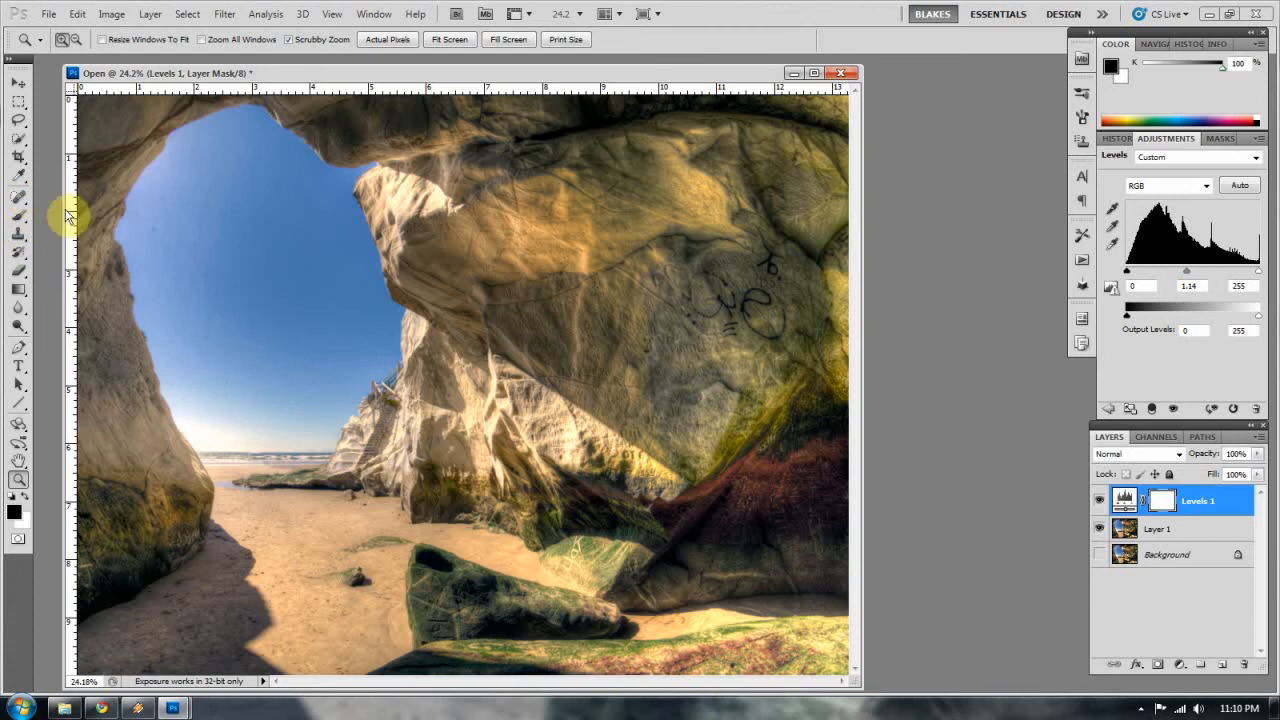
pyautogui.moveTo(25, 210)
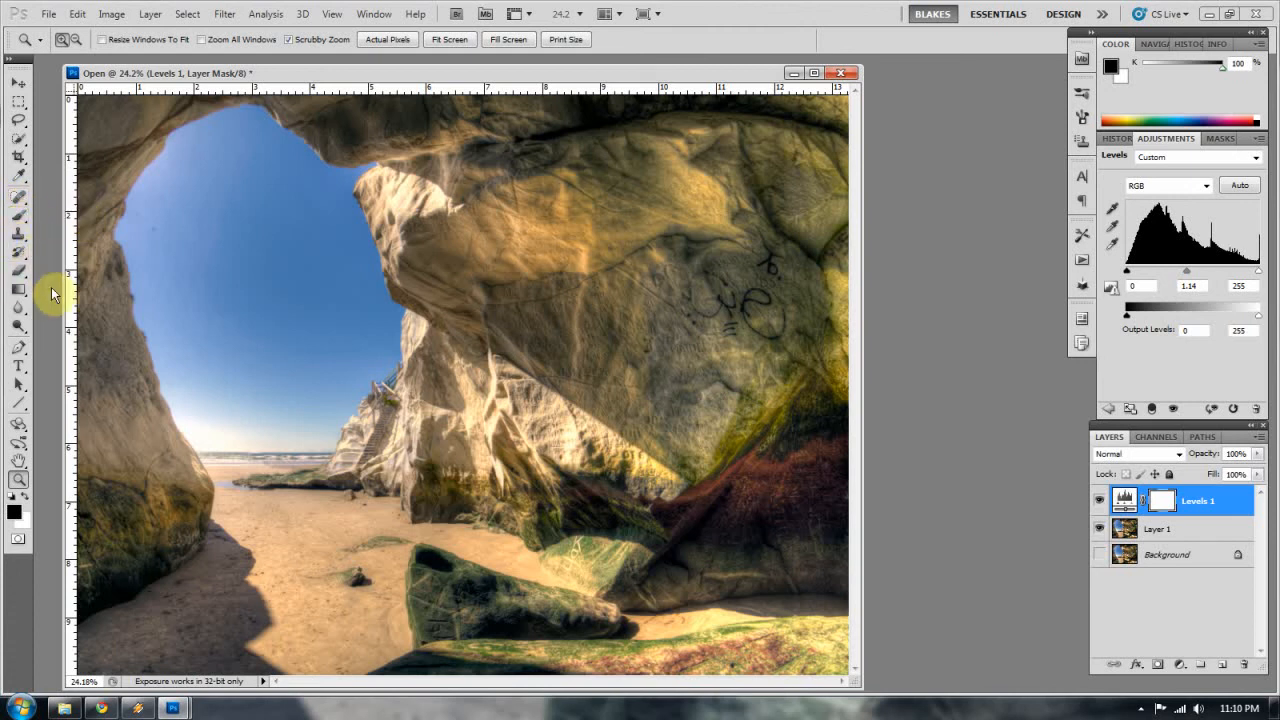
pyautogui.moveTo(20, 237)
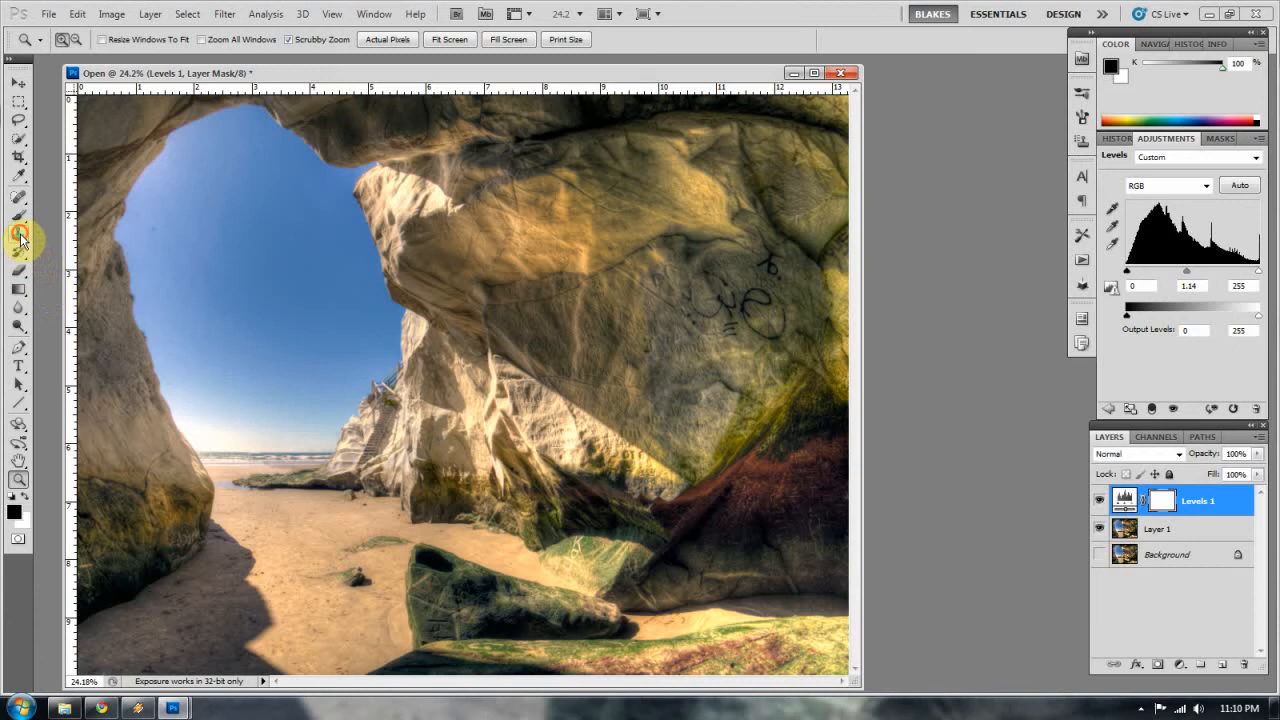
# Step: Choose the Clone Stamp tool and make Layer 1 the active layer
pyautogui.click(18, 233)
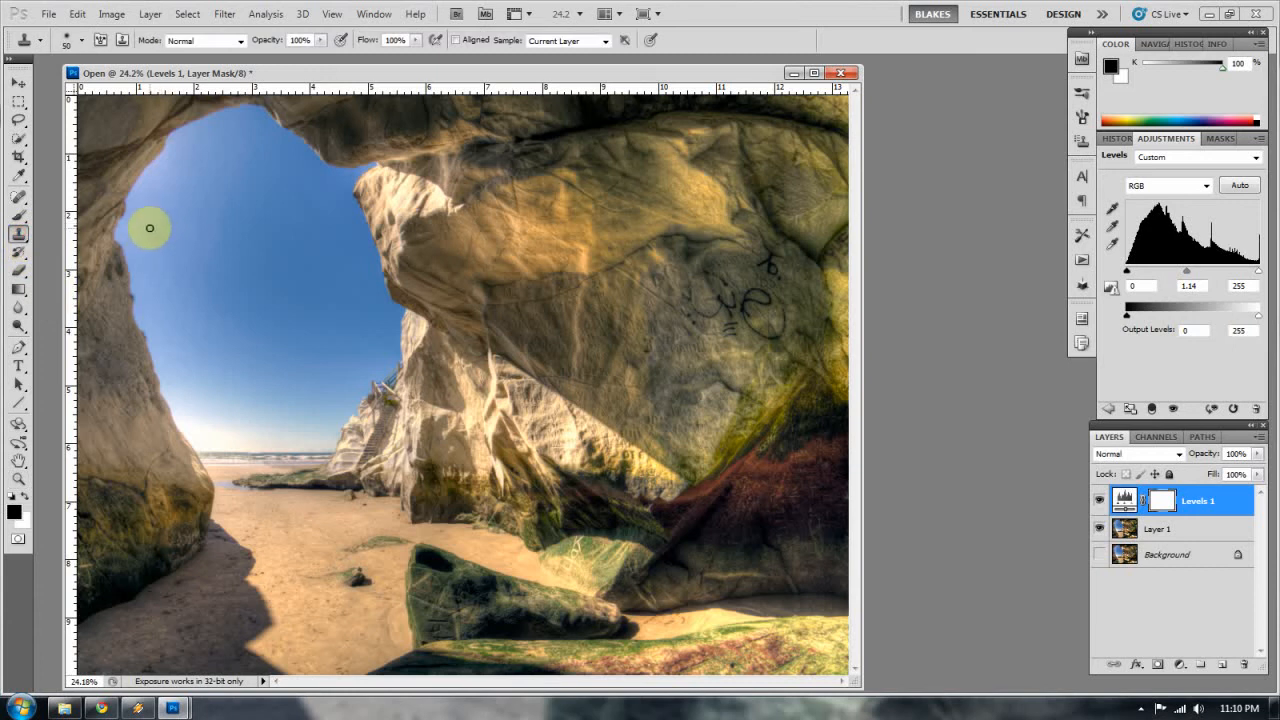
pyautogui.click(1157, 528)
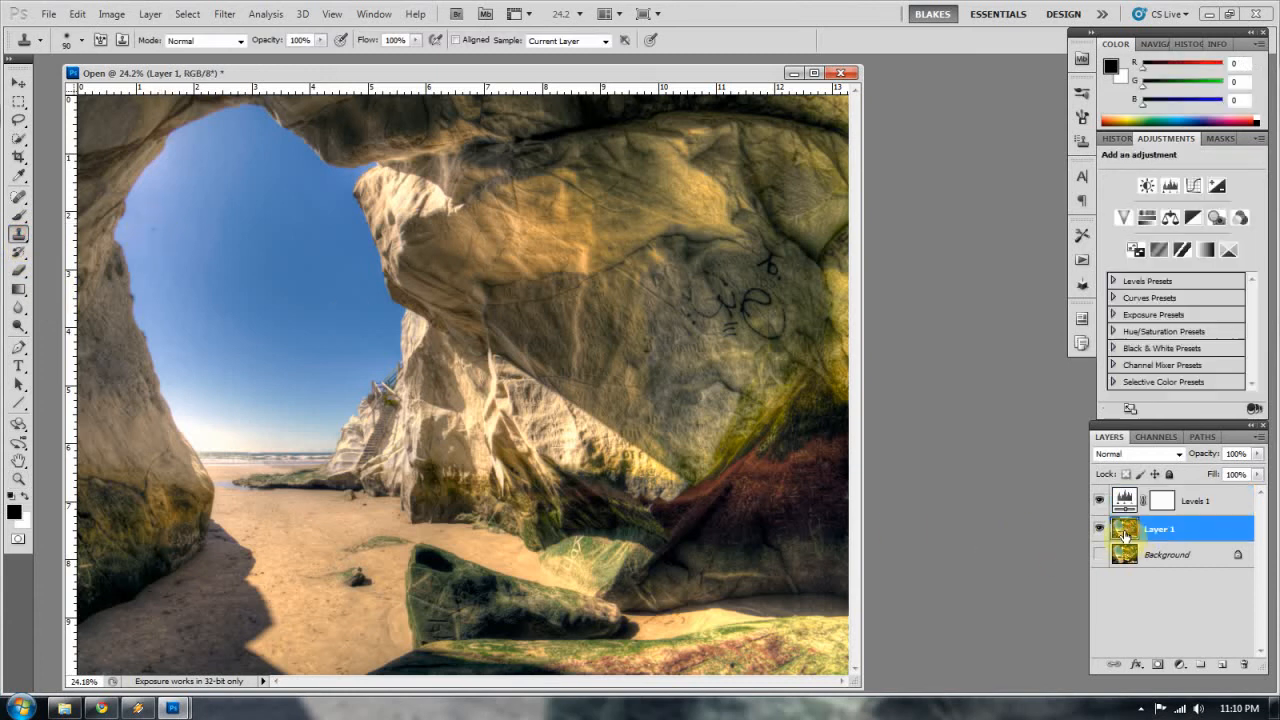
pyautogui.moveTo(158, 243)
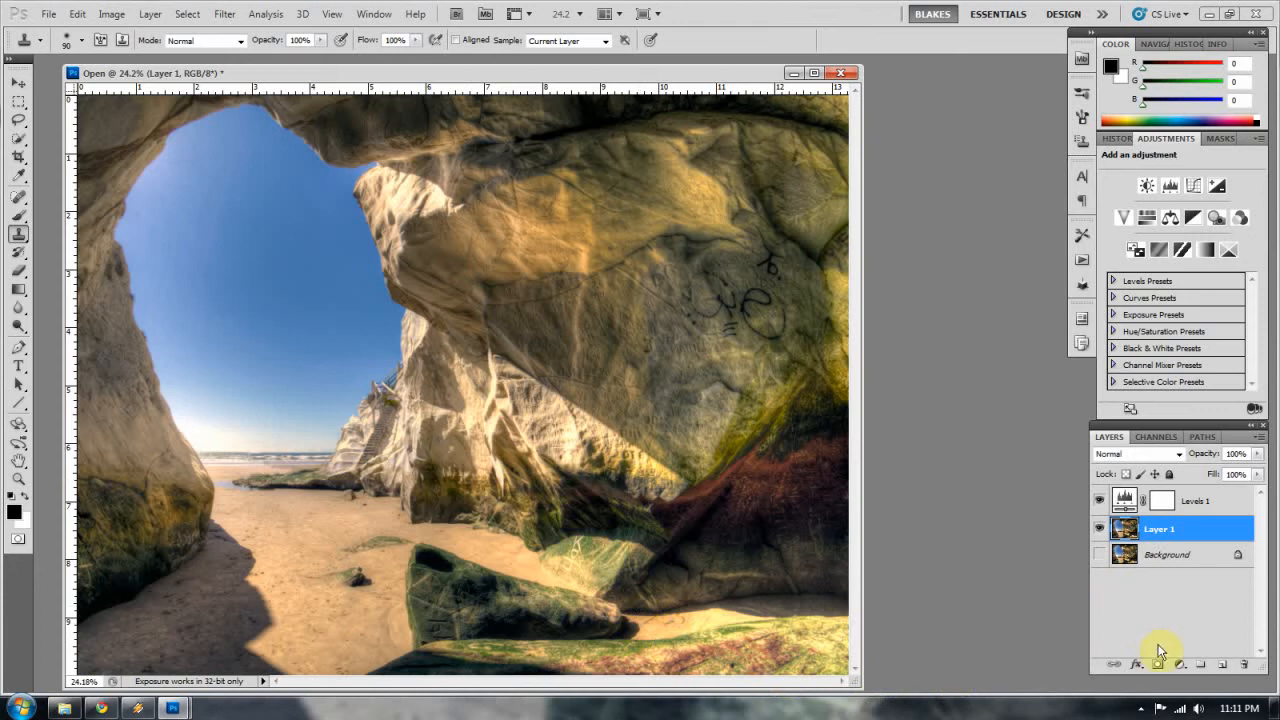
pyautogui.moveTo(1221, 603)
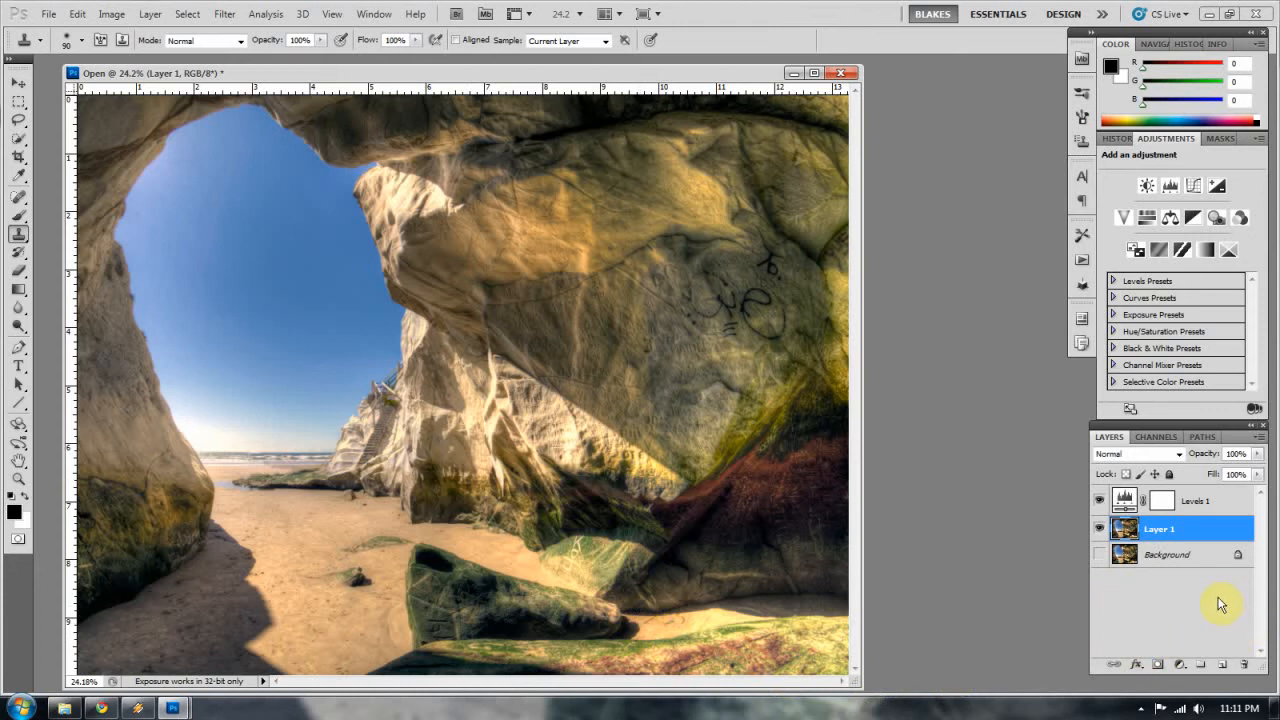
pyautogui.moveTo(1213, 613)
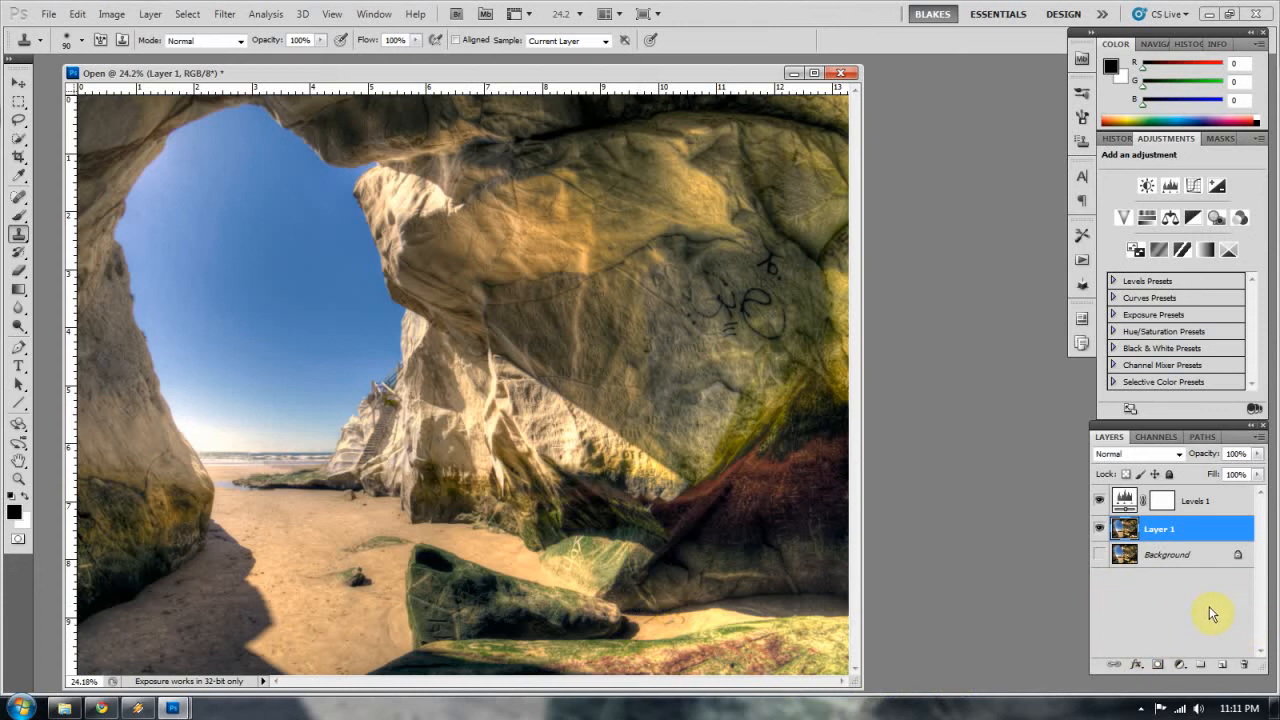
pyautogui.moveTo(1200, 613)
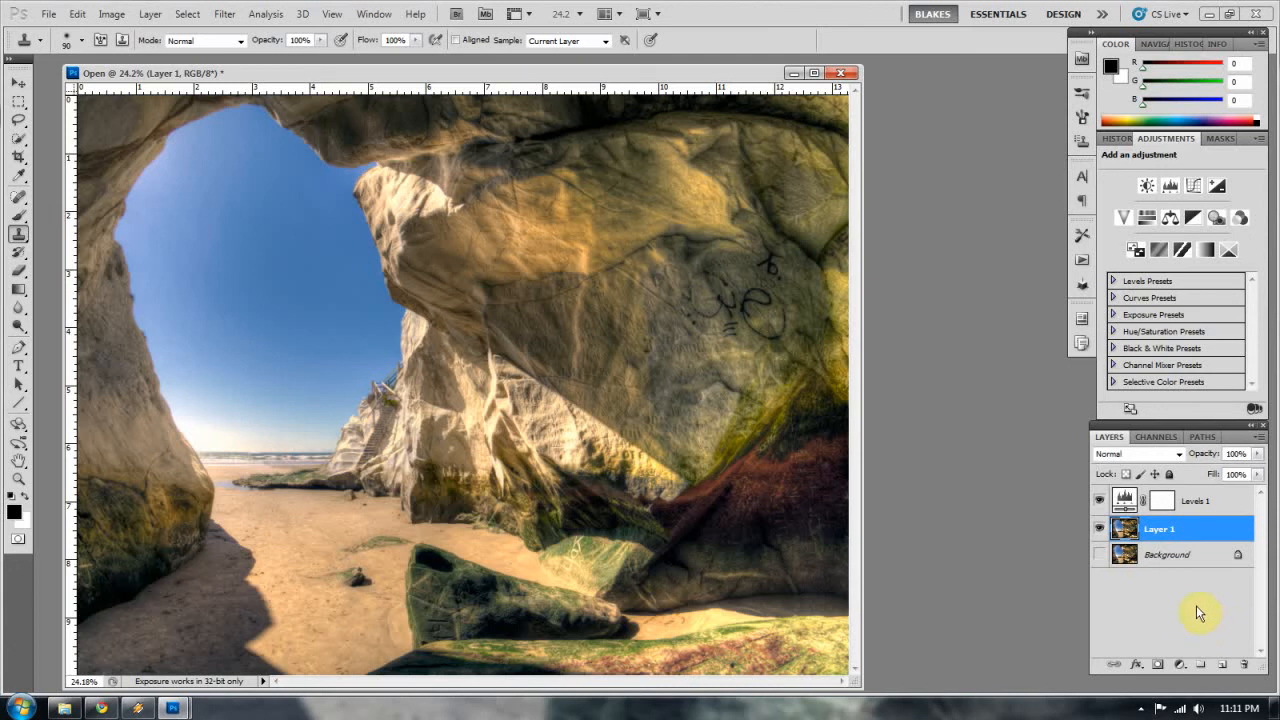
pyautogui.moveTo(1175, 628)
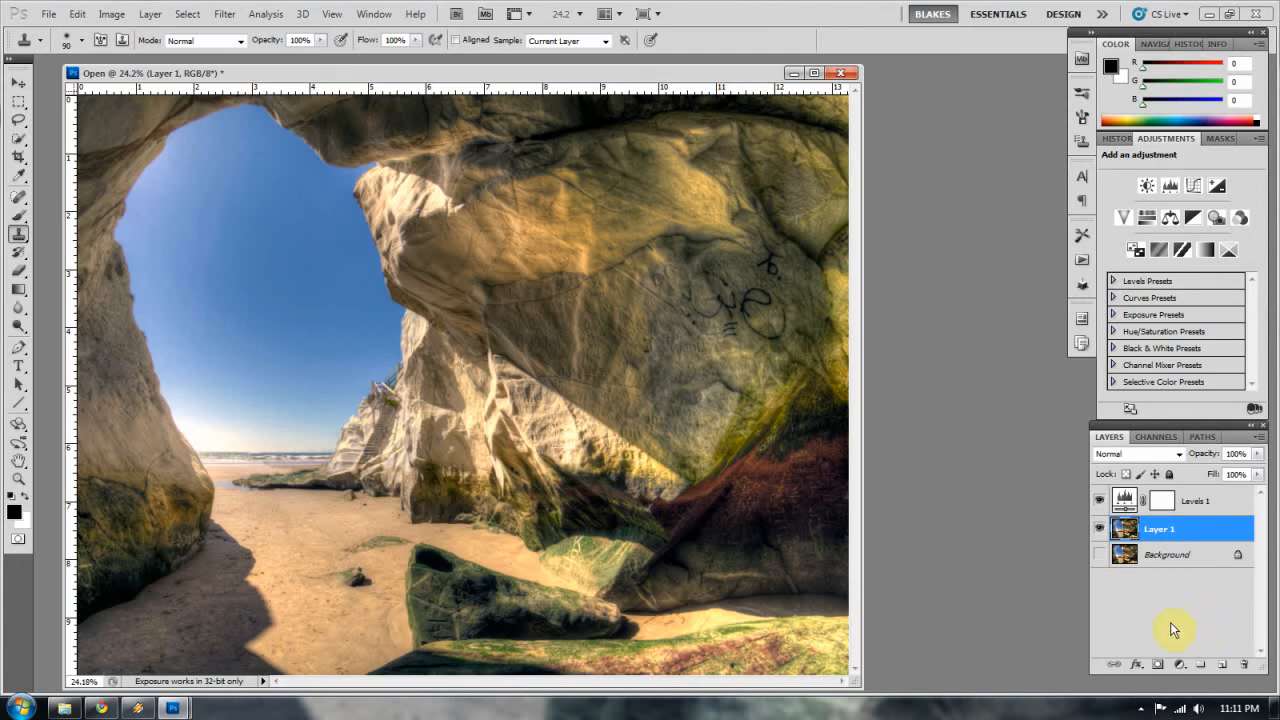
# Step: Add blank Layer 2 and set cloning to Aligned, sampling current and below layers
pyautogui.click(1219, 664)
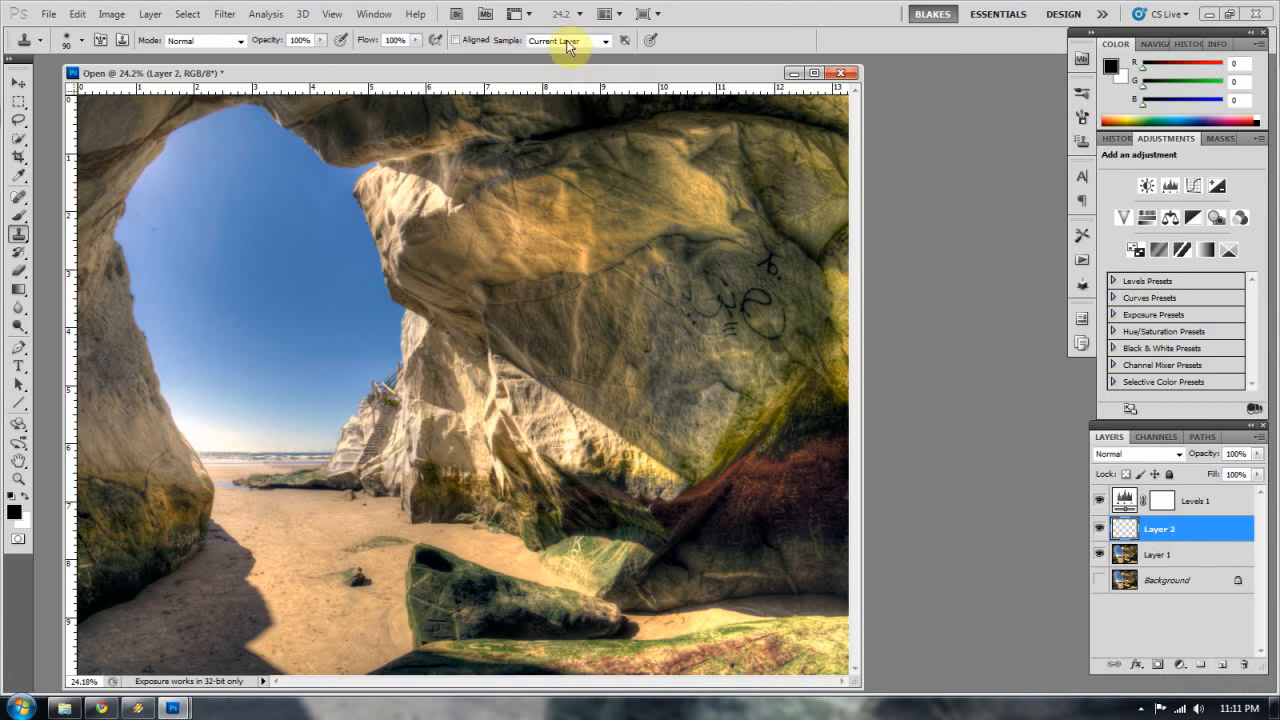
pyautogui.moveTo(171, 230)
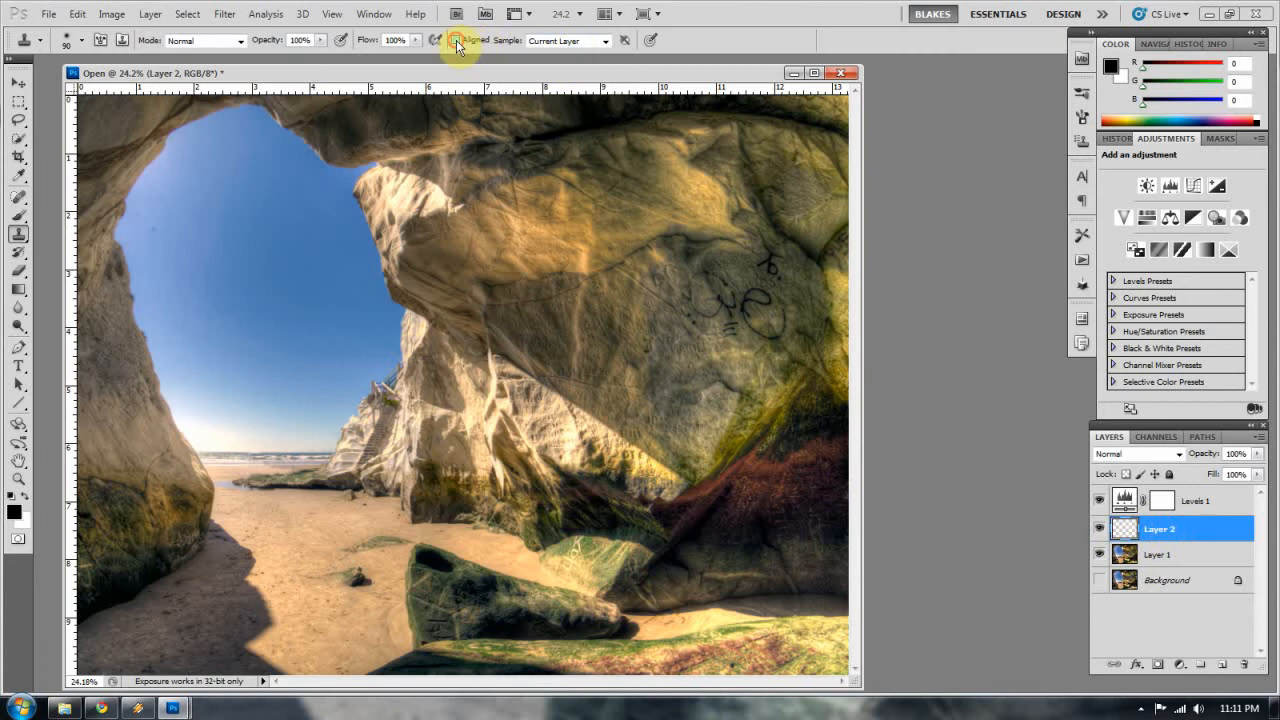
pyautogui.click(605, 40)
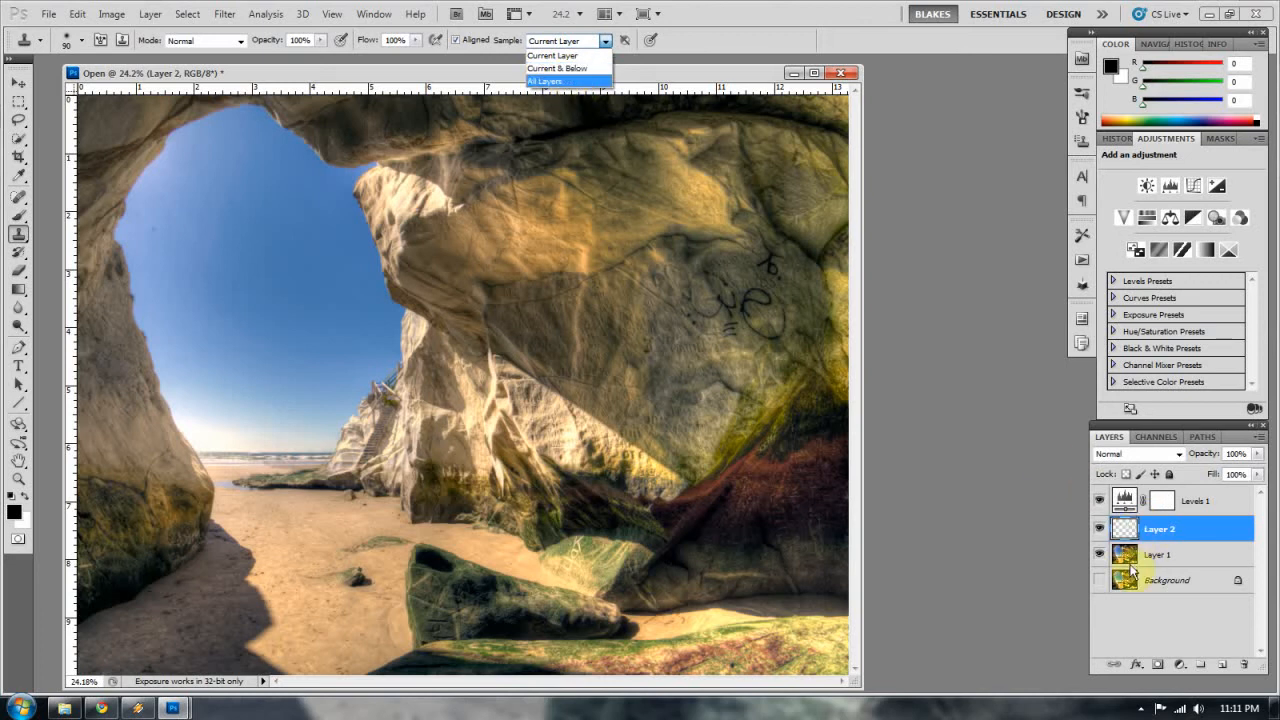
pyautogui.click(556, 68)
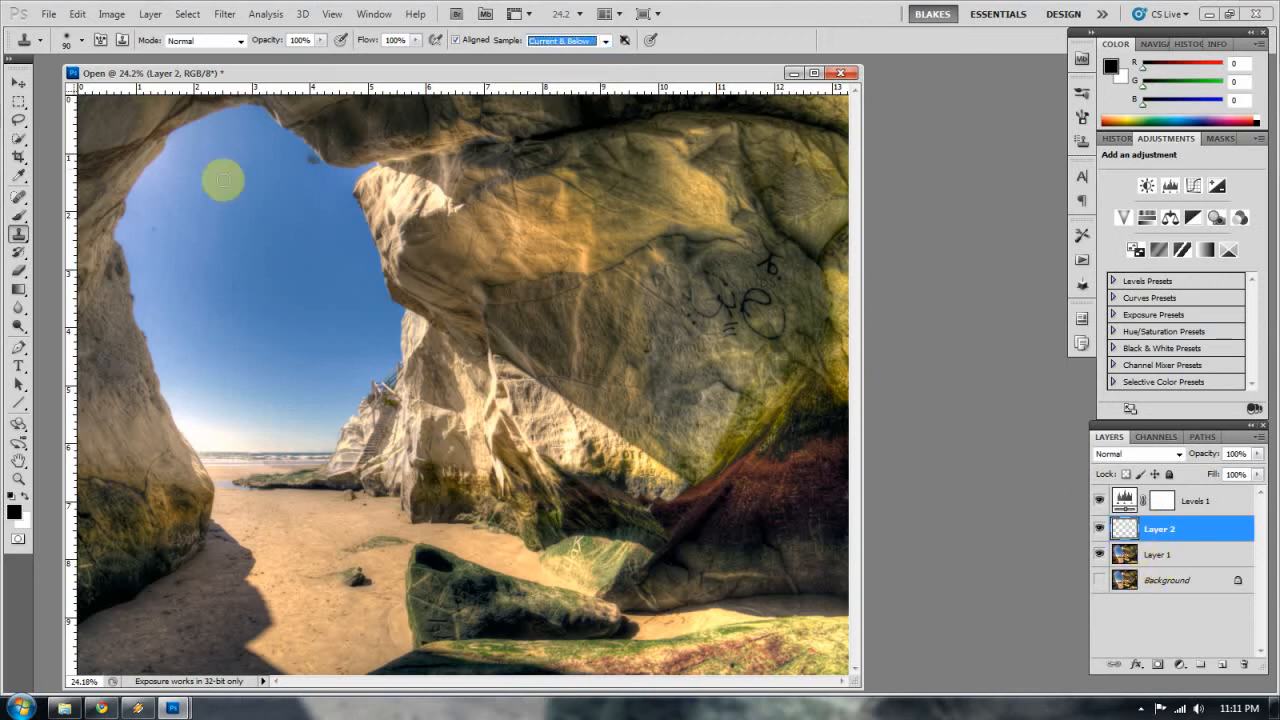
pyautogui.moveTo(155, 231)
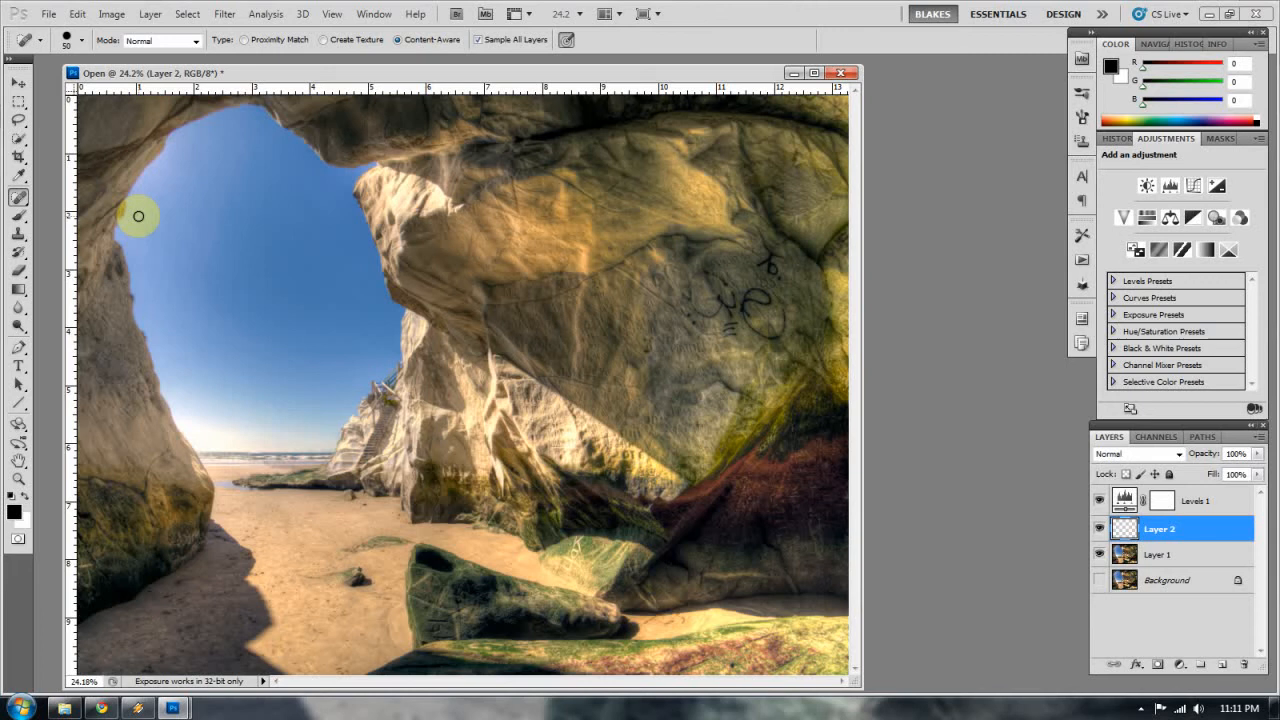
pyautogui.moveTo(318, 337)
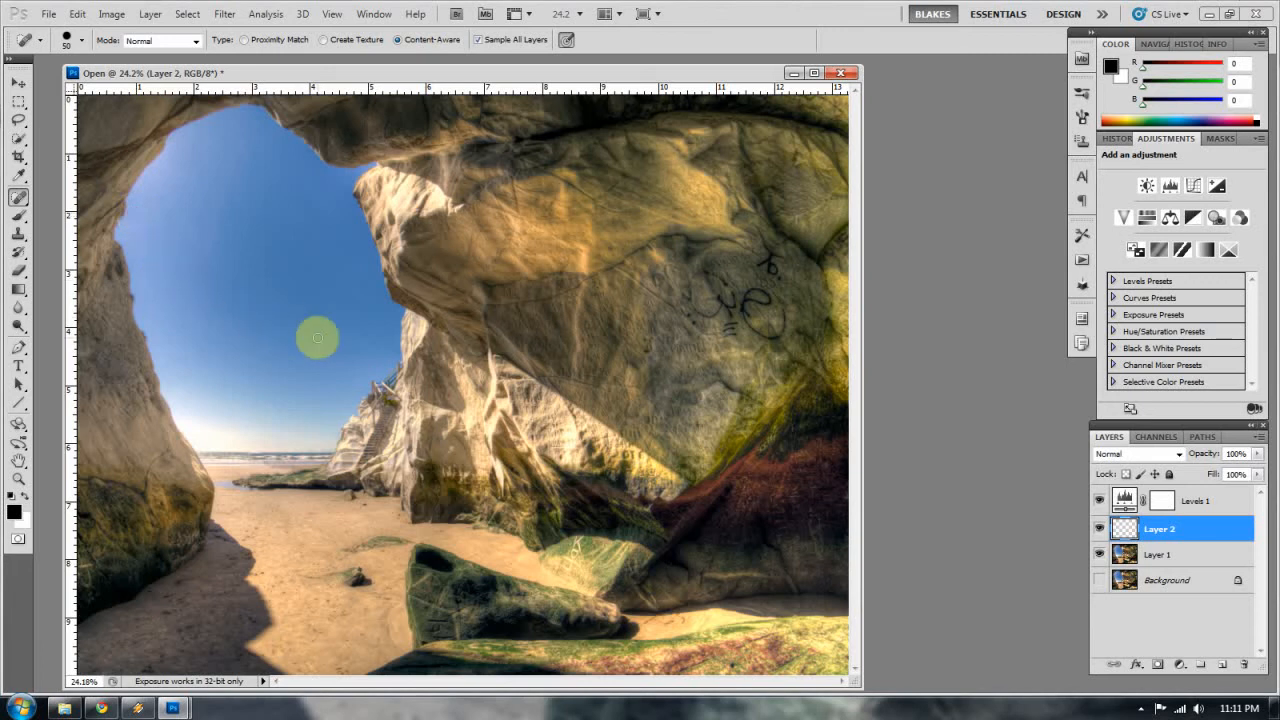
pyautogui.moveTo(878, 557)
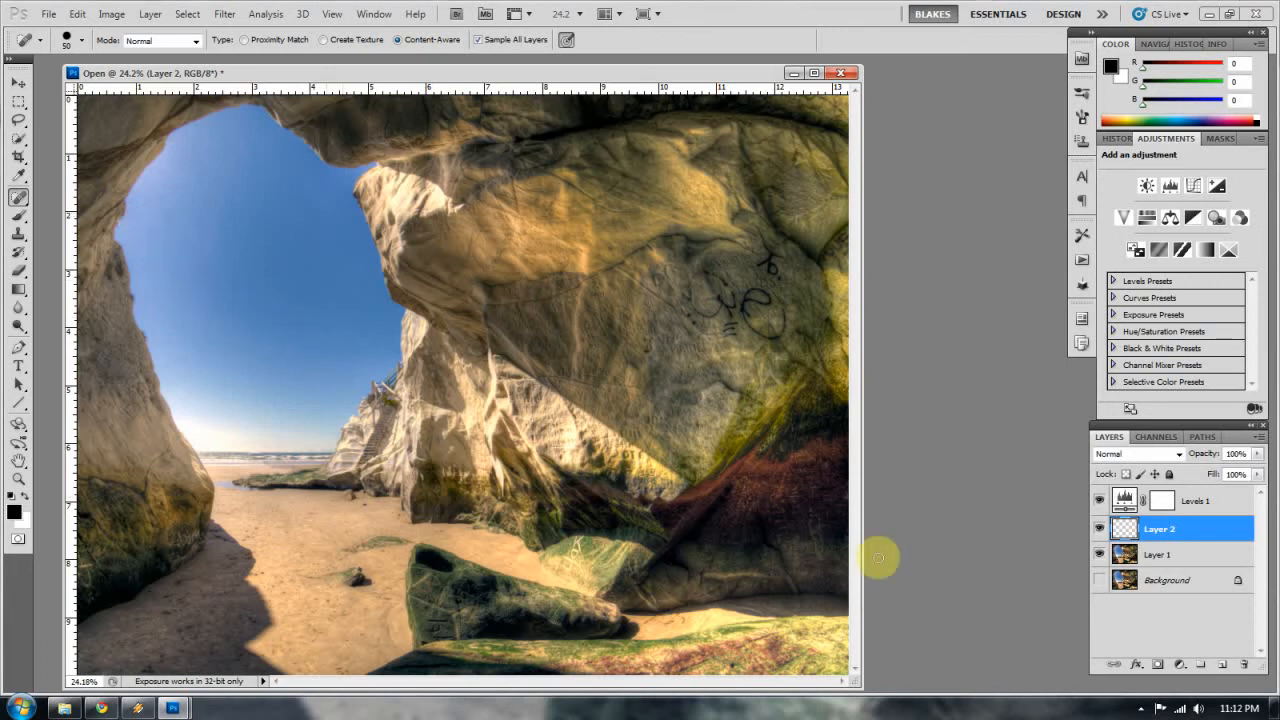
# Step: Rename Layer 2 to 'Stamps' through Layer Properties
pyautogui.rightClick(1158, 528)
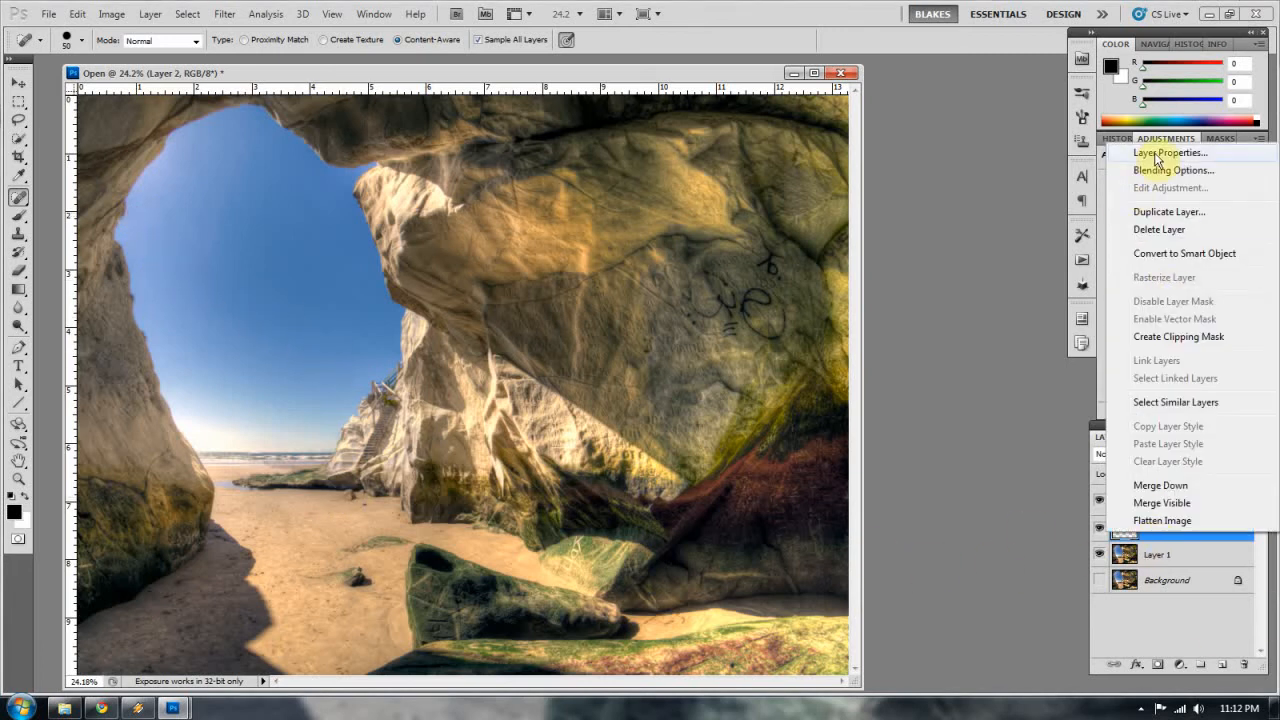
pyautogui.click(1168, 152)
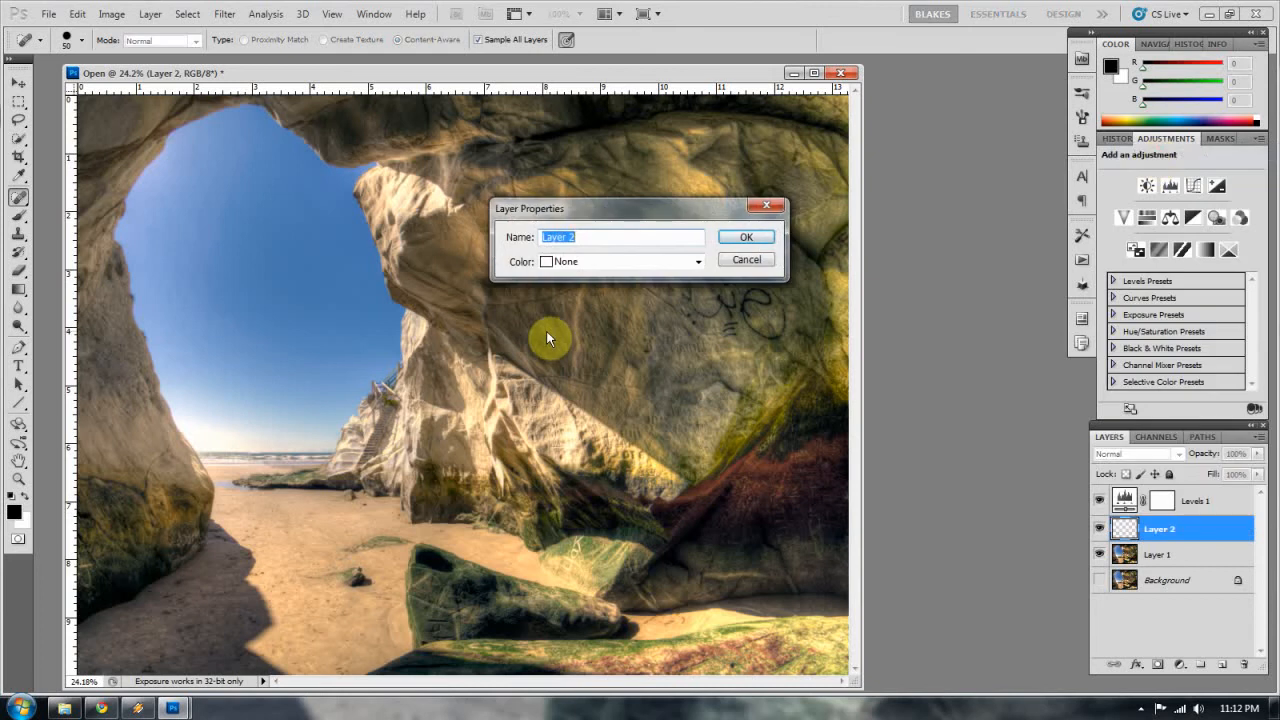
pyautogui.write('S')
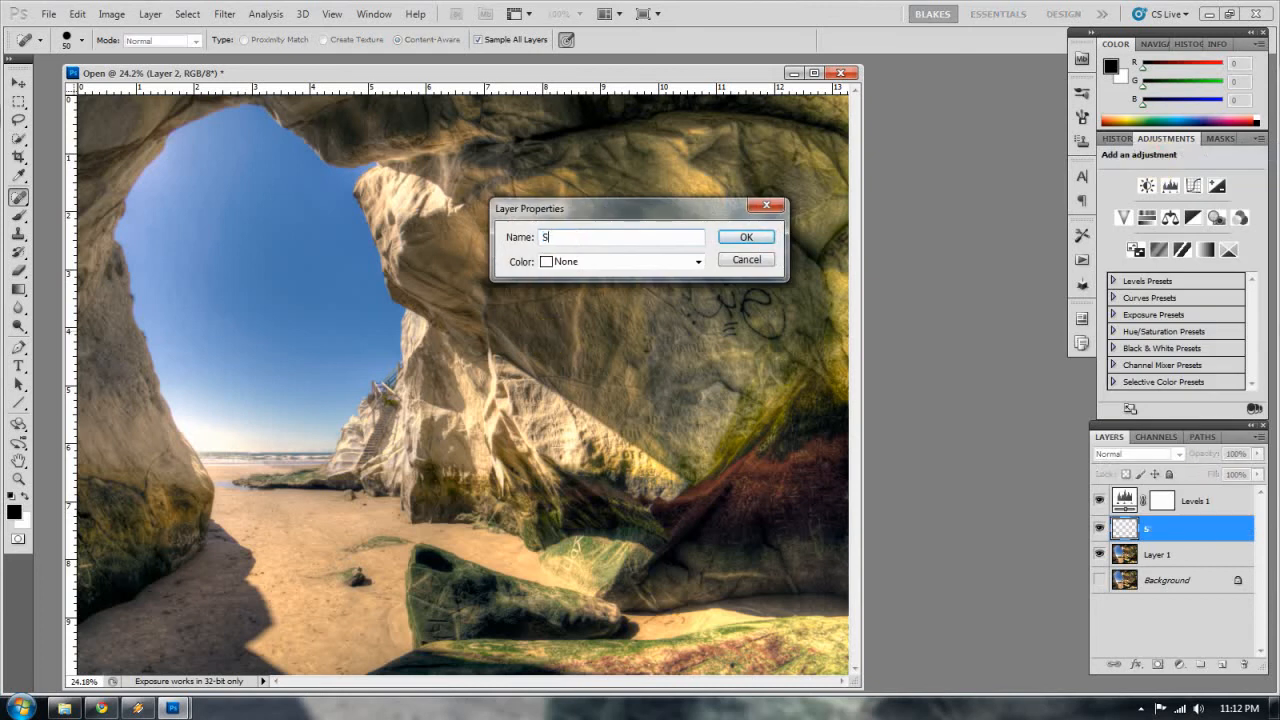
pyautogui.click(745, 237)
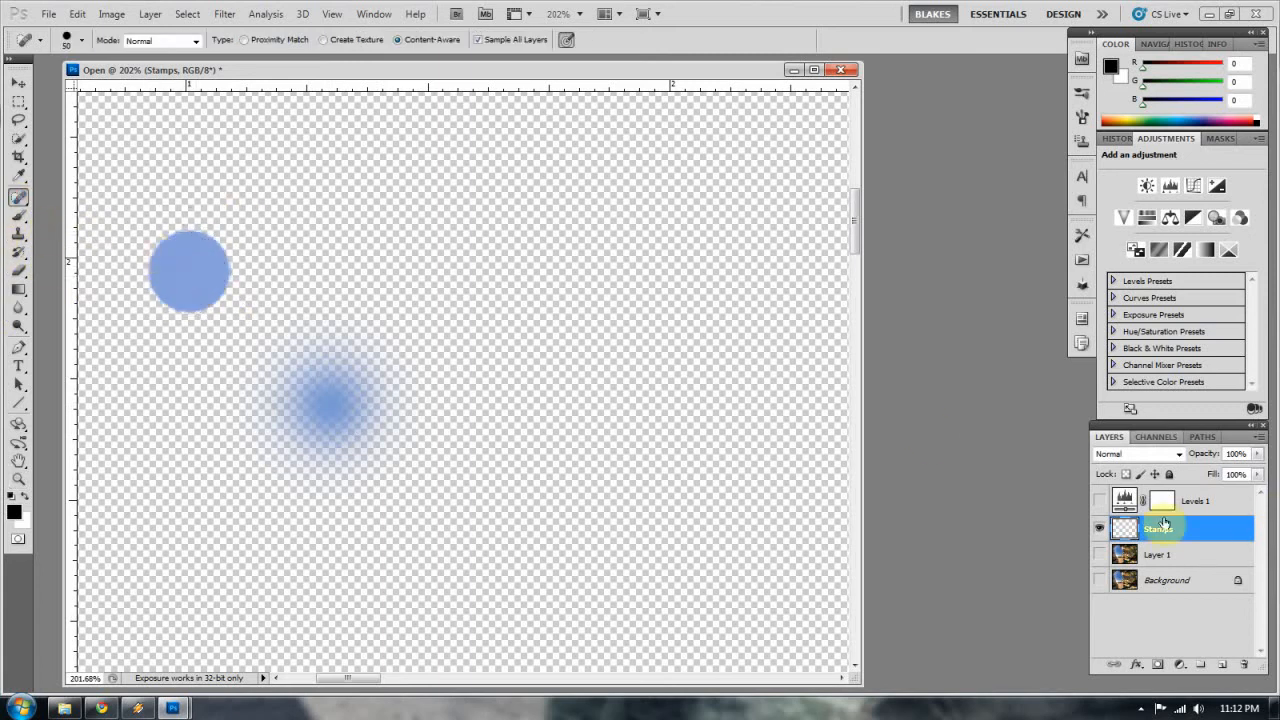
# Step: Make all layers visible again alongside the Stamps layer
pyautogui.click(1099, 572)
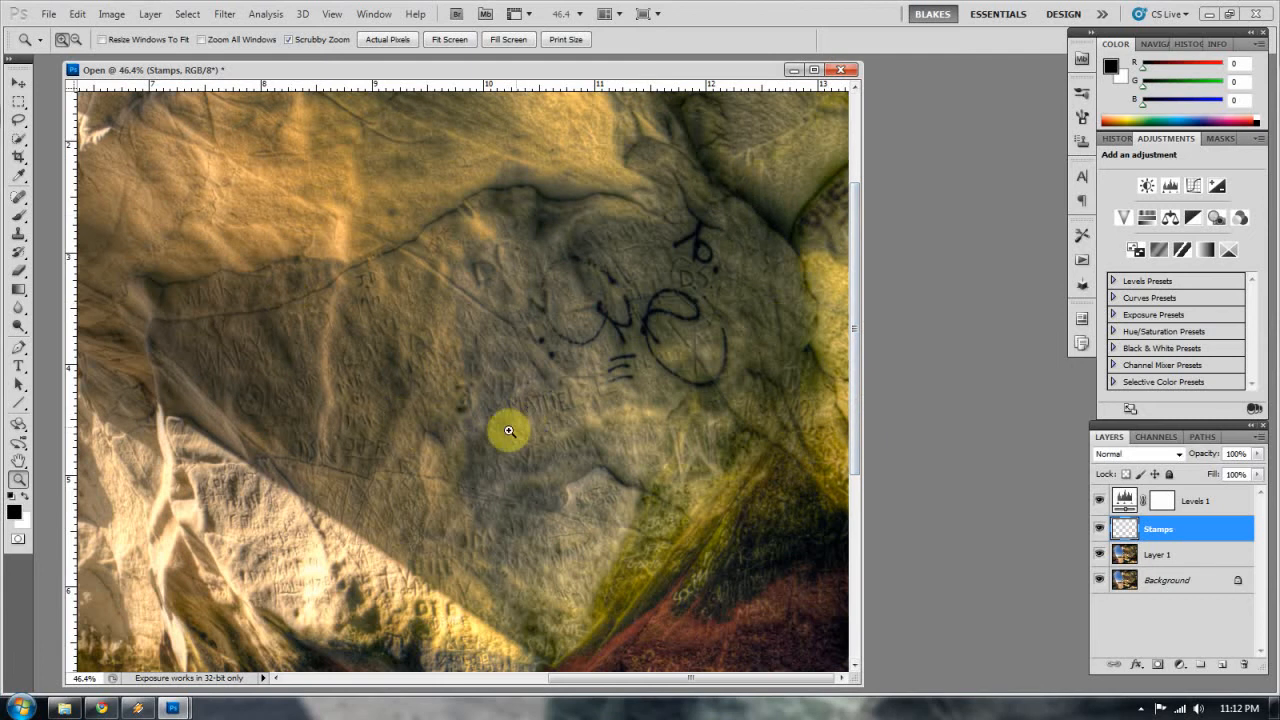
pyautogui.moveTo(491, 372)
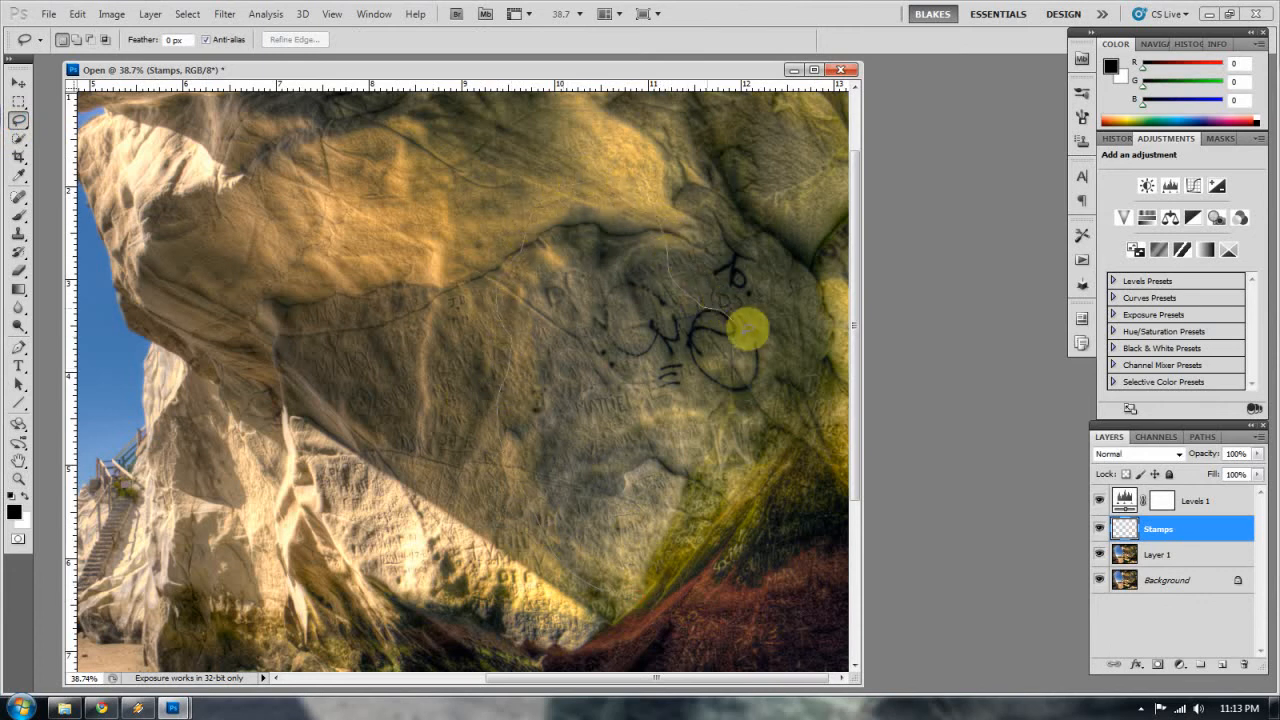
# Step: Lasso the graffiti area and add a Color Balance layer targeting Highlights
pyautogui.moveTo(748, 330); pyautogui.dragTo(650, 585)
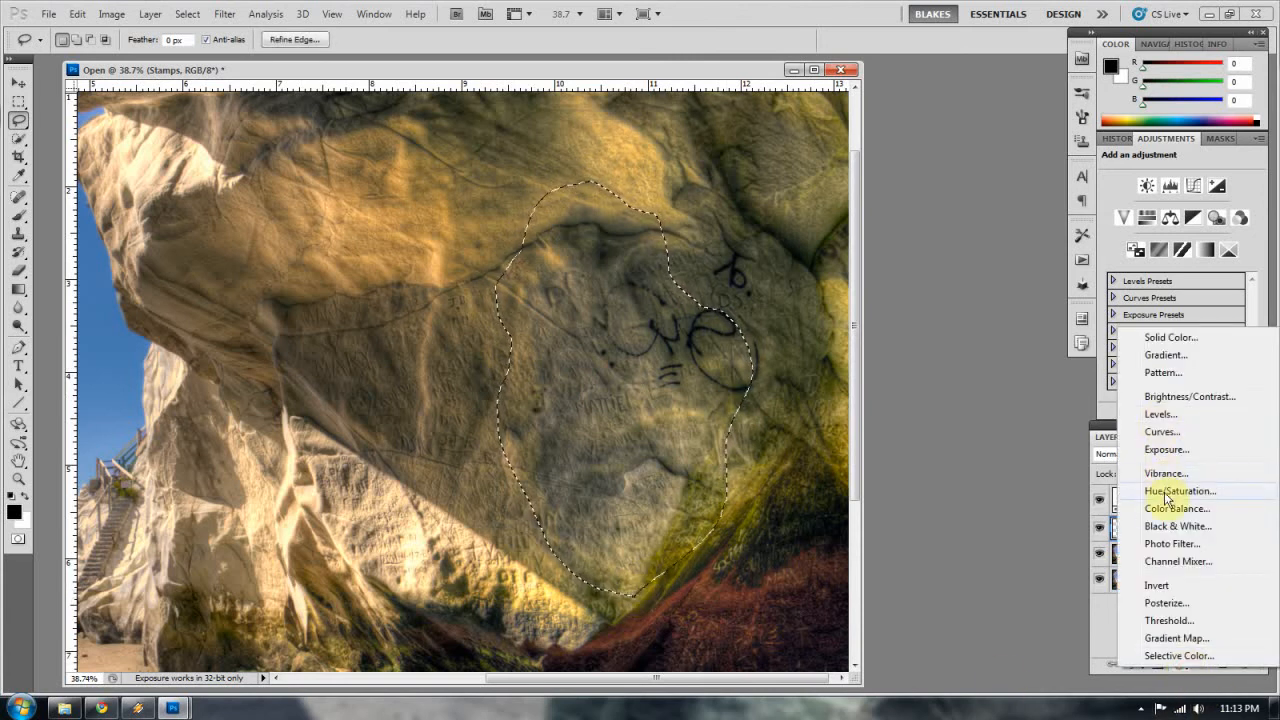
pyautogui.click(1177, 508)
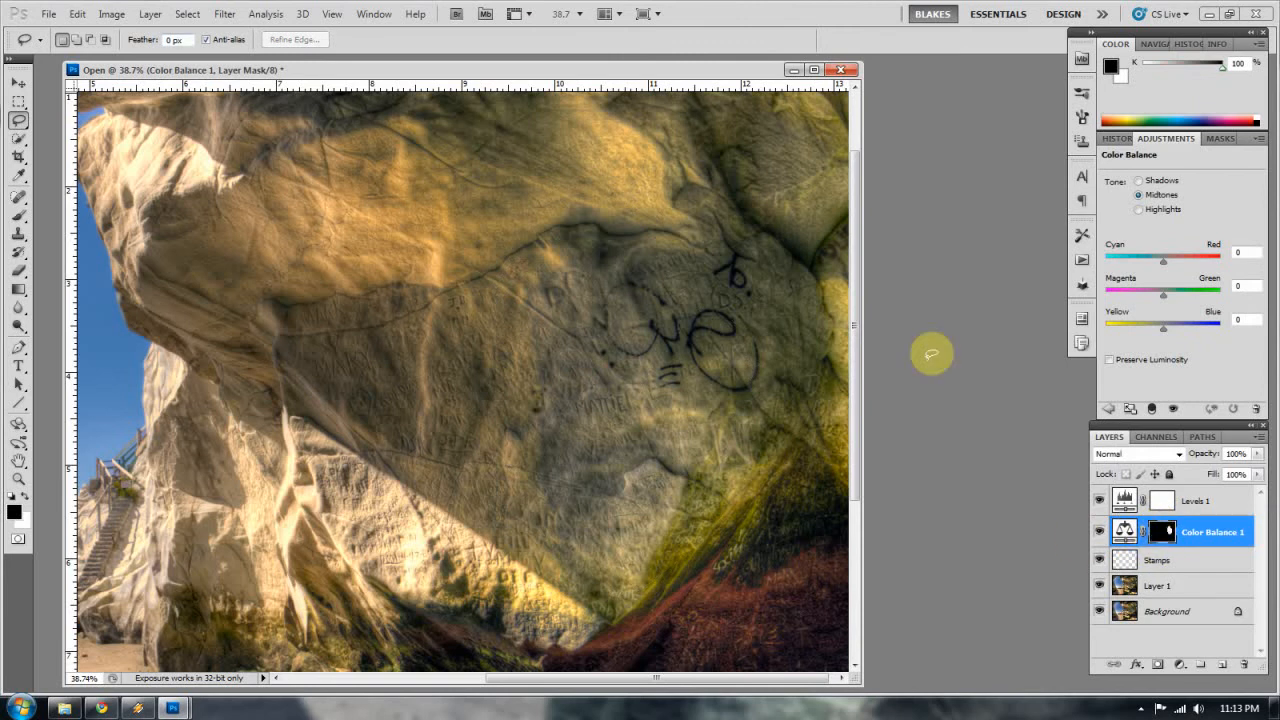
pyautogui.moveTo(498, 351)
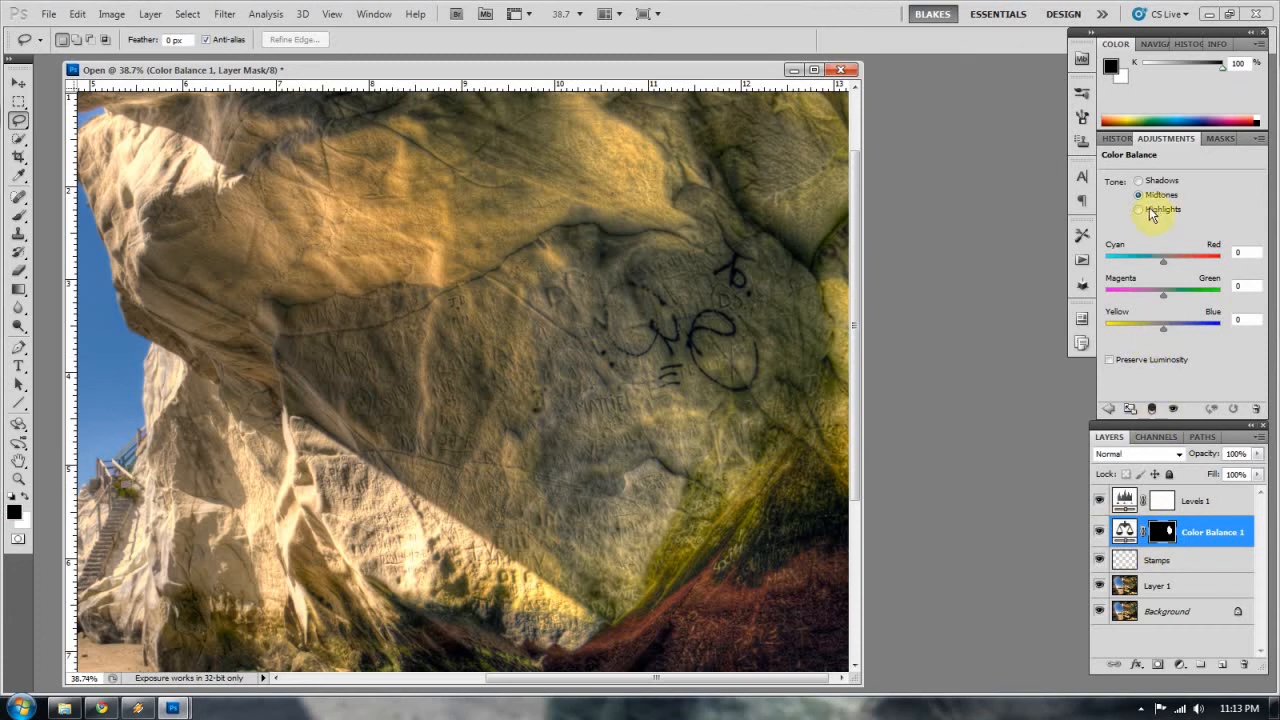
pyautogui.click(1140, 209)
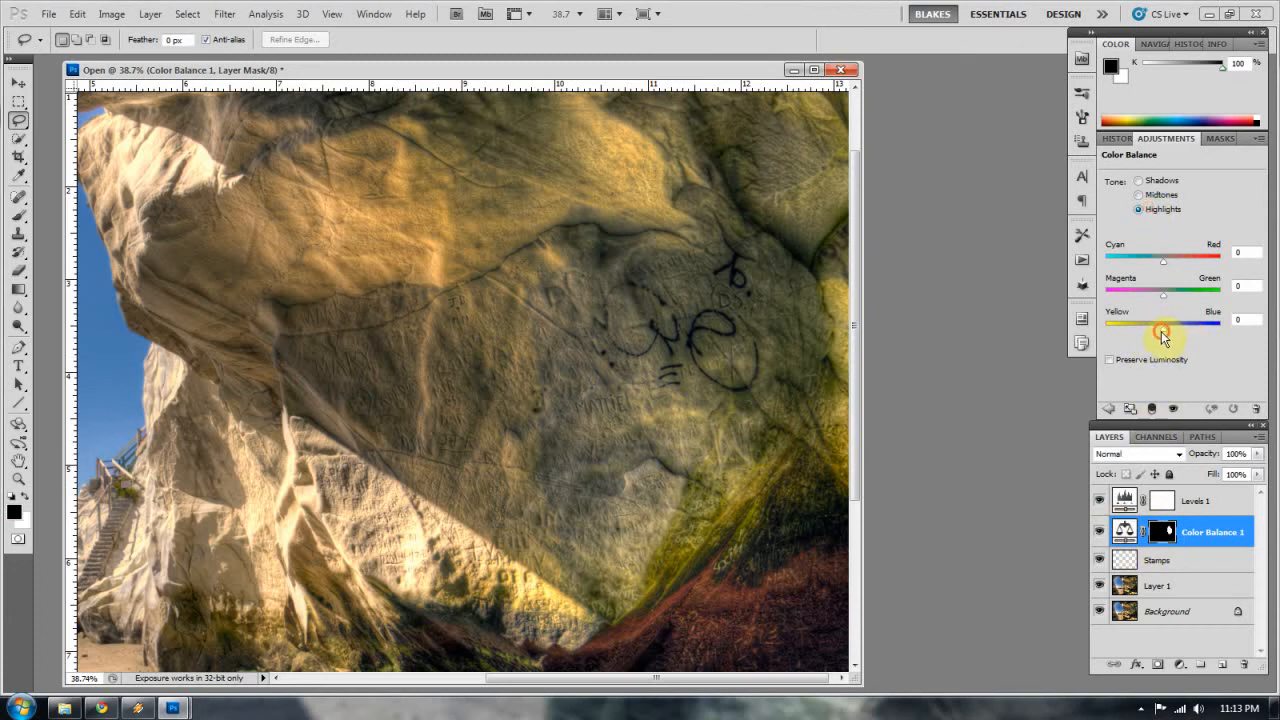
# Step: Set highlights to Cyan-Red +2, Magenta-Green −8, Yellow-Blue −52 and refine the mask
pyautogui.moveTo(1163, 320); pyautogui.dragTo(1135, 320)
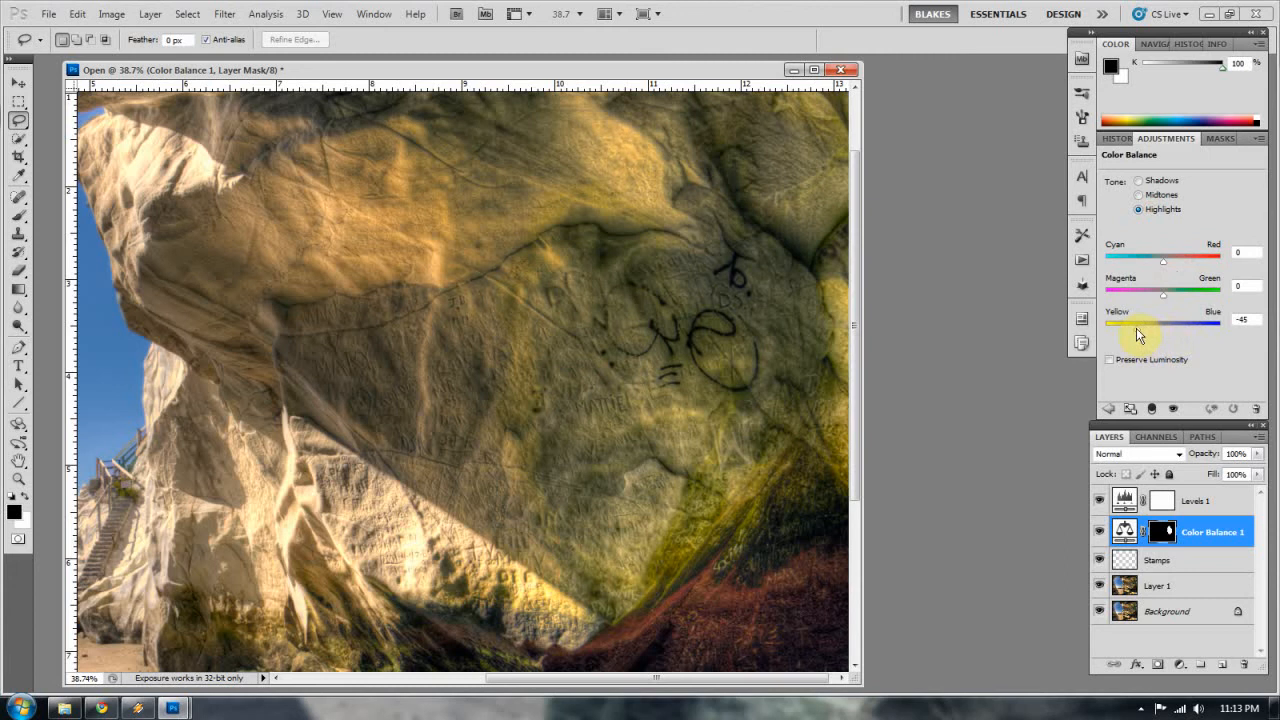
pyautogui.moveTo(1163, 320); pyautogui.dragTo(1133, 330)
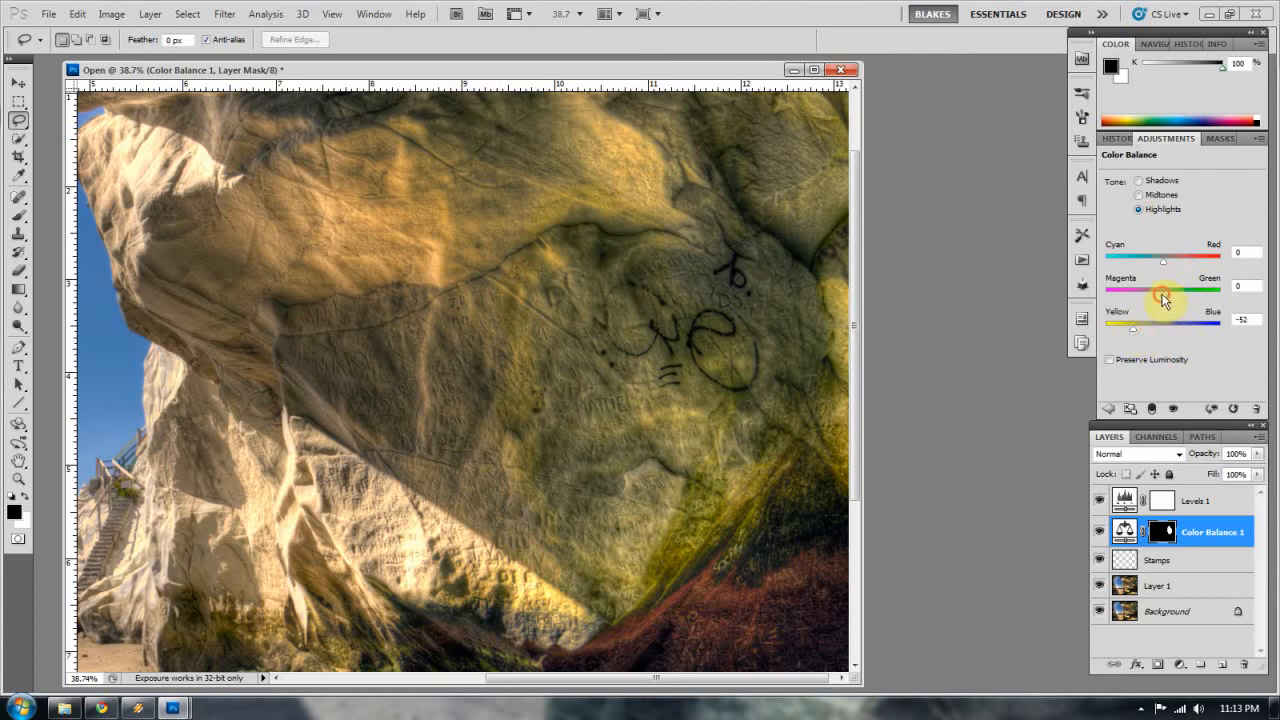
pyautogui.moveTo(1163, 287); pyautogui.dragTo(1155, 287)
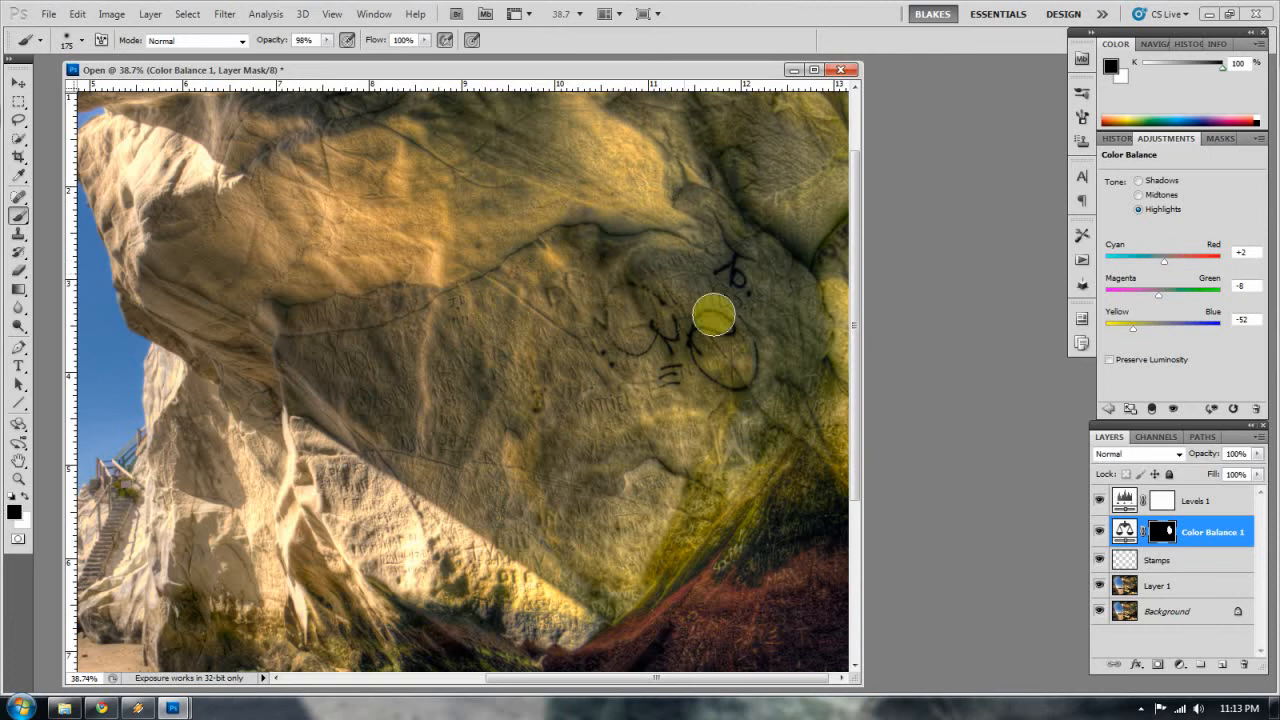
pyautogui.moveTo(715, 318); pyautogui.dragTo(728, 498)
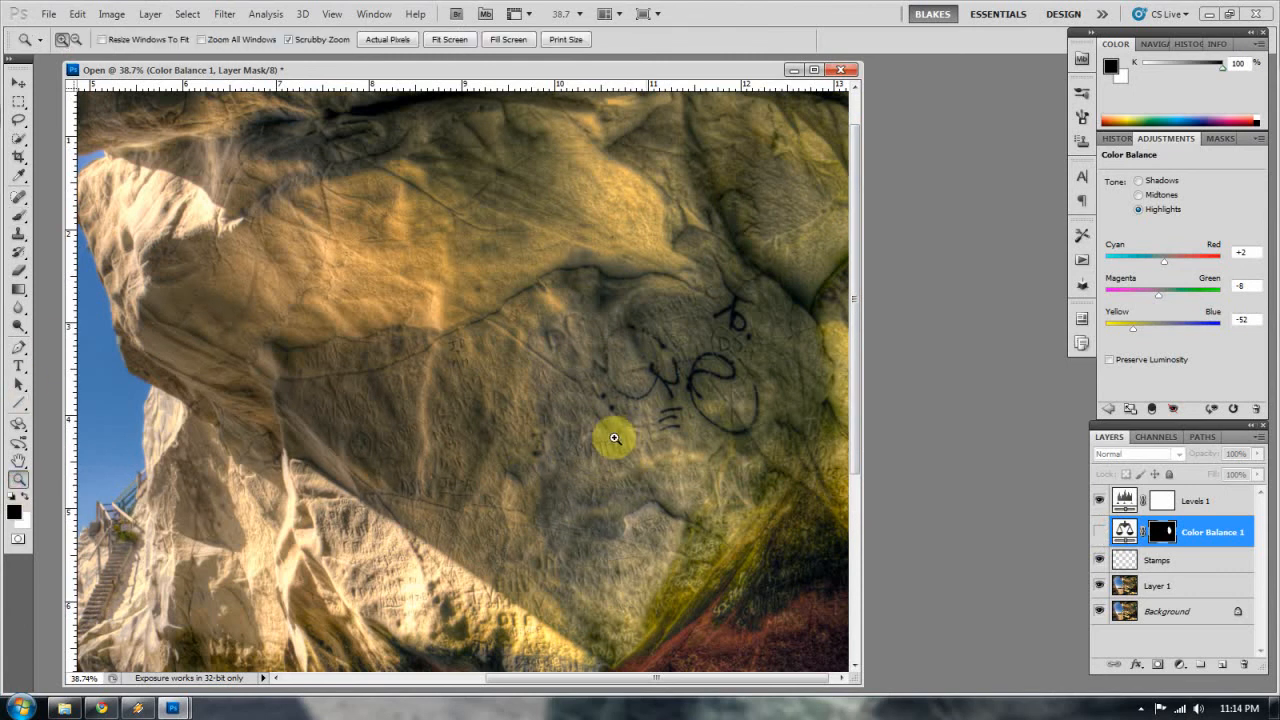
# Step: Brush white into the Color Balance mask over the upper rock above the graffiti
pyautogui.click(614, 438)
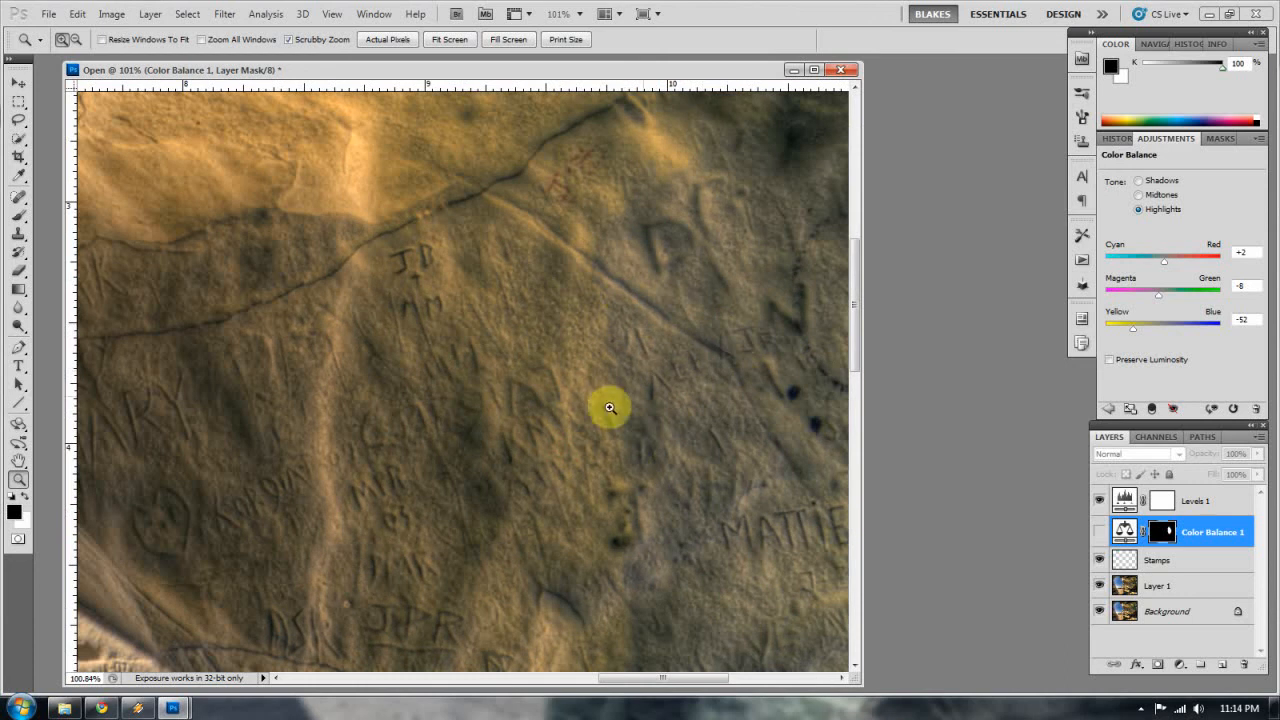
pyautogui.moveTo(571, 382)
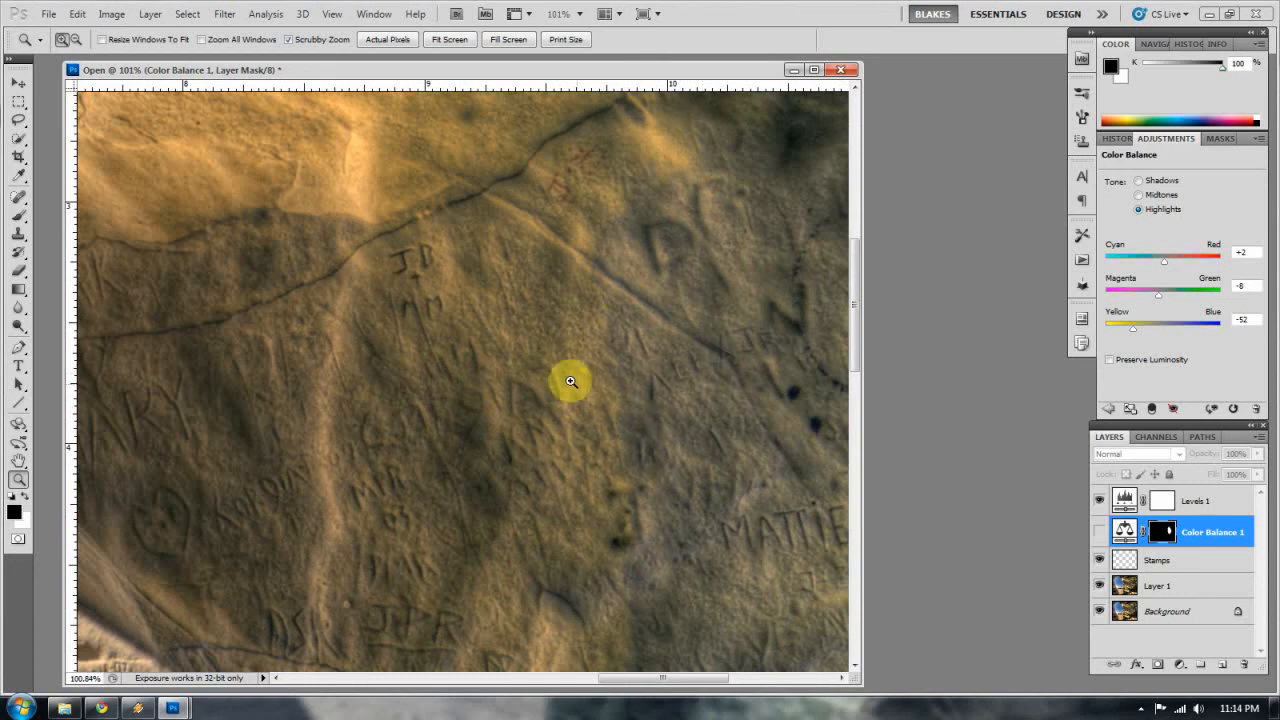
pyautogui.rightClick(571, 382)
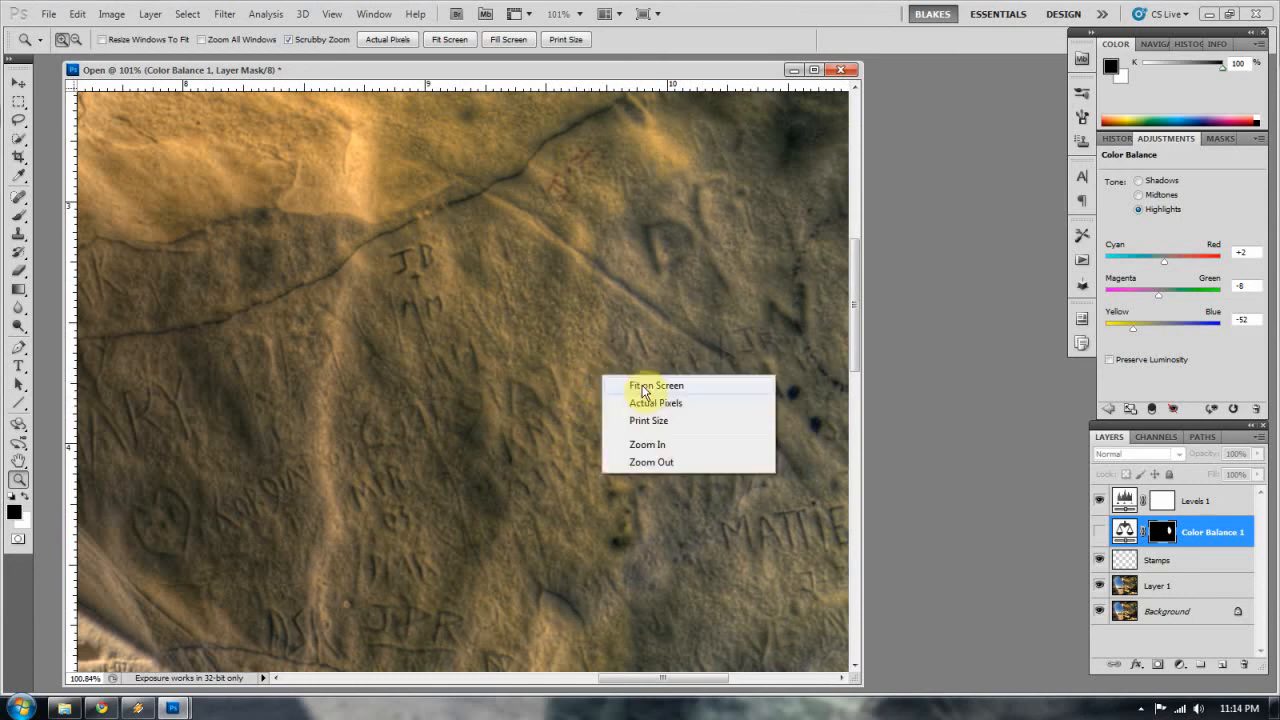
pyautogui.click(655, 385)
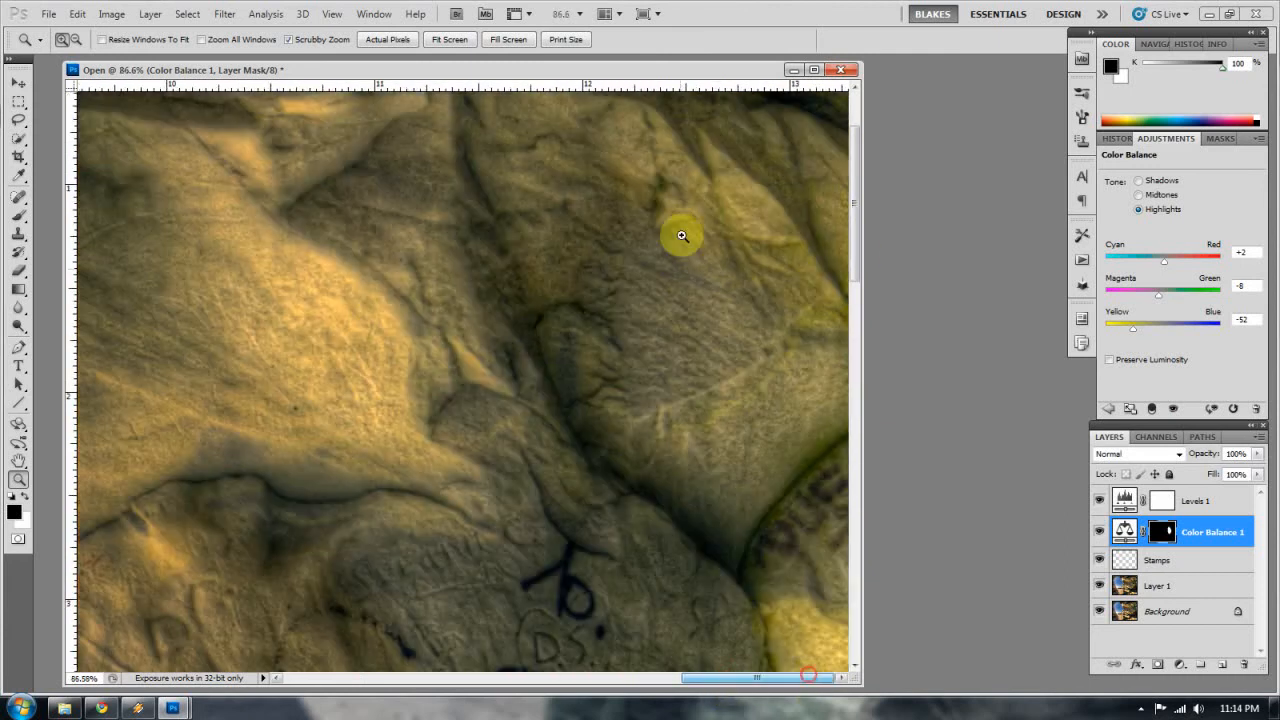
pyautogui.moveTo(875, 371)
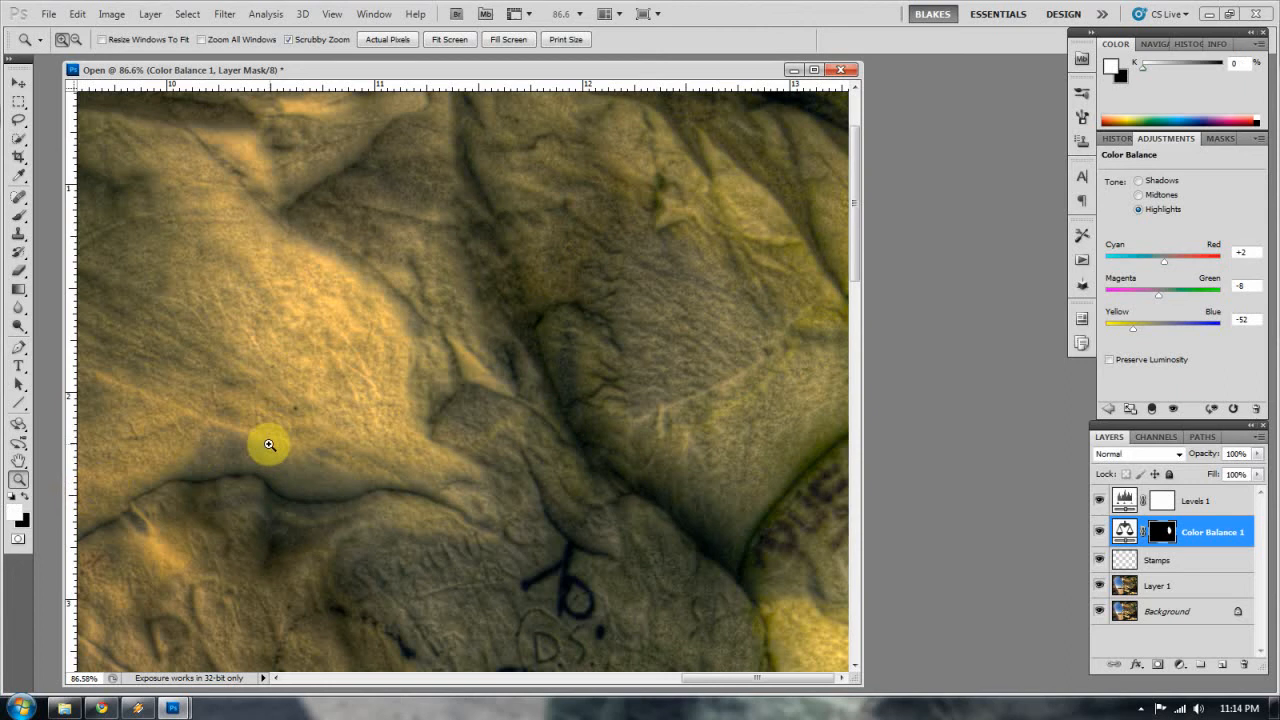
pyautogui.click(18, 196)
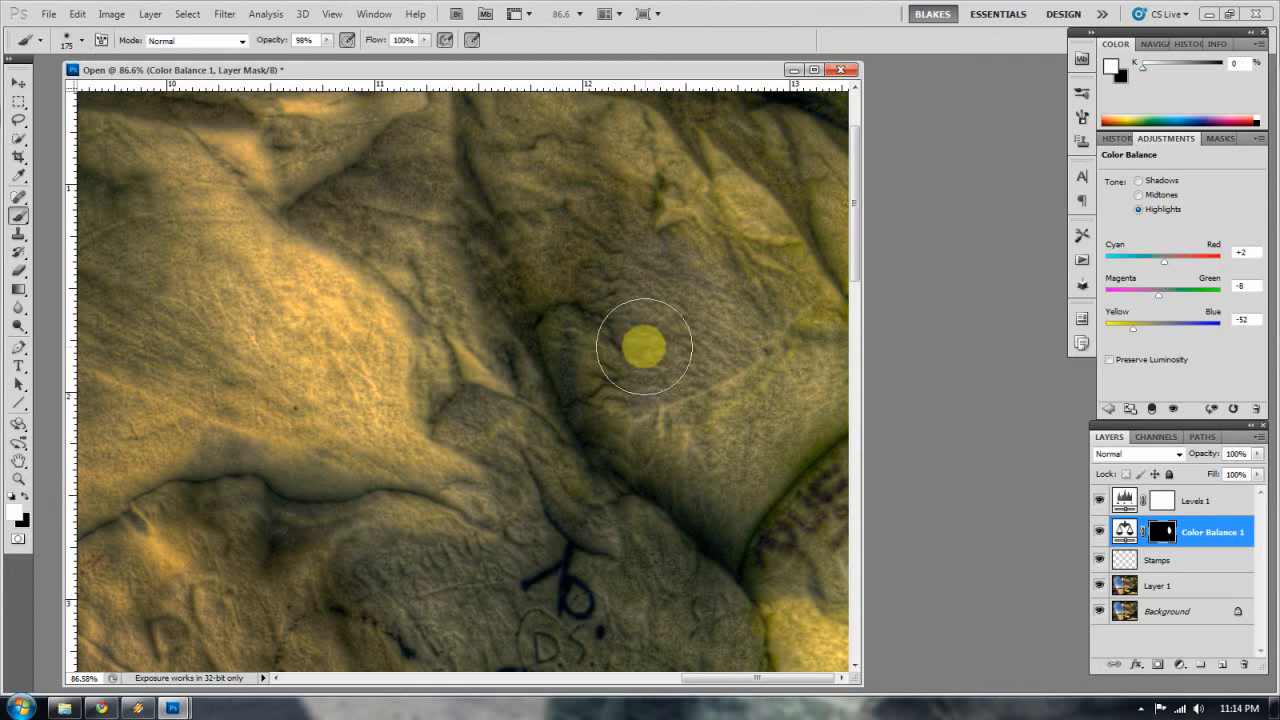
pyautogui.moveTo(643, 347); pyautogui.dragTo(760, 432)
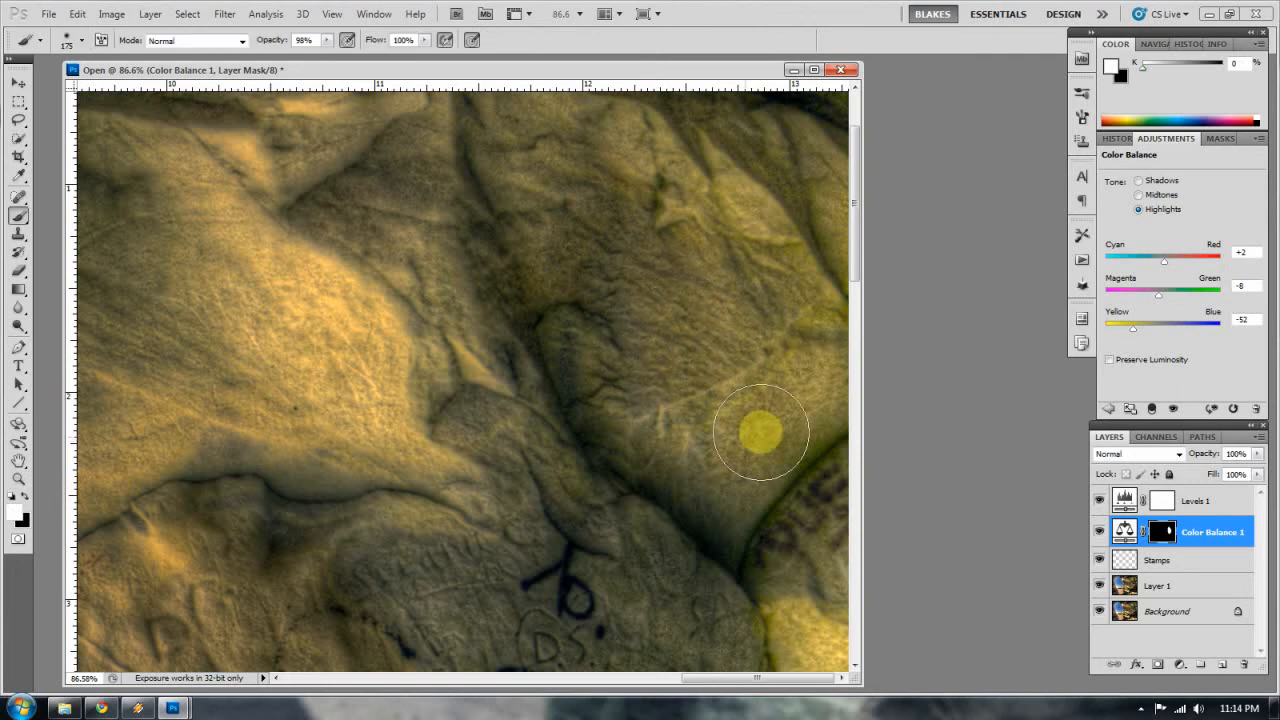
pyautogui.moveTo(562, 513)
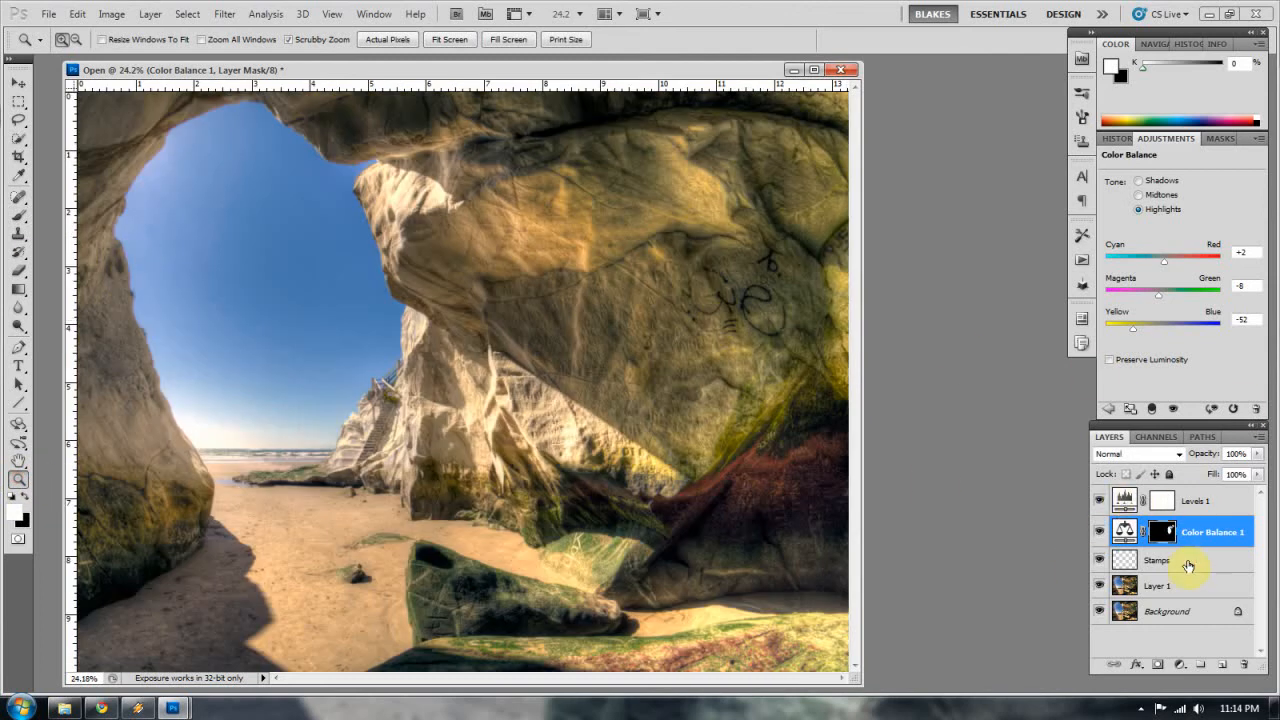
# Step: With Stamps selected, add an empty Layer 2 above it
pyautogui.click(1158, 560)
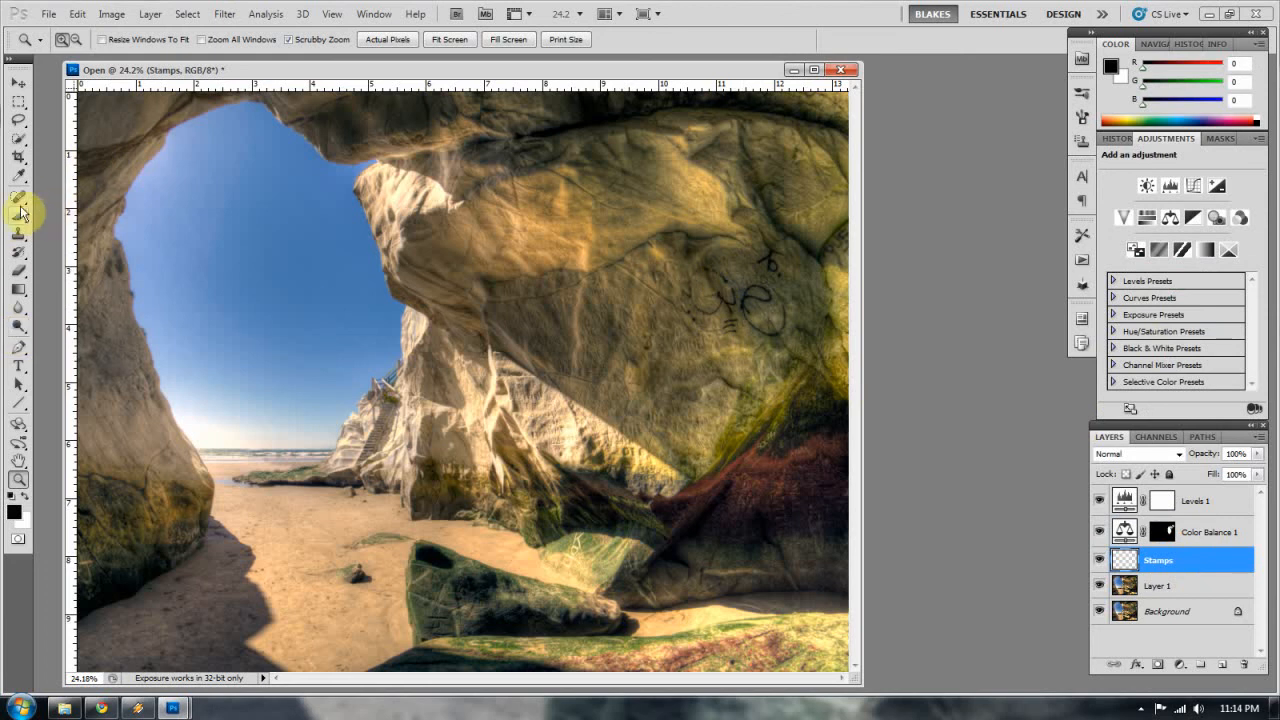
pyautogui.click(18, 197)
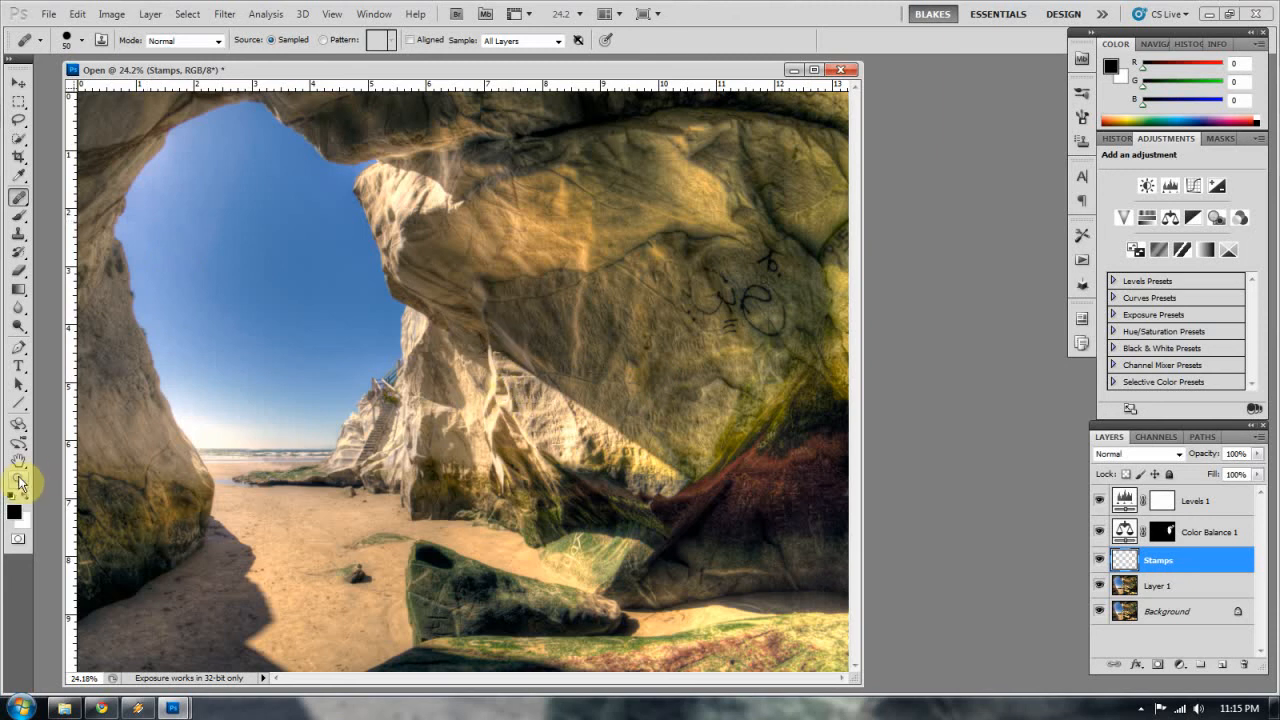
pyautogui.click(18, 478)
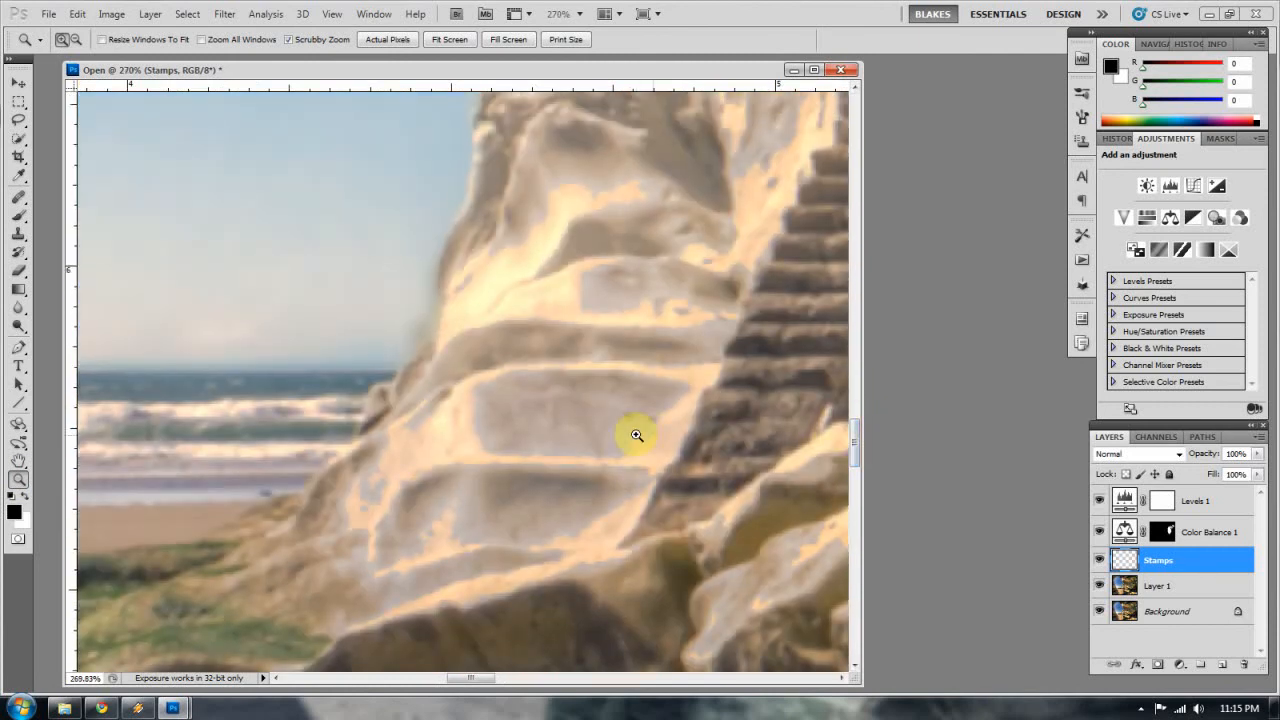
pyautogui.moveTo(520, 455)
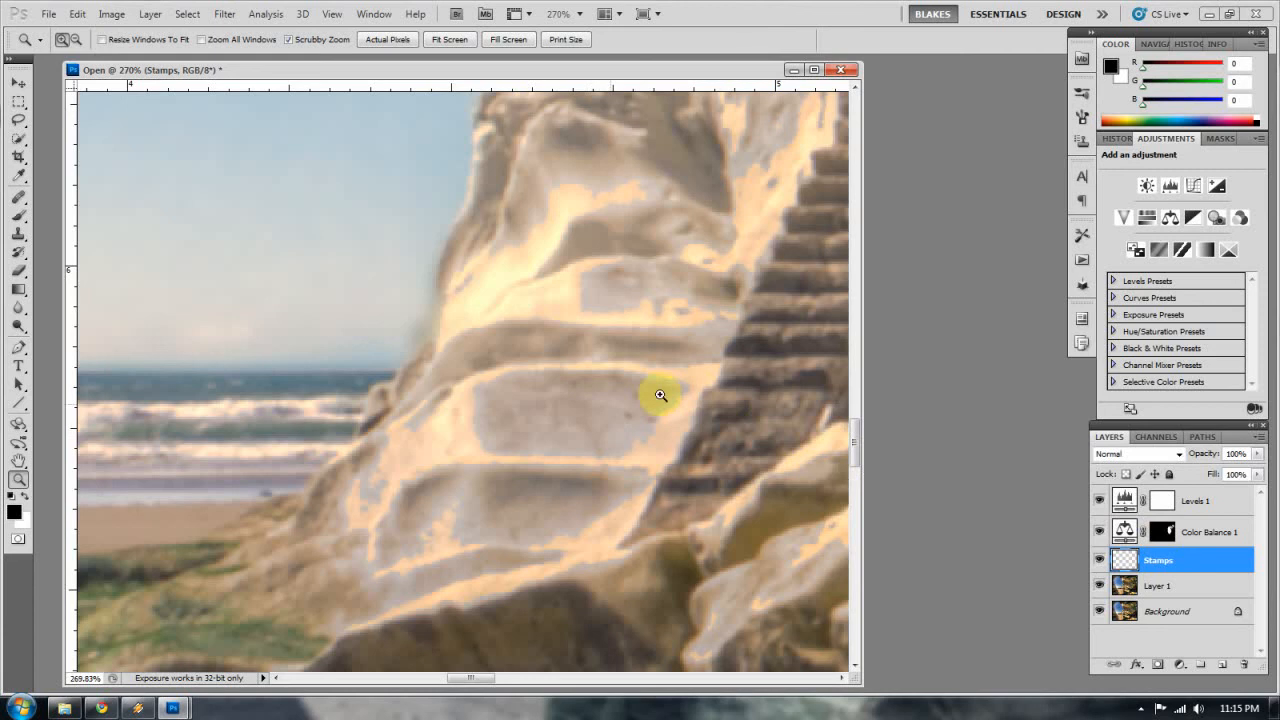
pyautogui.moveTo(547, 403)
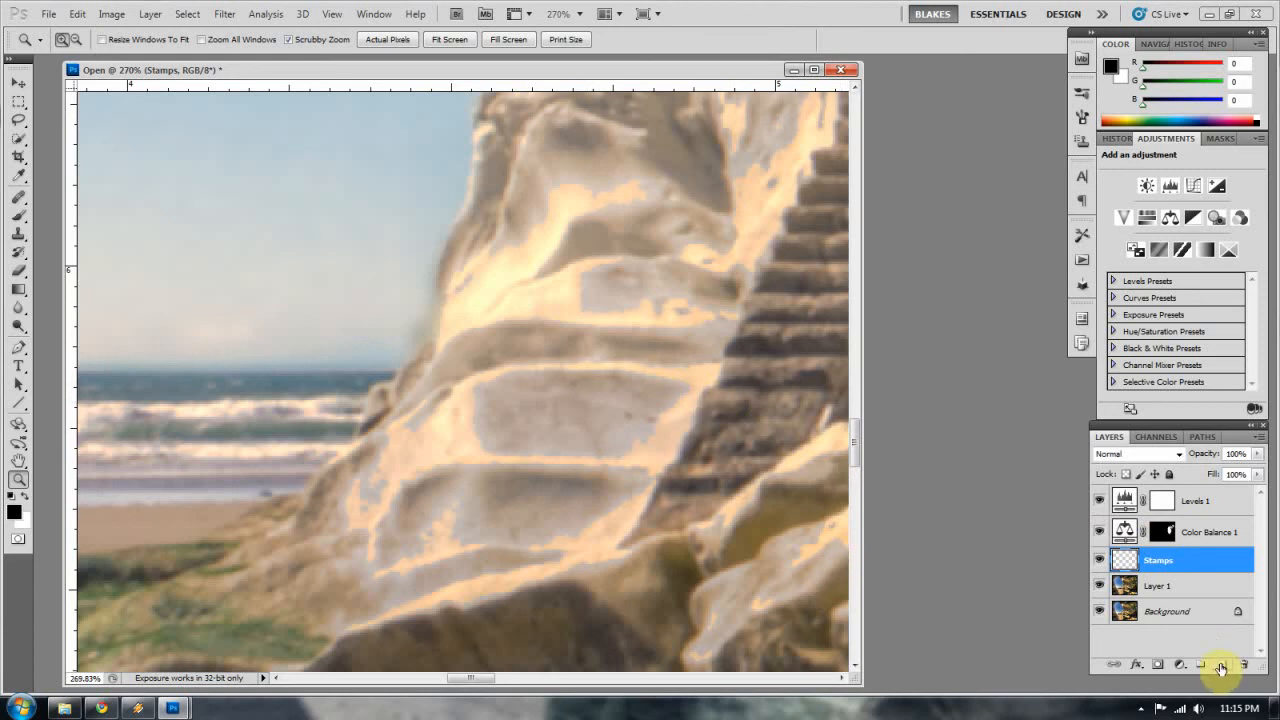
pyautogui.click(1201, 664)
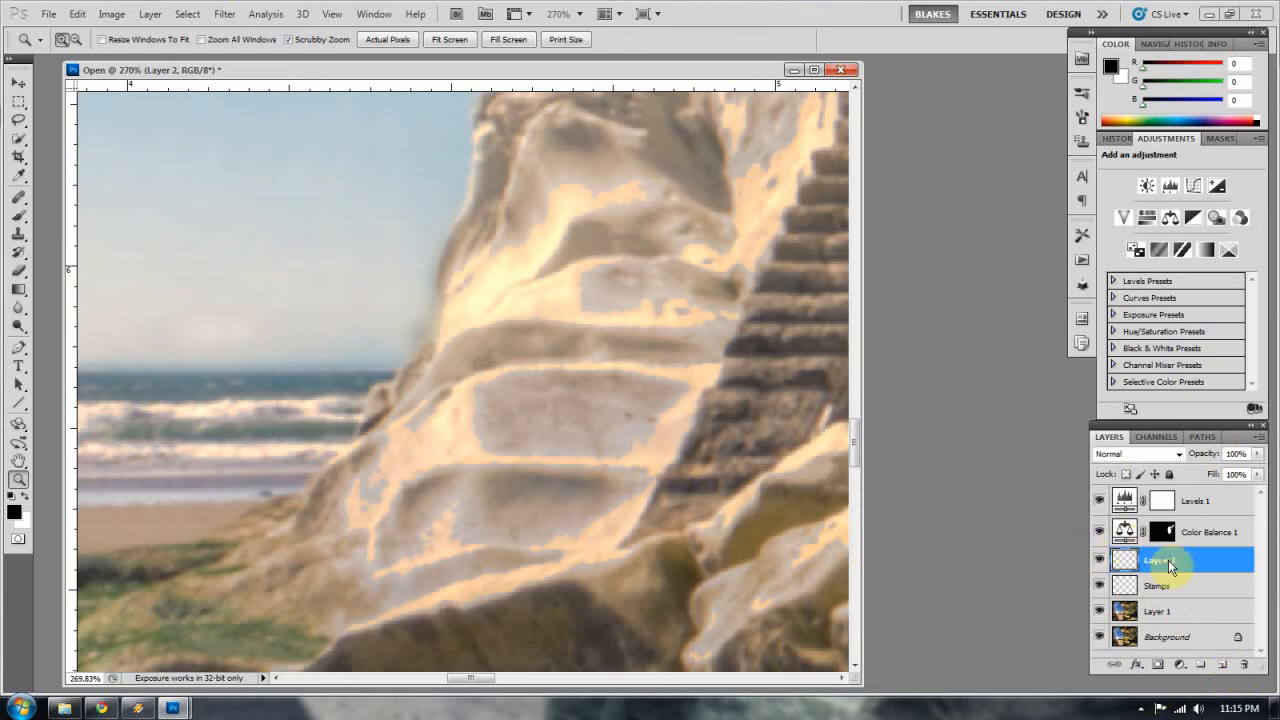
# Step: Rename Layer 2 to 'Blur' and set the Blur tool mode to Lighten
pyautogui.doubleClick(1160, 560)
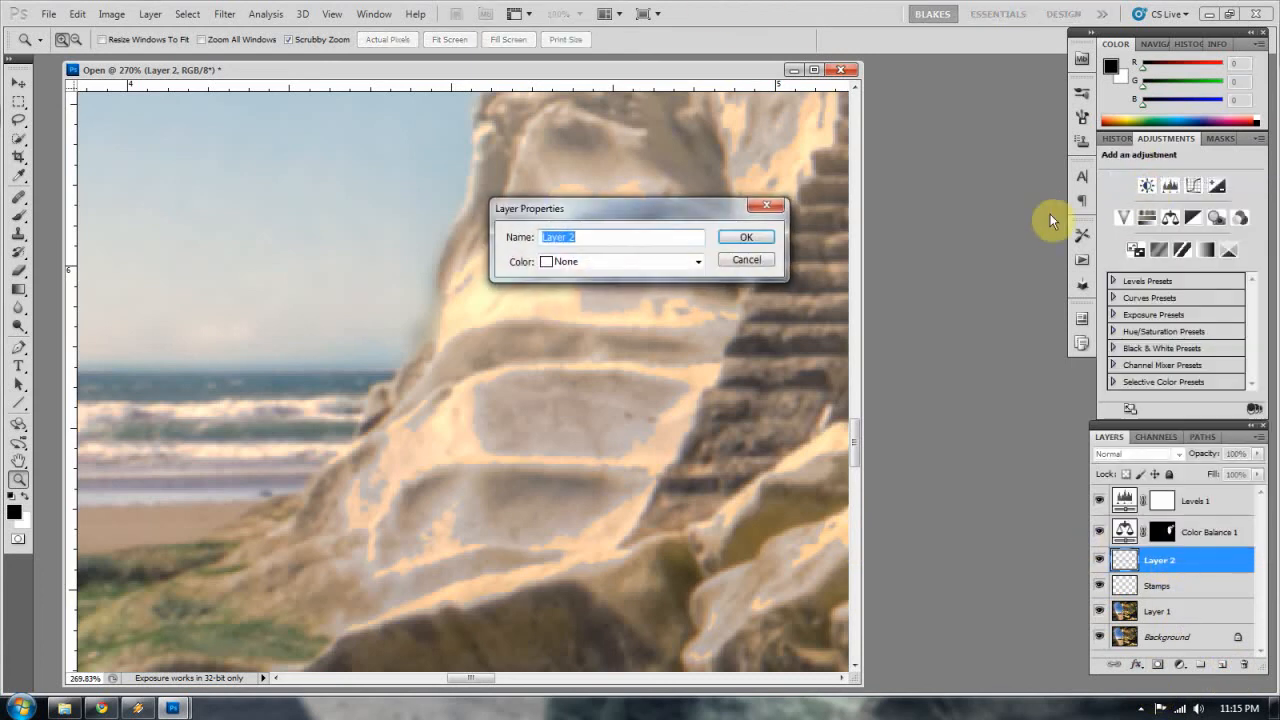
pyautogui.click(746, 237)
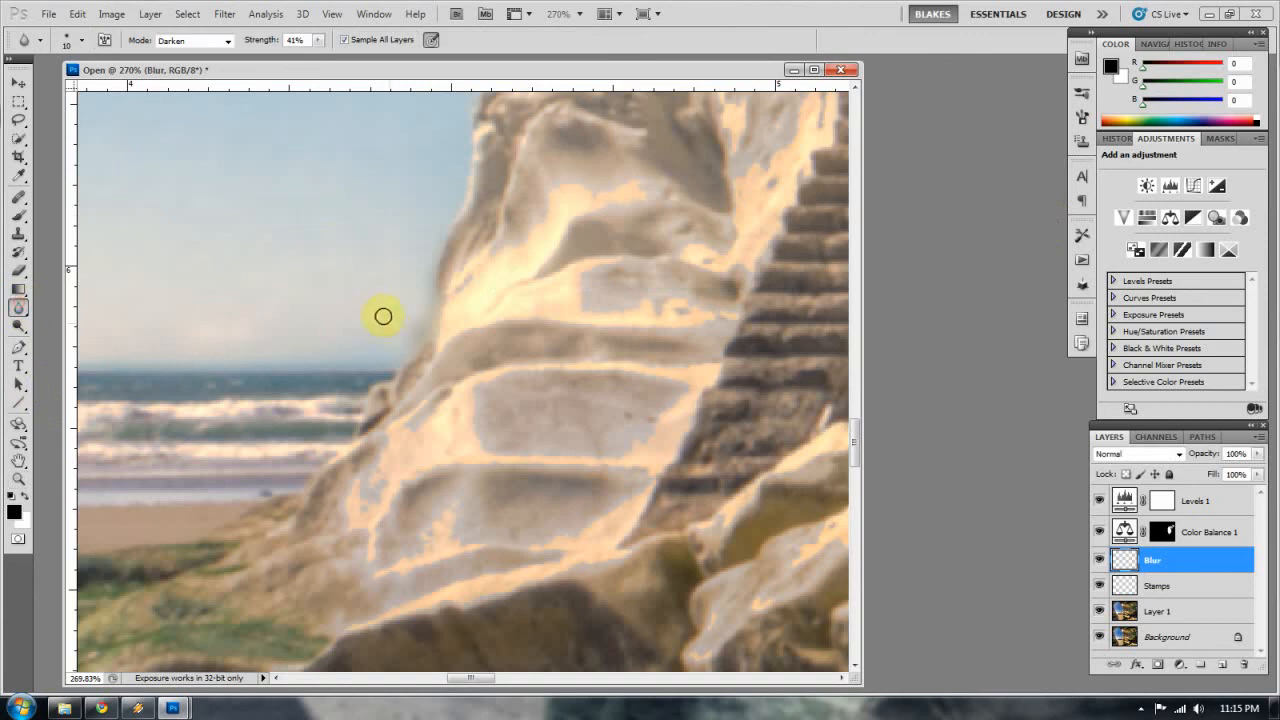
pyautogui.click(193, 41)
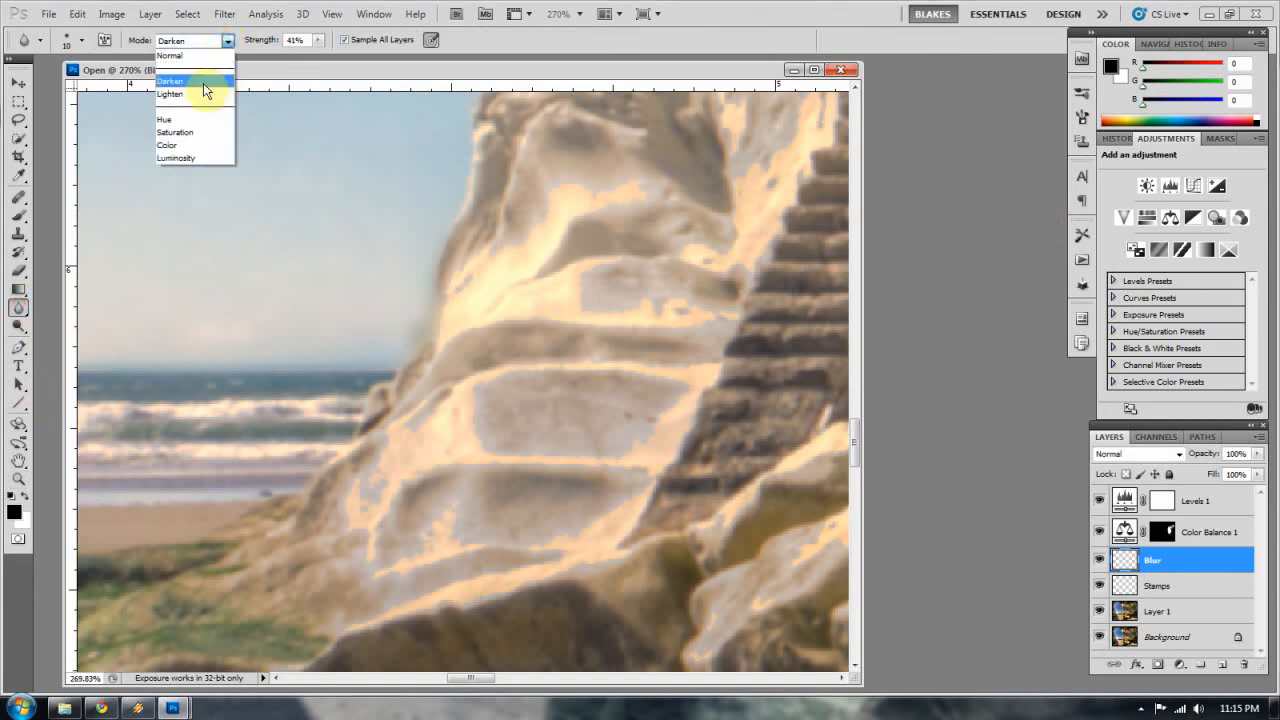
pyautogui.click(170, 93)
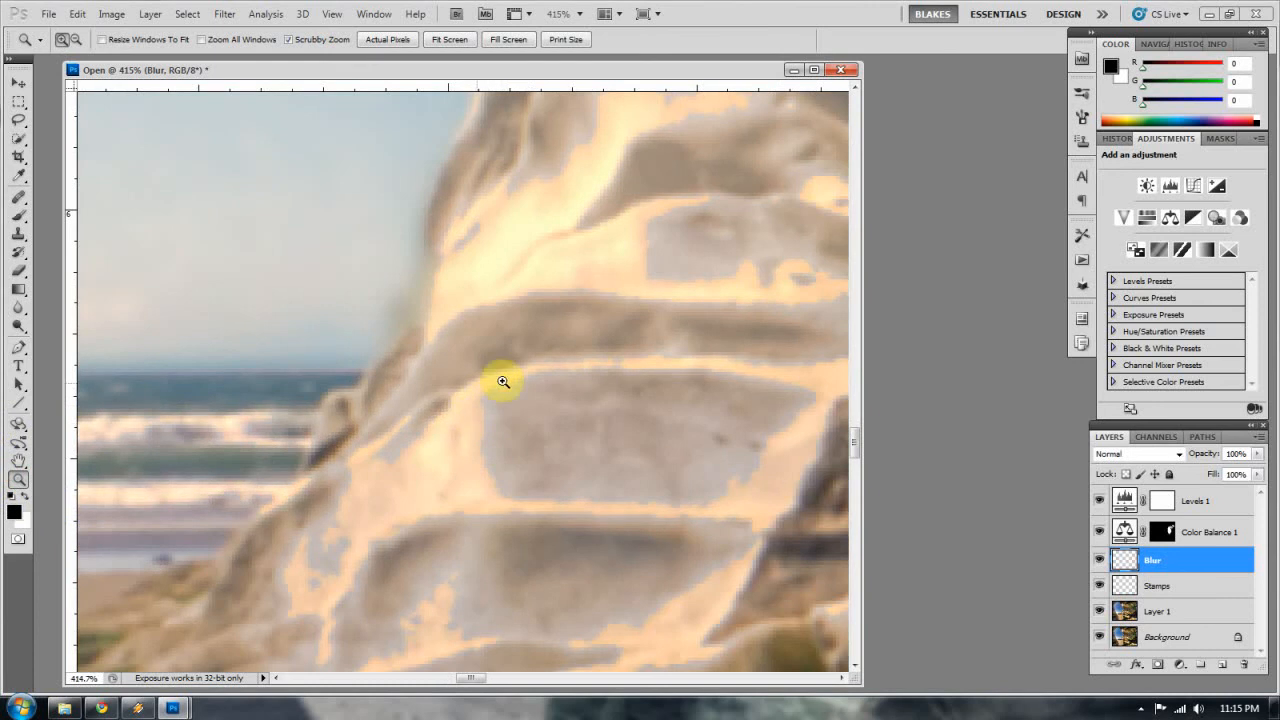
pyautogui.moveTo(22, 175)
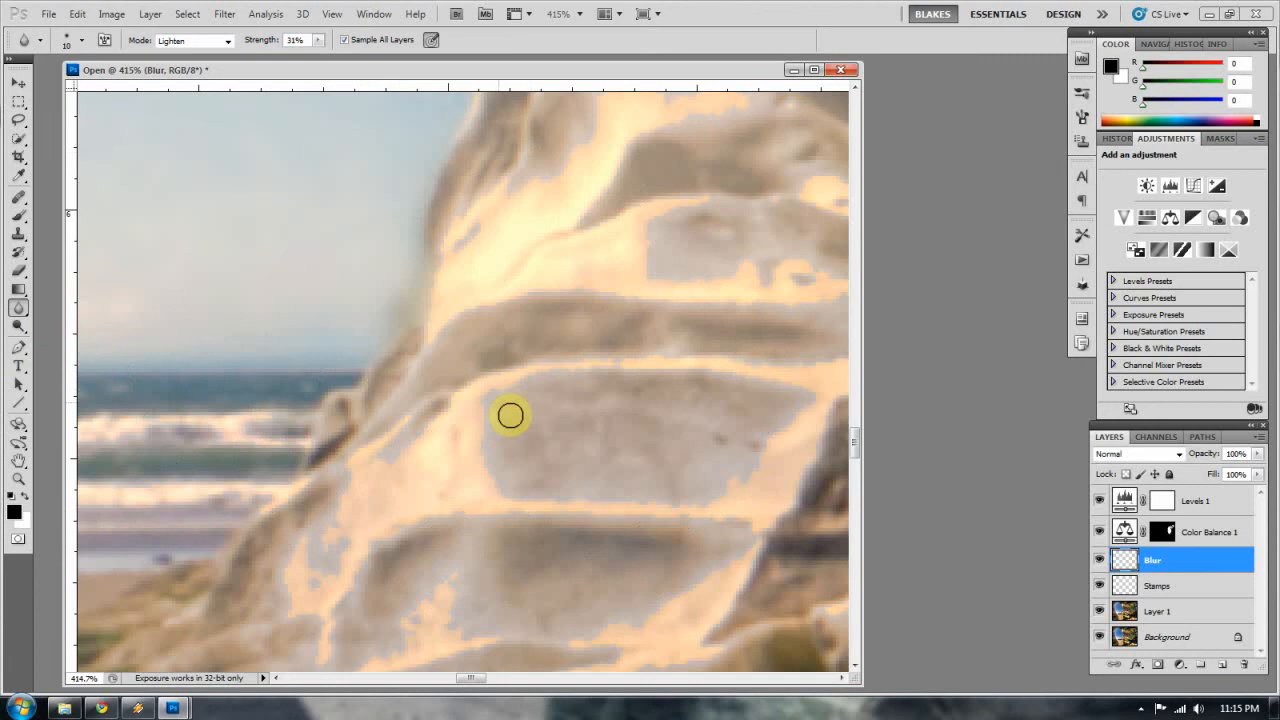
pyautogui.moveTo(482, 445)
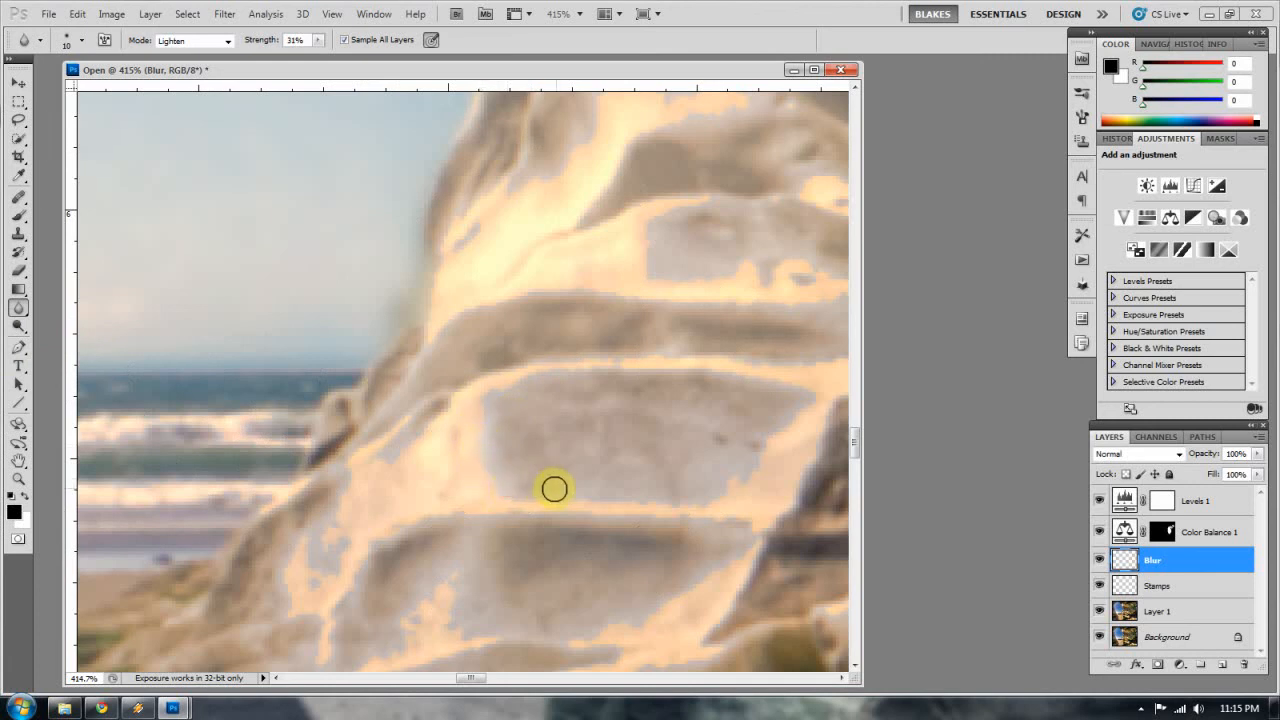
pyautogui.moveTo(598, 498)
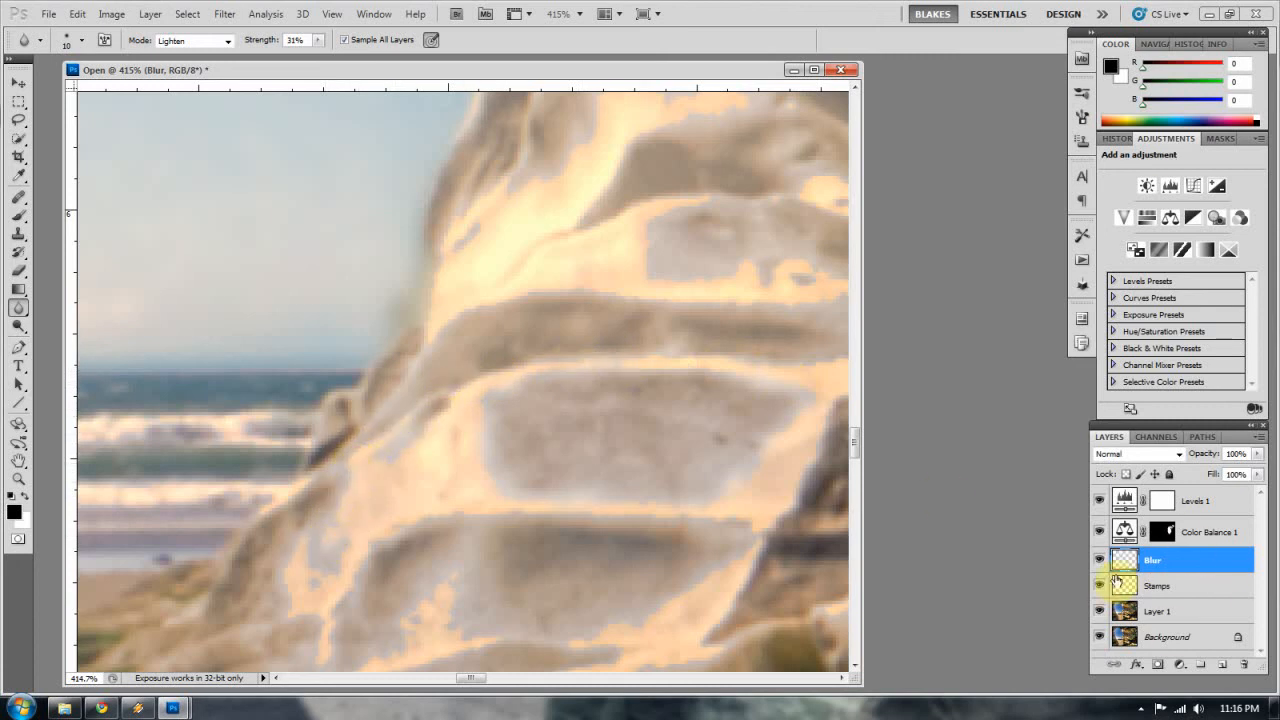
# Step: Preview the Blur layer alone, then blur the lower ledge's halo edges in Lighten mode at 31%
pyautogui.click(1098, 527)
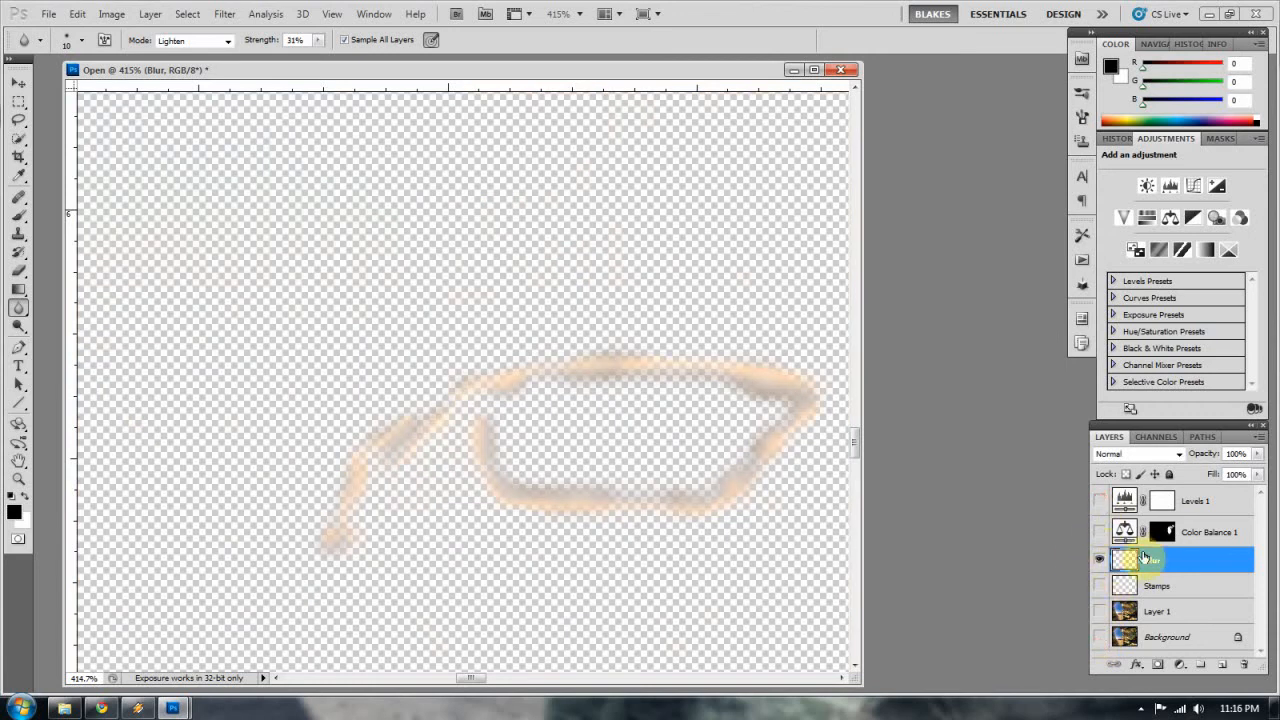
pyautogui.click(1099, 531)
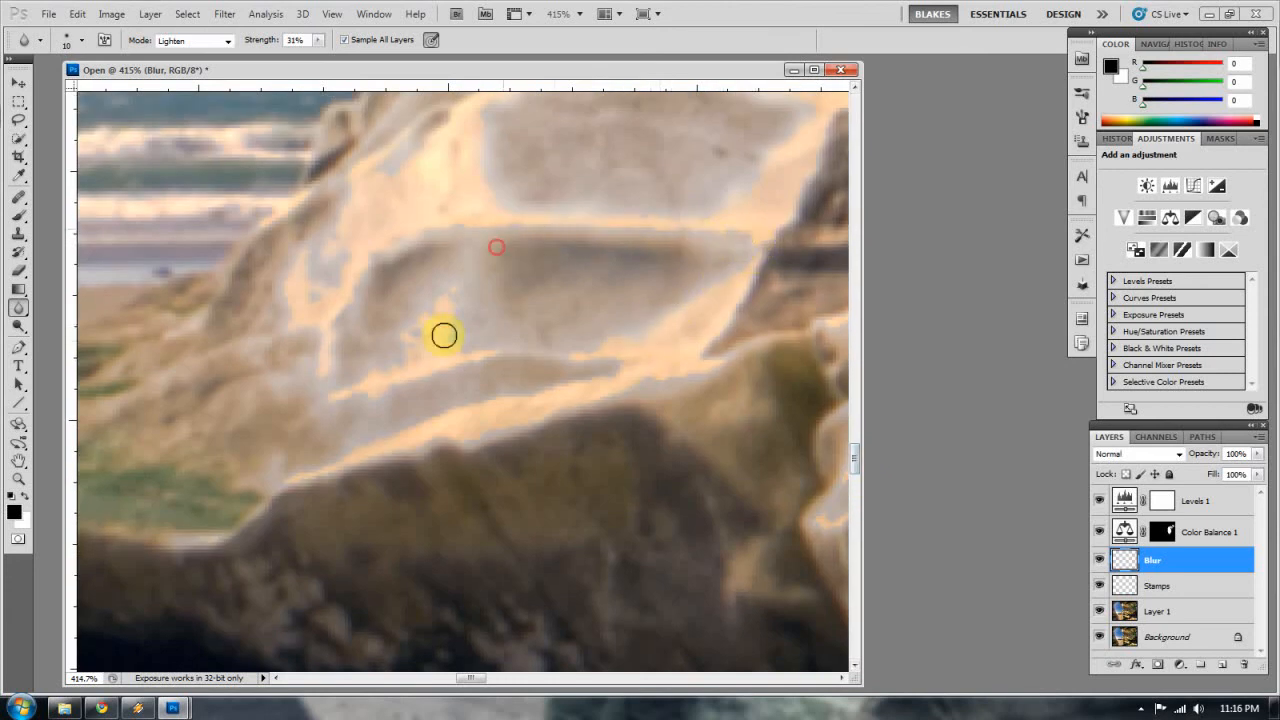
pyautogui.moveTo(443, 335); pyautogui.dragTo(381, 365)
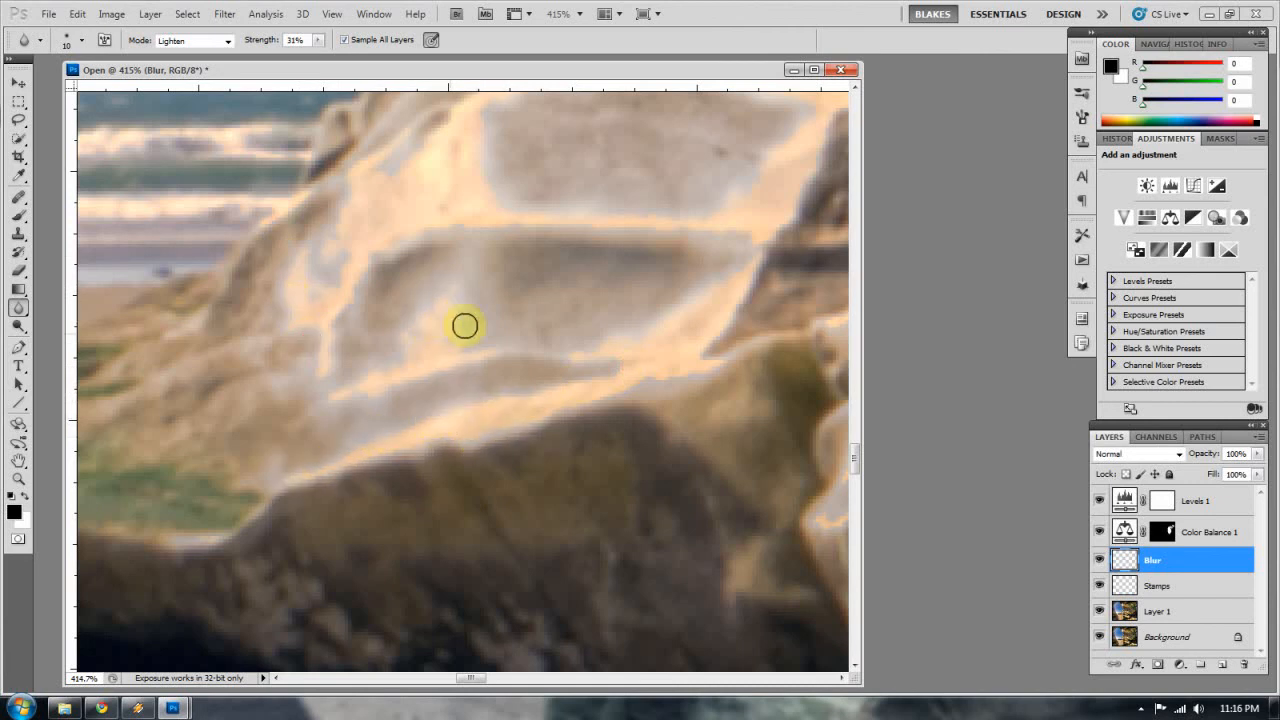
pyautogui.rightClick(465, 325)
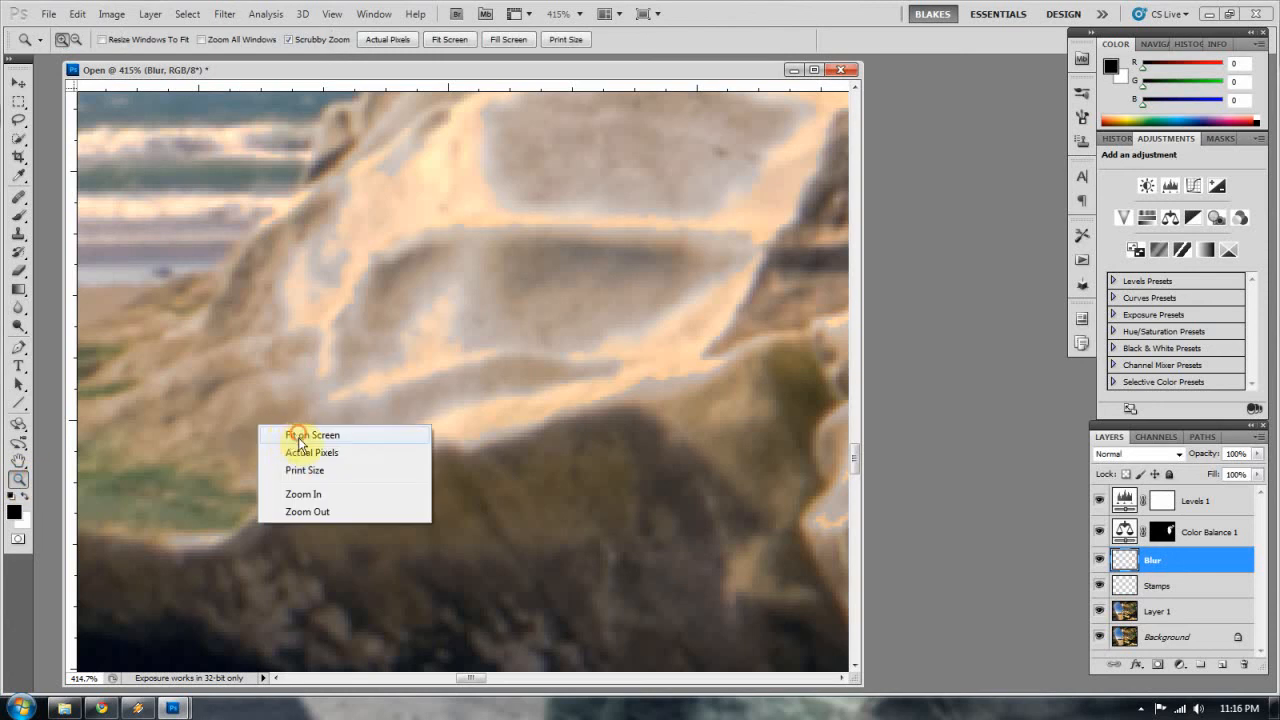
pyautogui.click(313, 434)
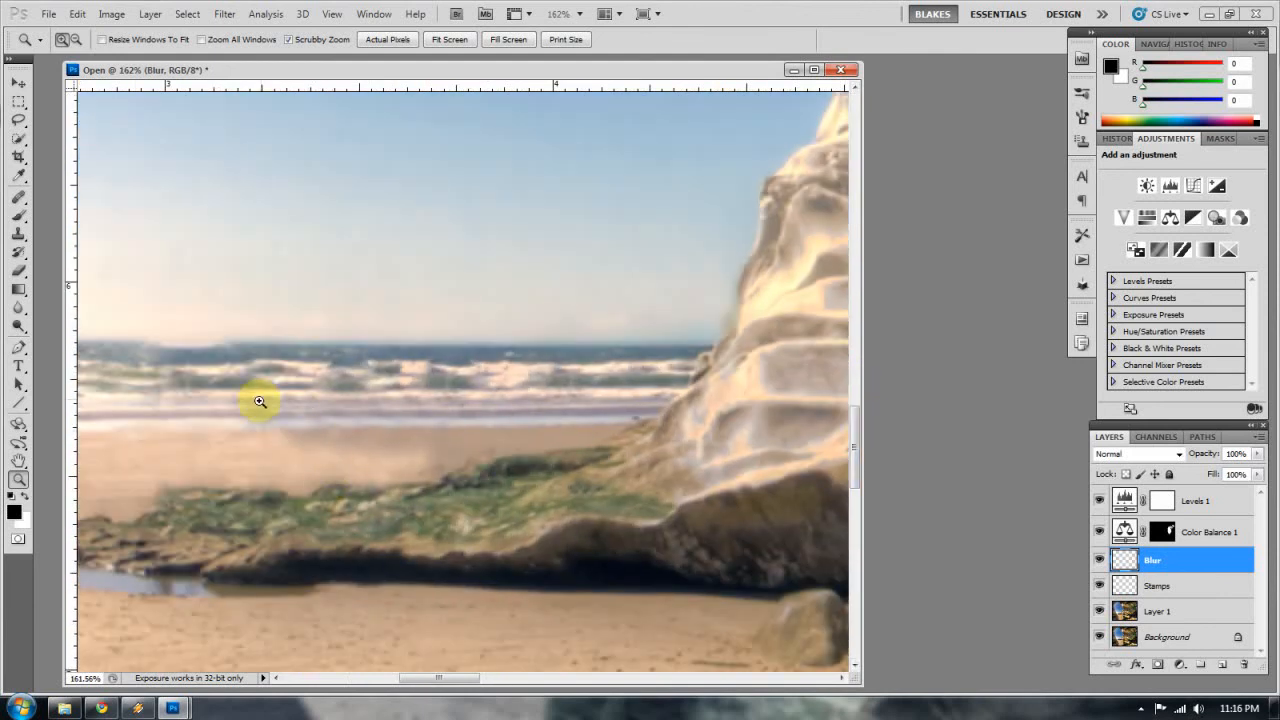
pyautogui.moveTo(378, 429)
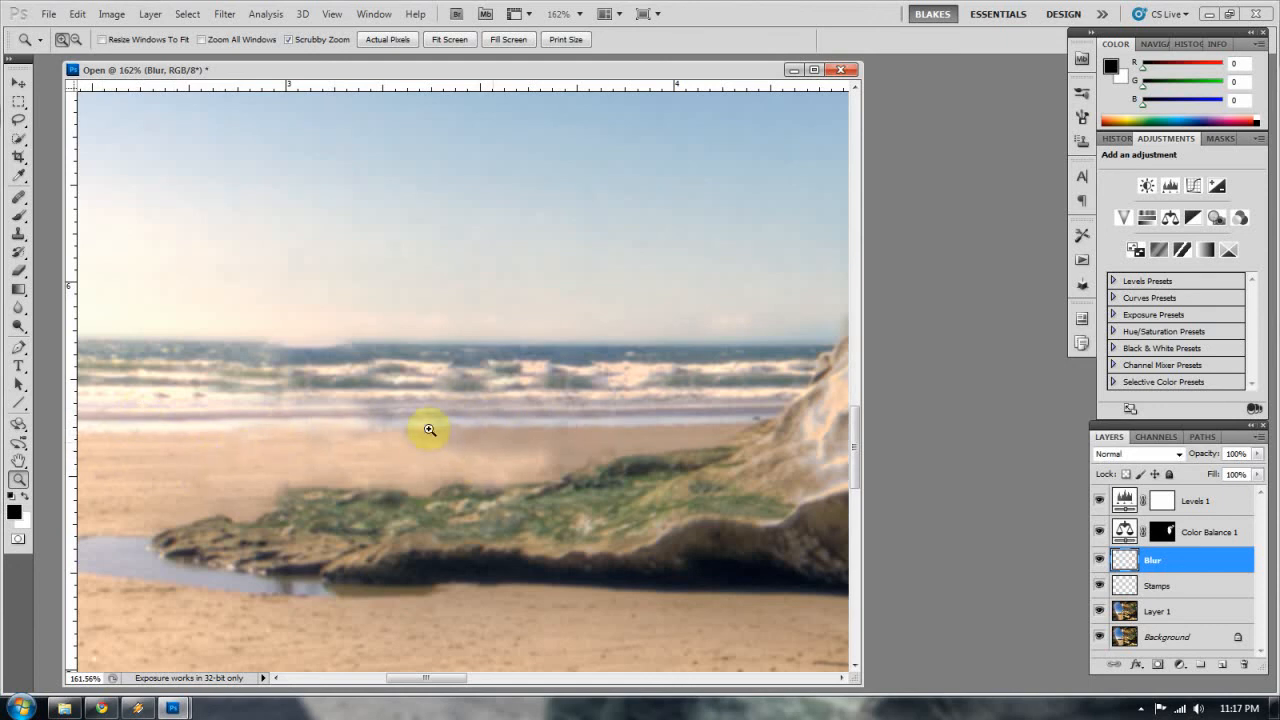
pyautogui.moveTo(415, 459)
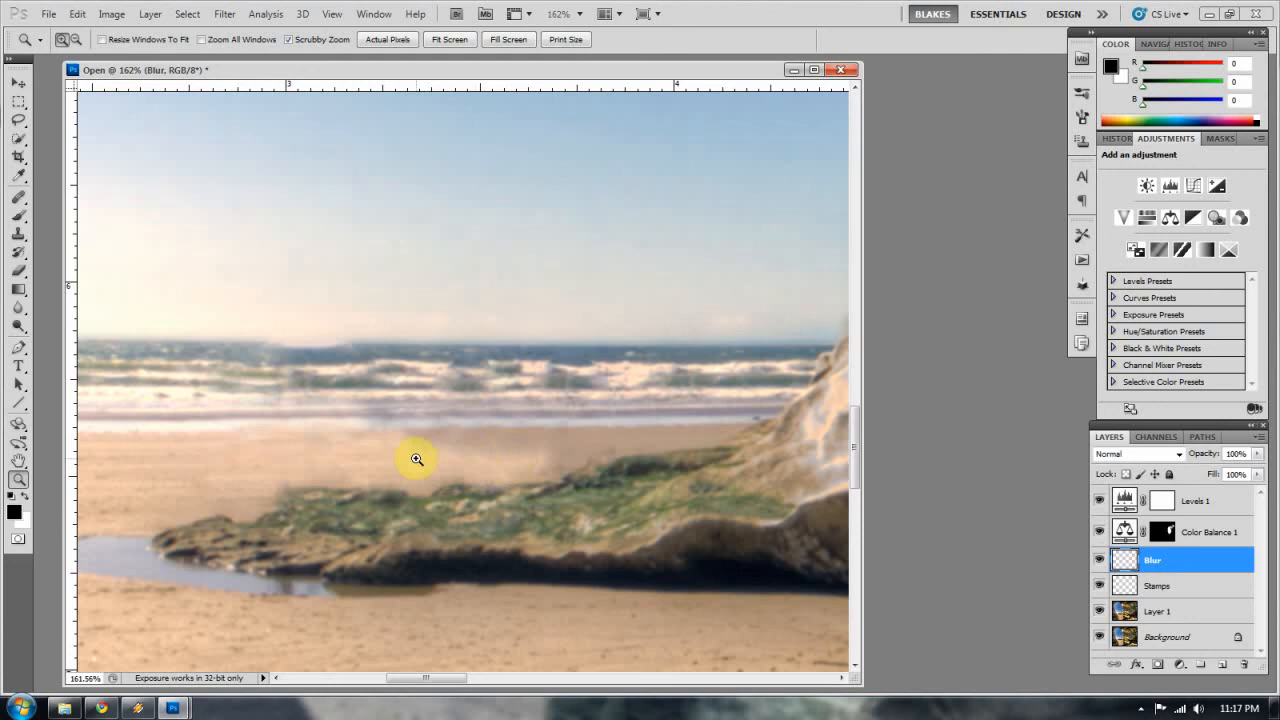
pyautogui.moveTo(1270, 600)
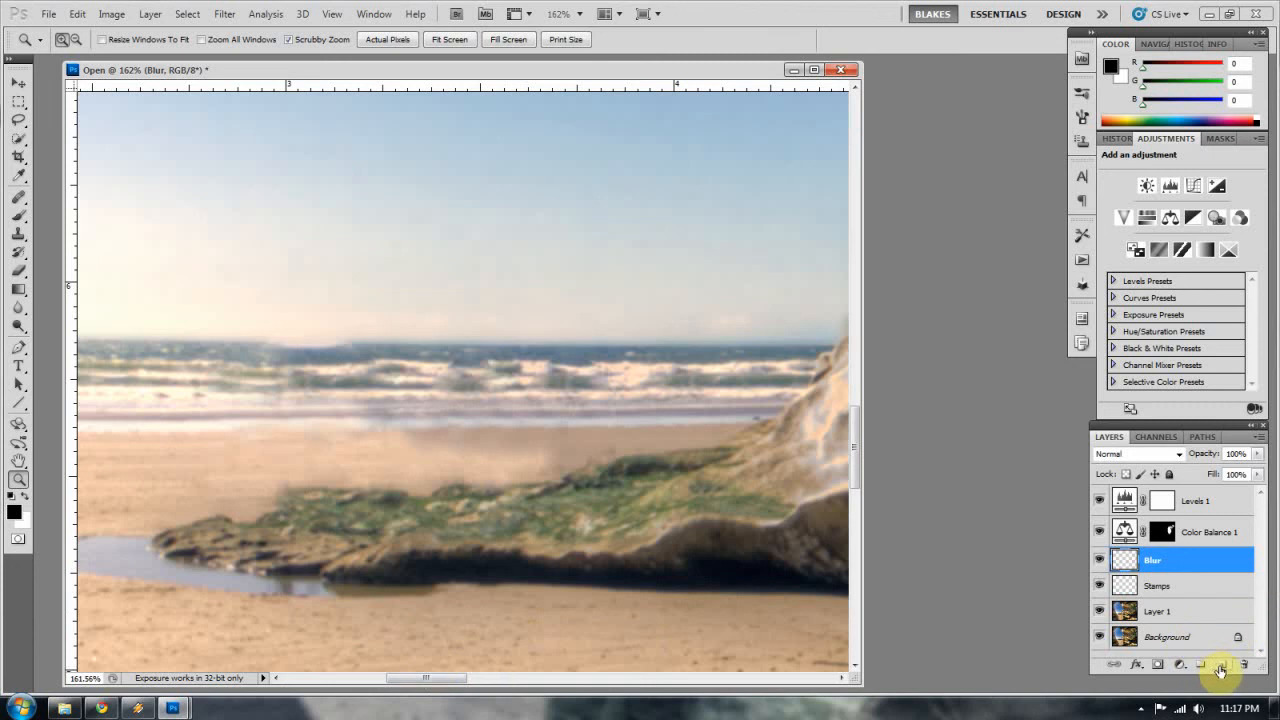
# Step: Add empty Layer 2 and lasso the waves and sand beside the mossy rock from Layer 1
pyautogui.click(1205, 663)
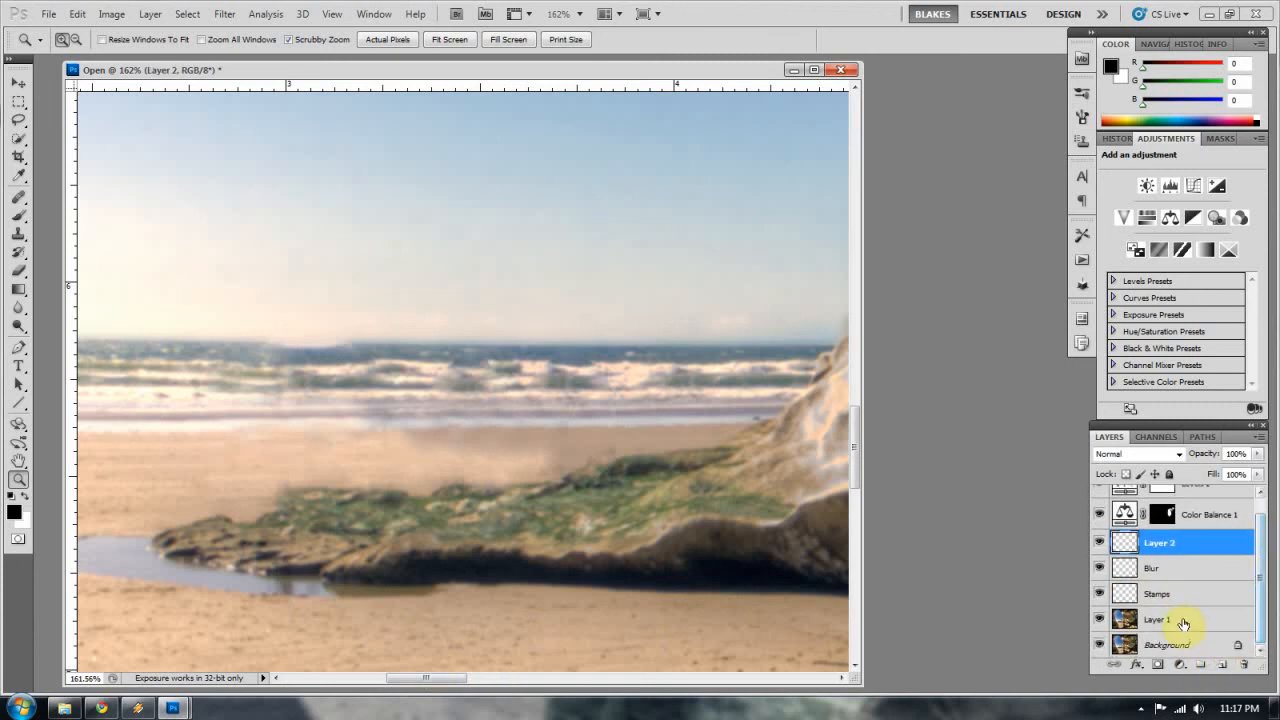
pyautogui.click(1158, 619)
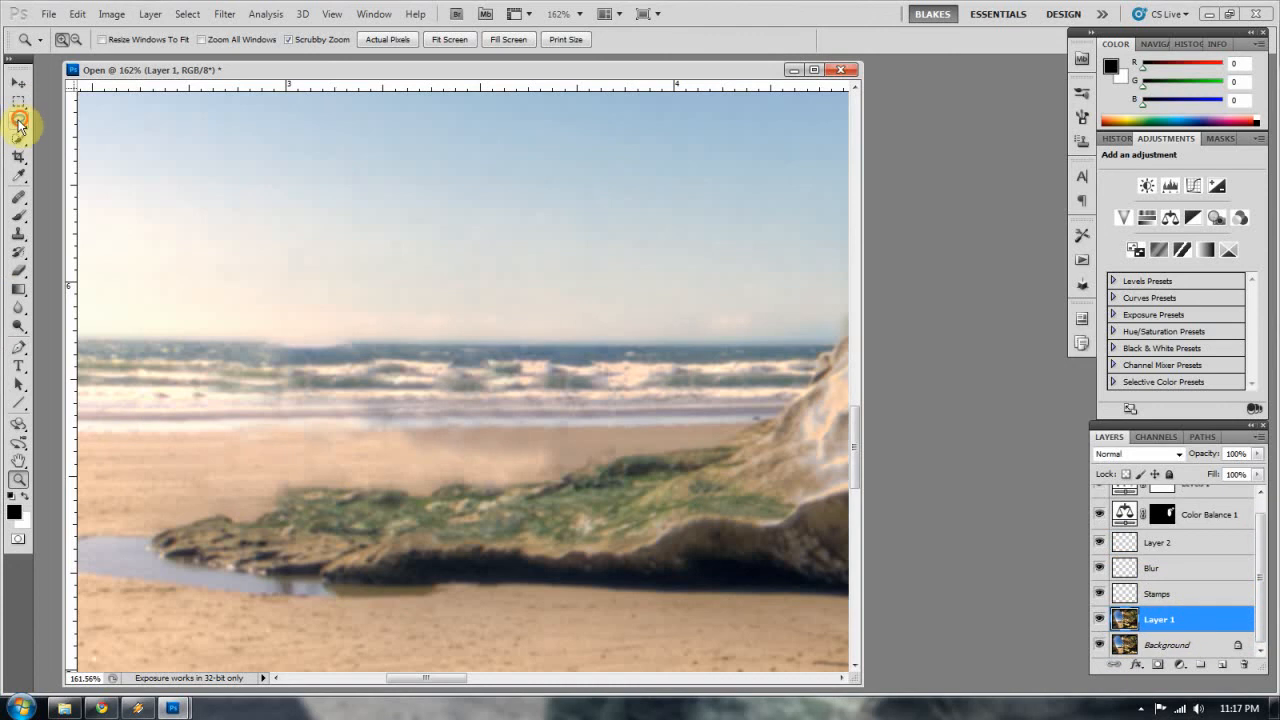
pyautogui.click(18, 118)
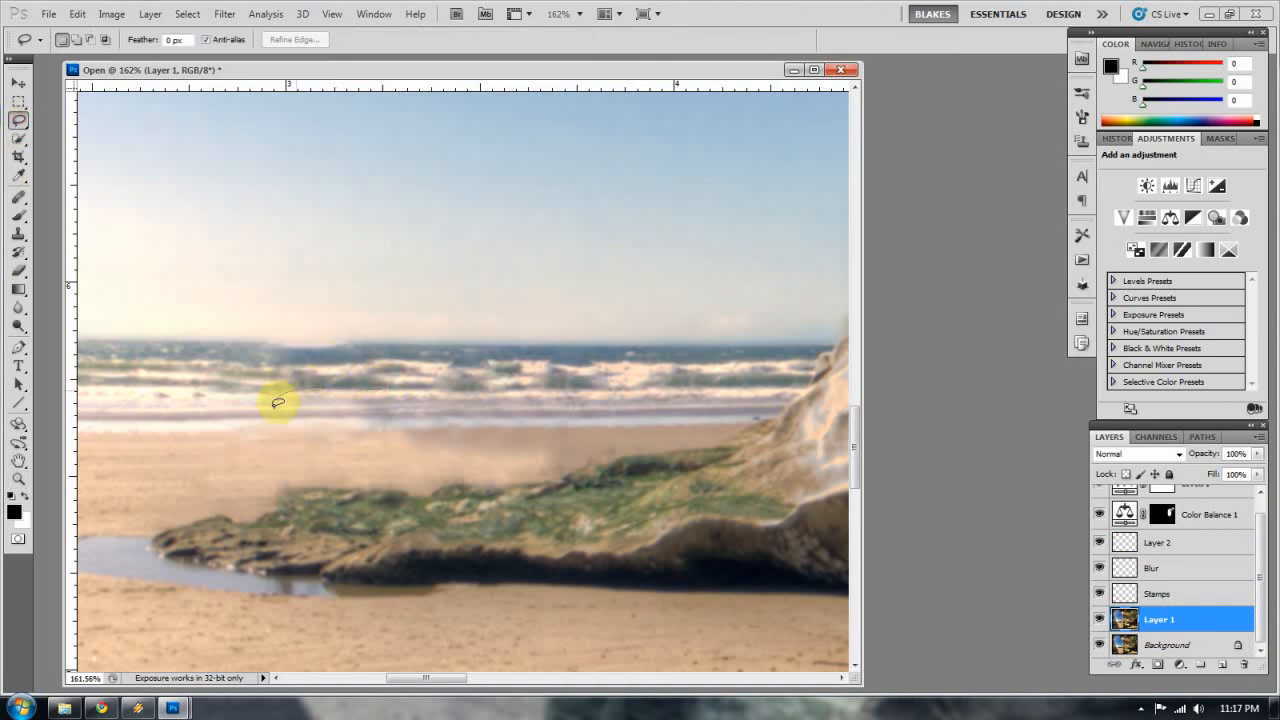
pyautogui.moveTo(280, 402); pyautogui.dragTo(575, 462)
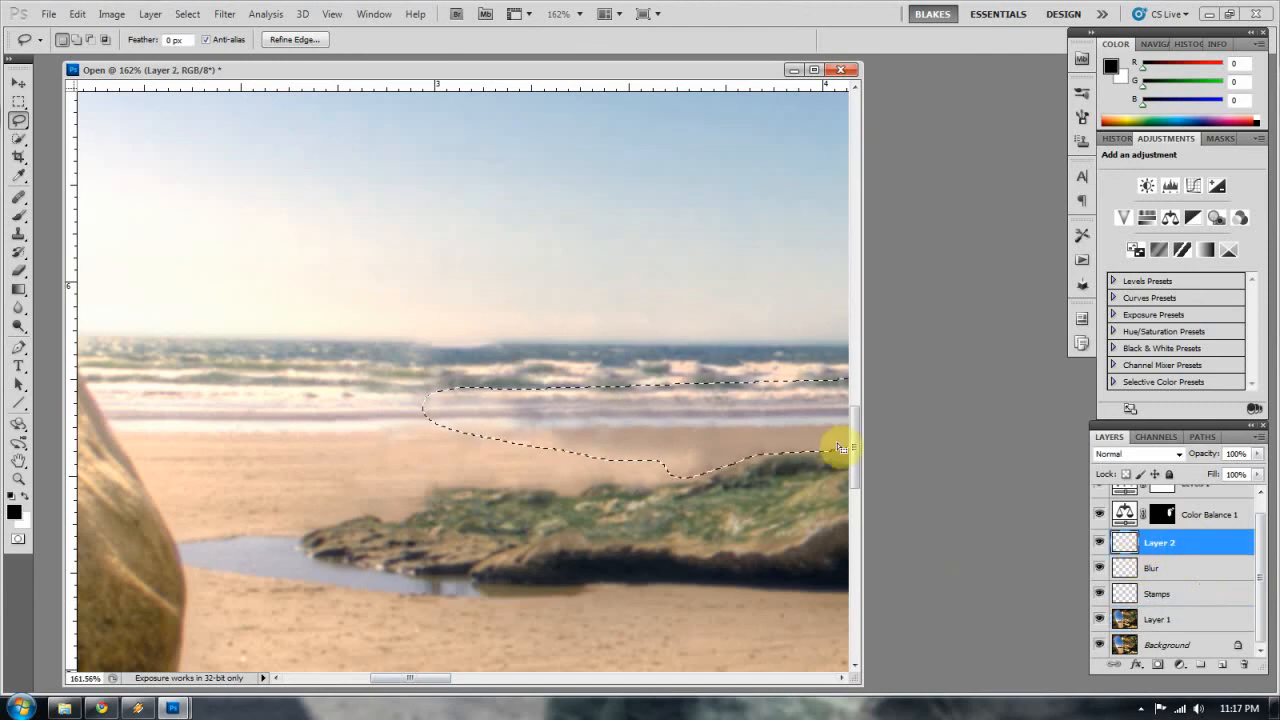
pyautogui.click(1160, 618)
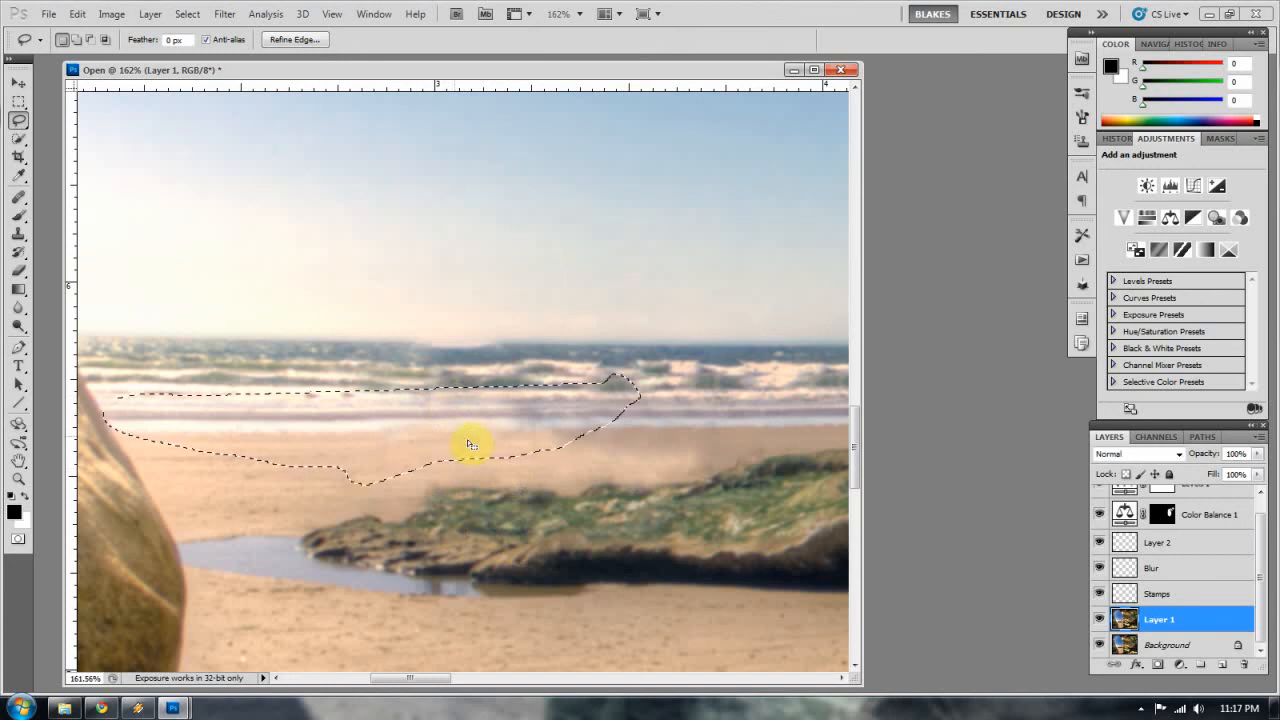
pyautogui.click(1159, 541)
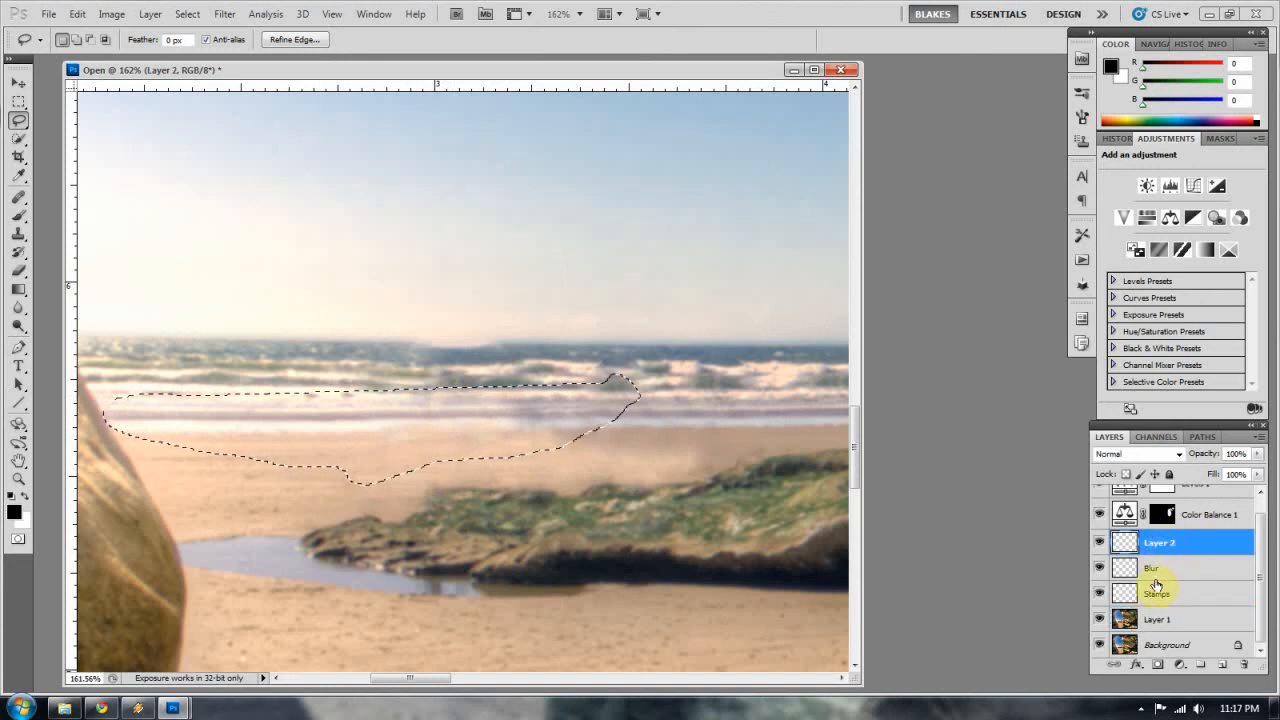
pyautogui.moveTo(835, 490)
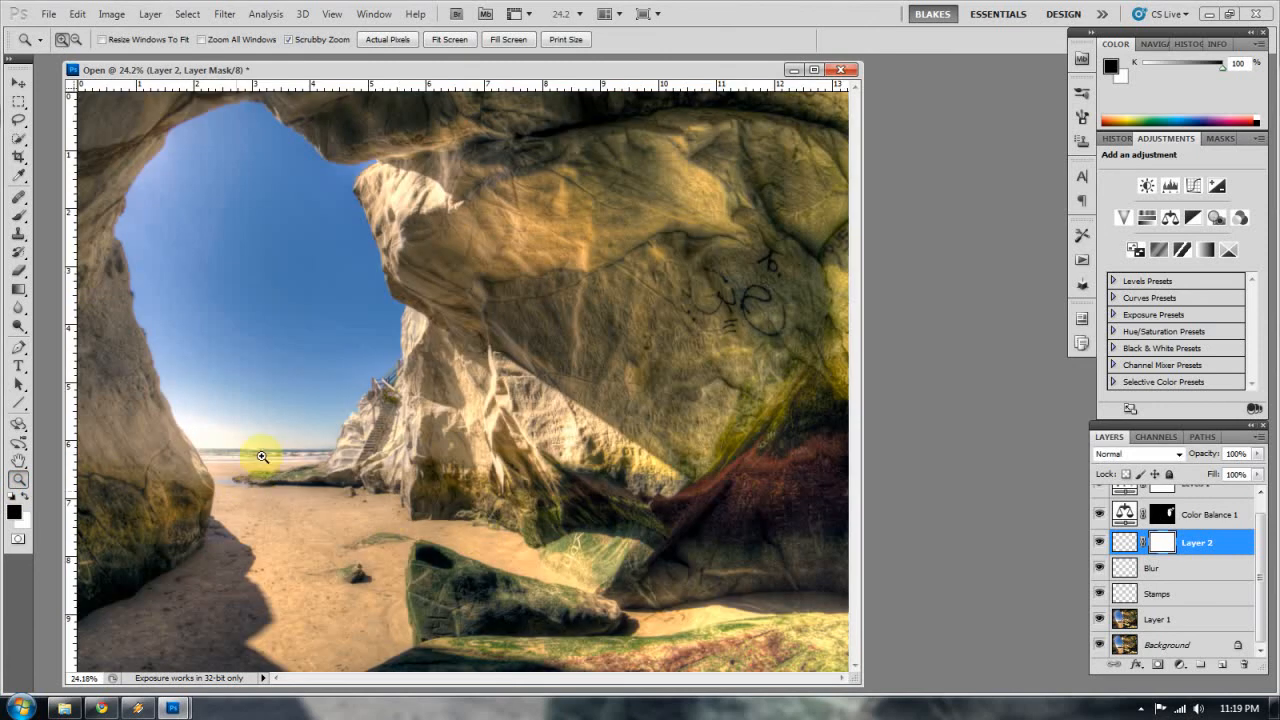
pyautogui.moveTo(254, 451)
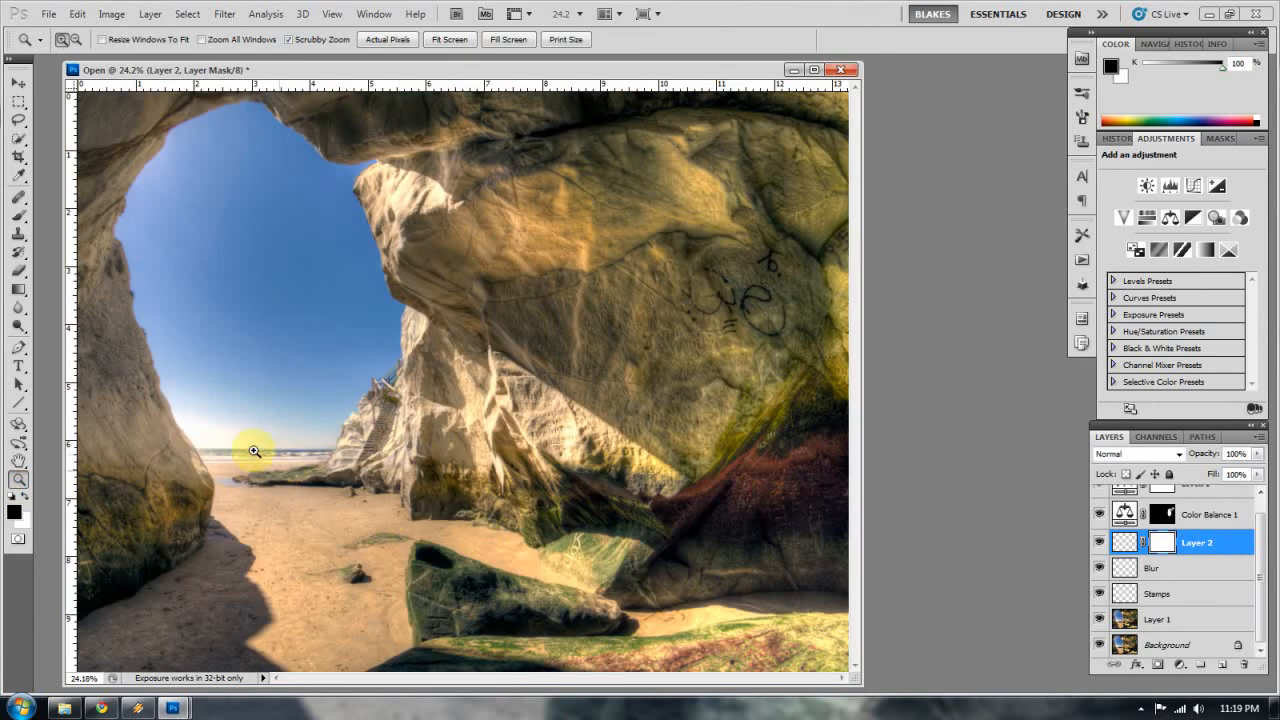
pyautogui.moveTo(738, 340)
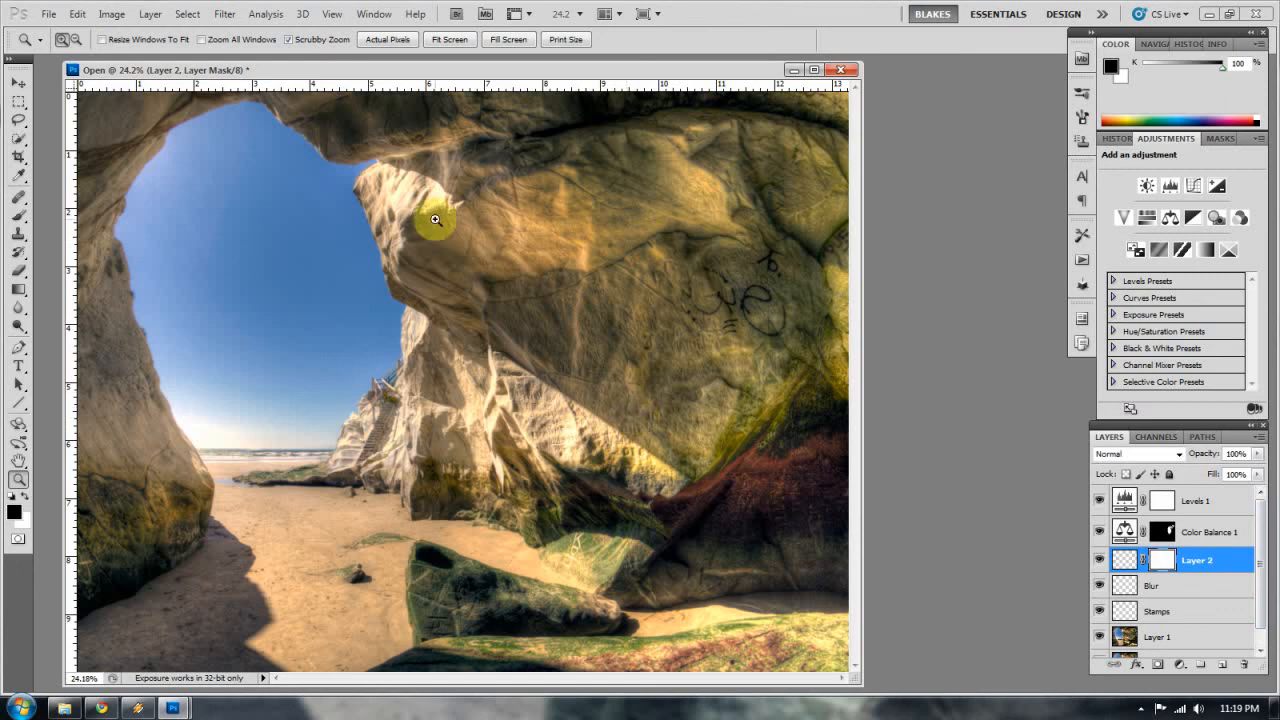
pyautogui.moveTo(524, 537)
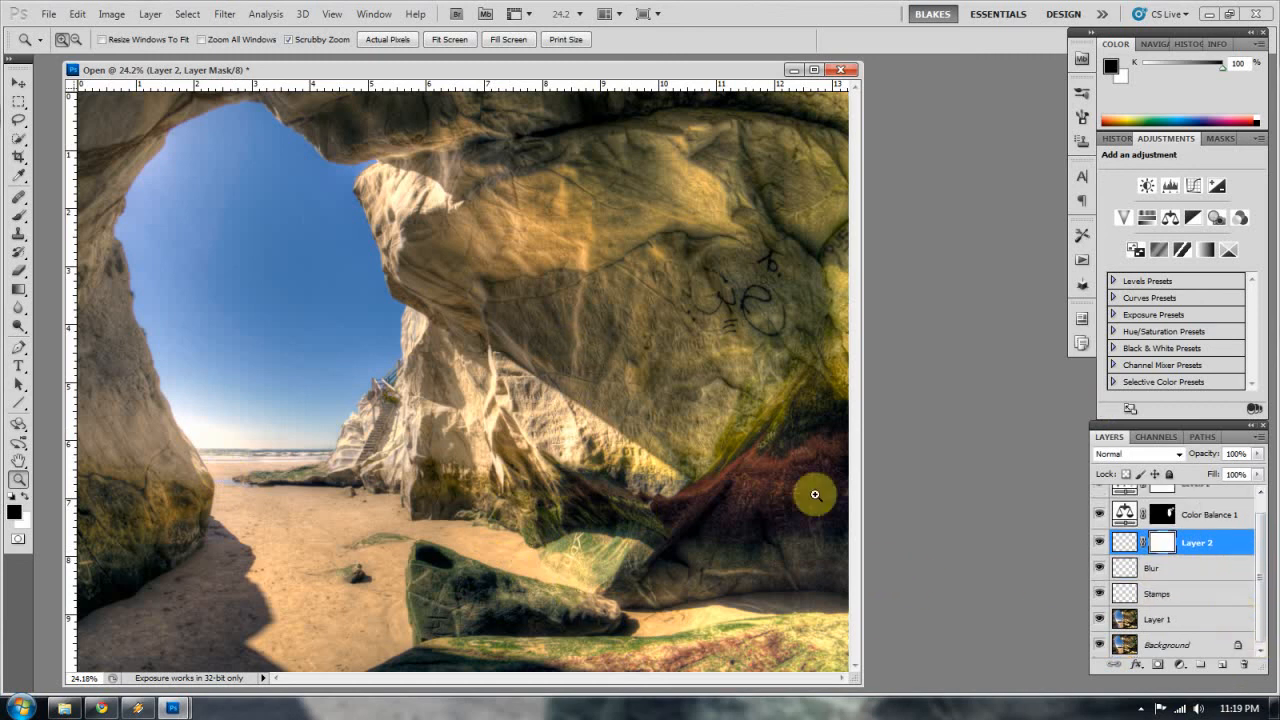
# Step: Show the fill and adjustment layer type list while keeping masked Layer 2 targeted
pyautogui.click(18, 310)
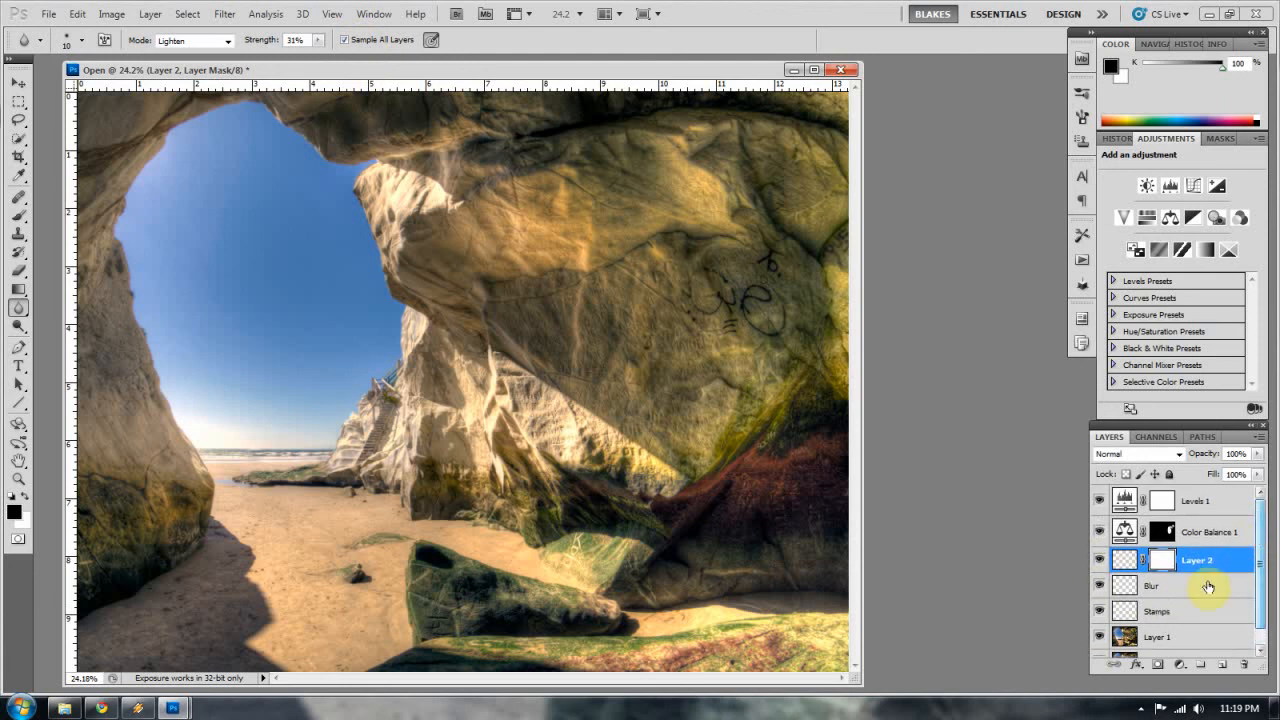
pyautogui.click(1182, 664)
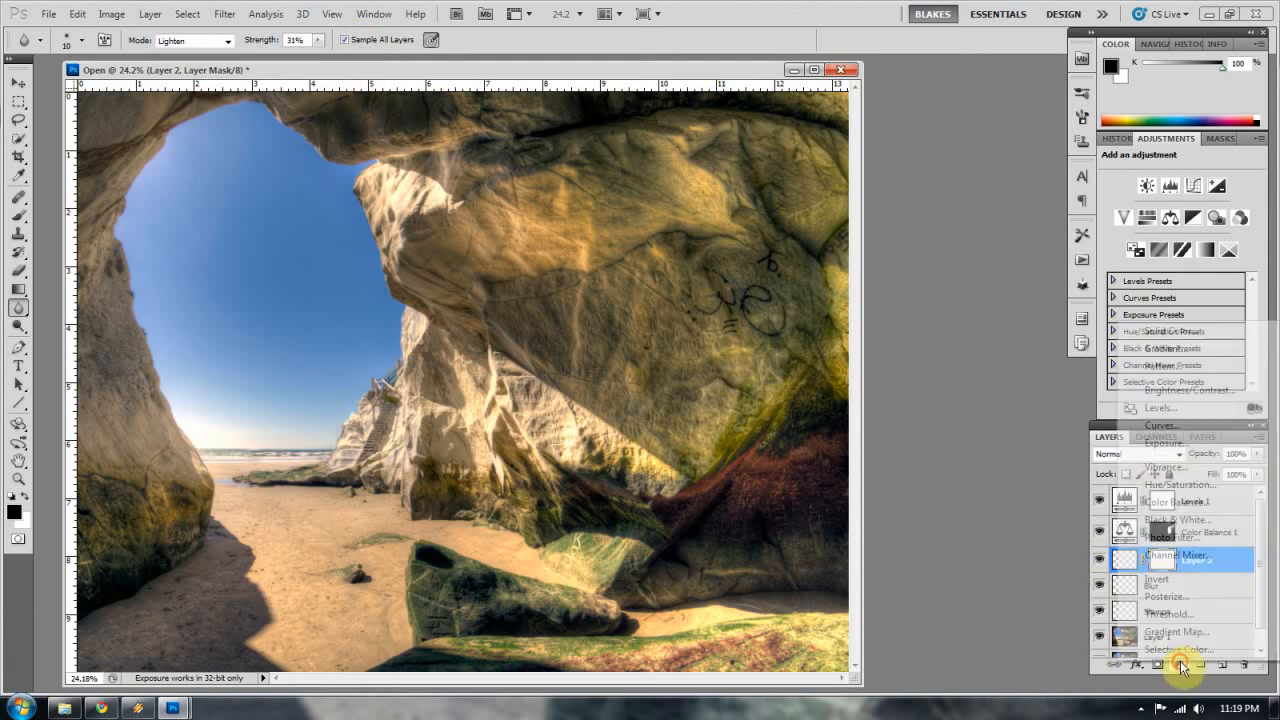
pyautogui.click(1183, 664)
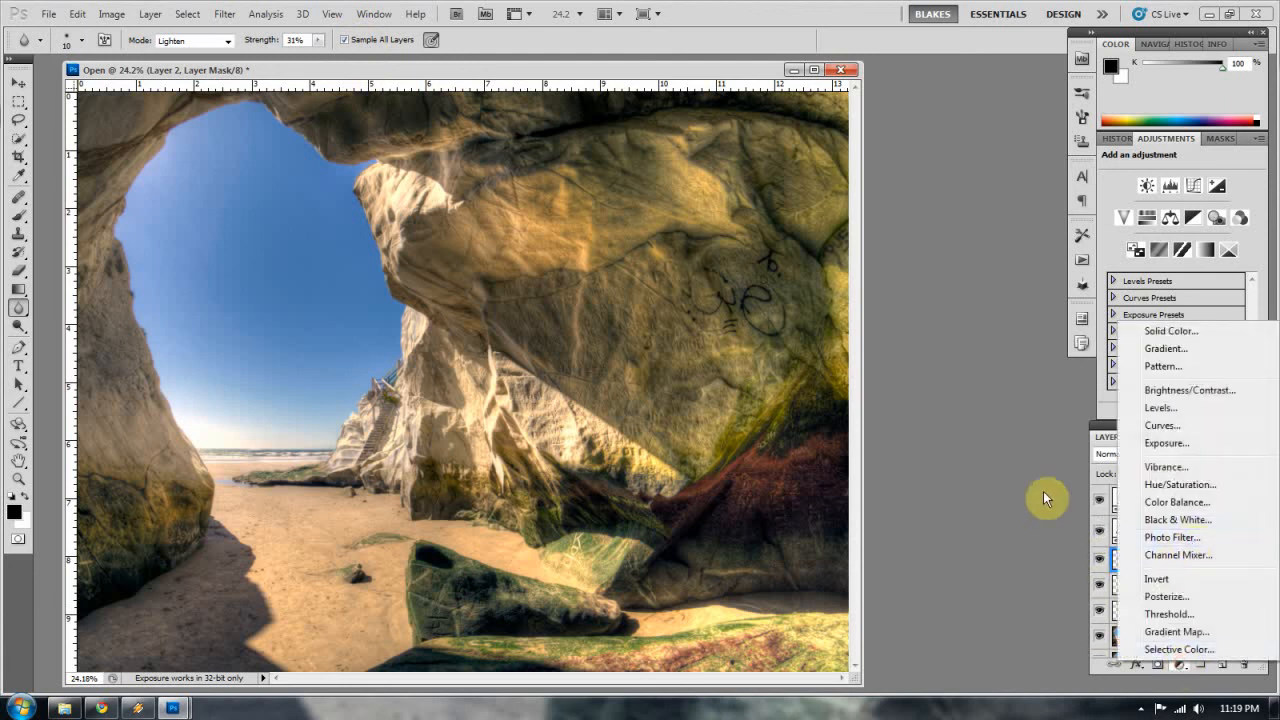